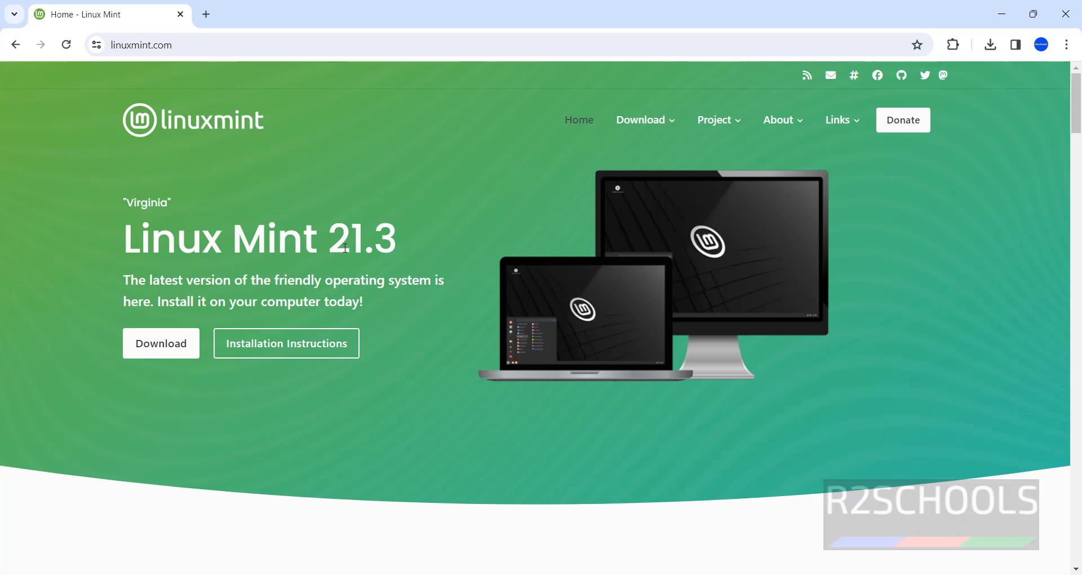
{"action": "mouse_move", "coordinate": [160, 343]}
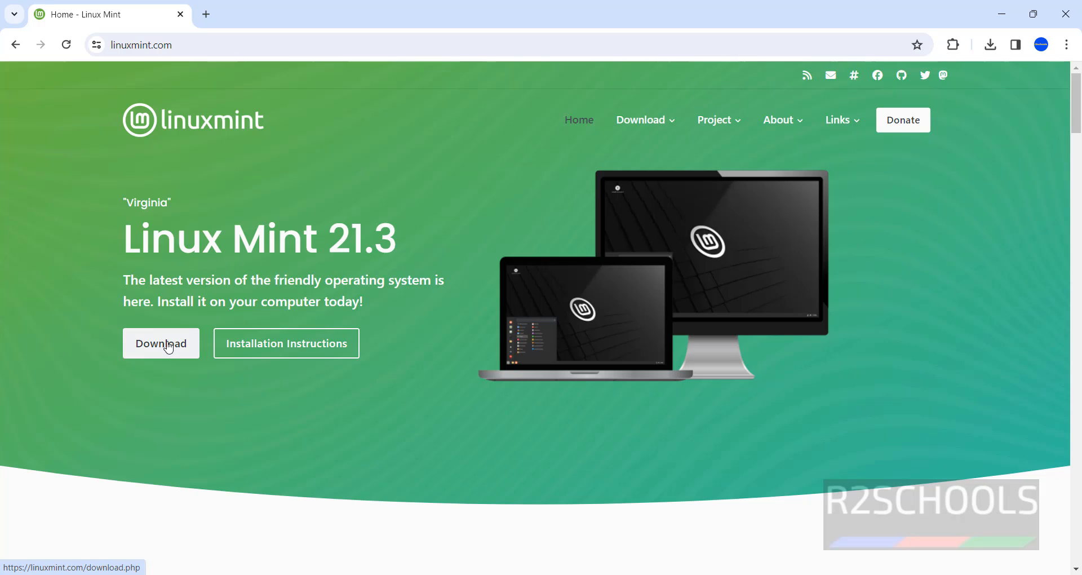
- Compare the Cinnamon, MATE, Xfce and EDGE editions on the Linux Mint downloads page, then choose MATE
{"action": "left_click", "coordinate": [160, 344]}
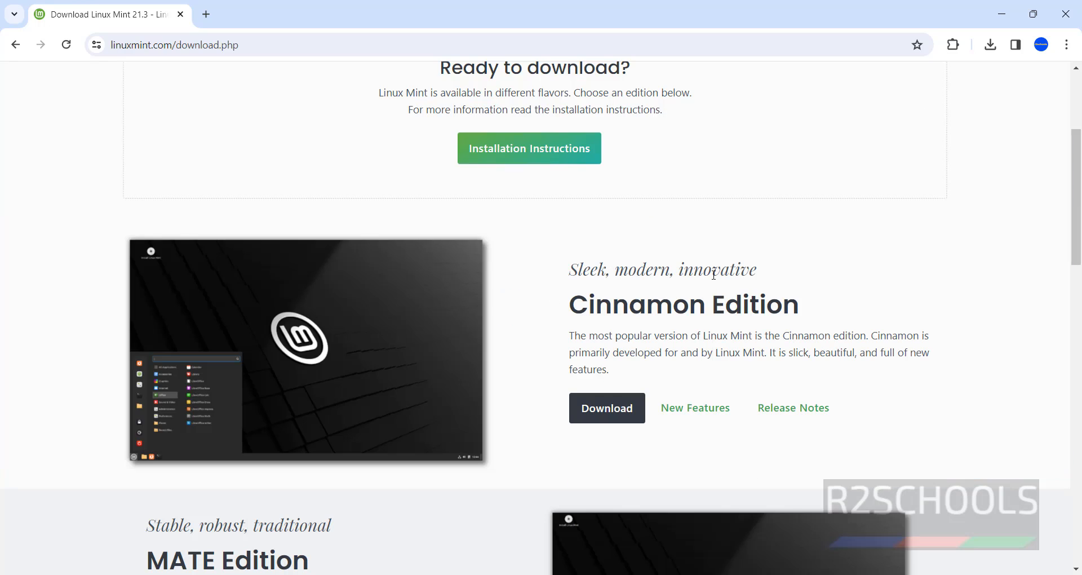
{"action": "scroll", "scroll_direction": "down", "scroll_amount": 3}
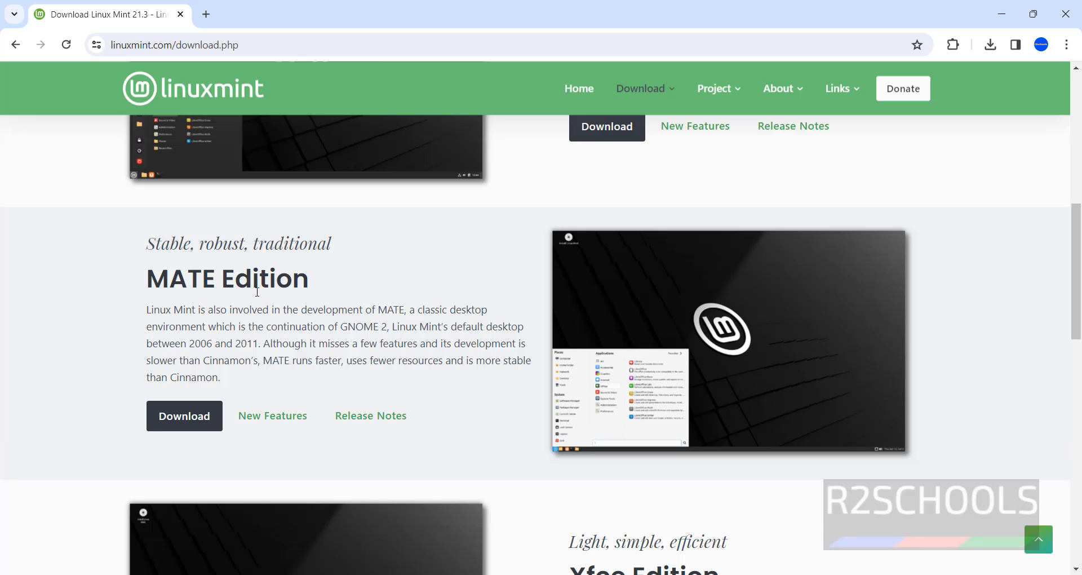
{"action": "scroll", "scroll_direction": "down", "scroll_amount": 3}
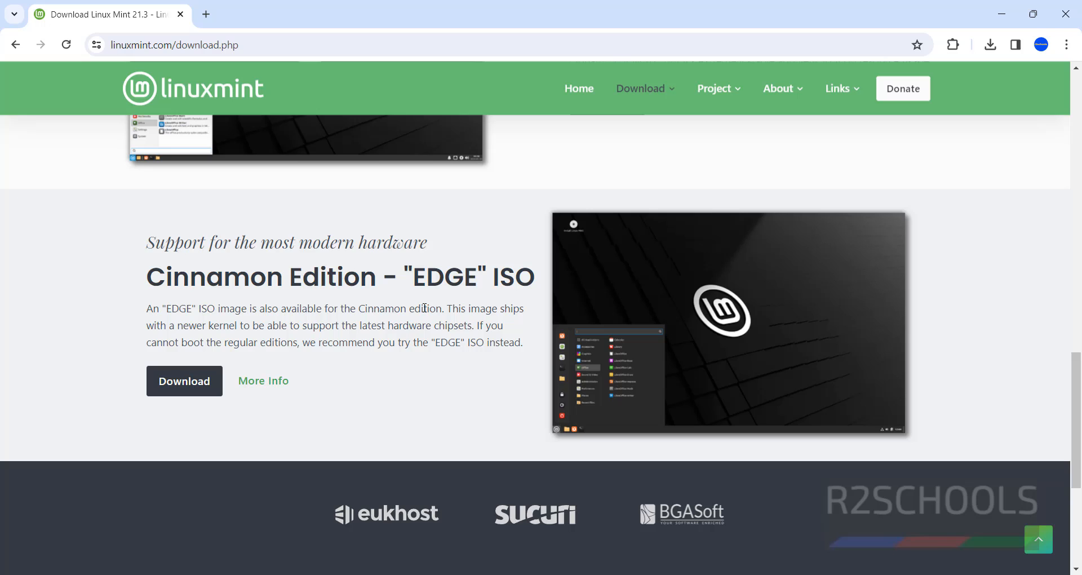
{"action": "scroll", "scroll_direction": "up", "scroll_amount": 3}
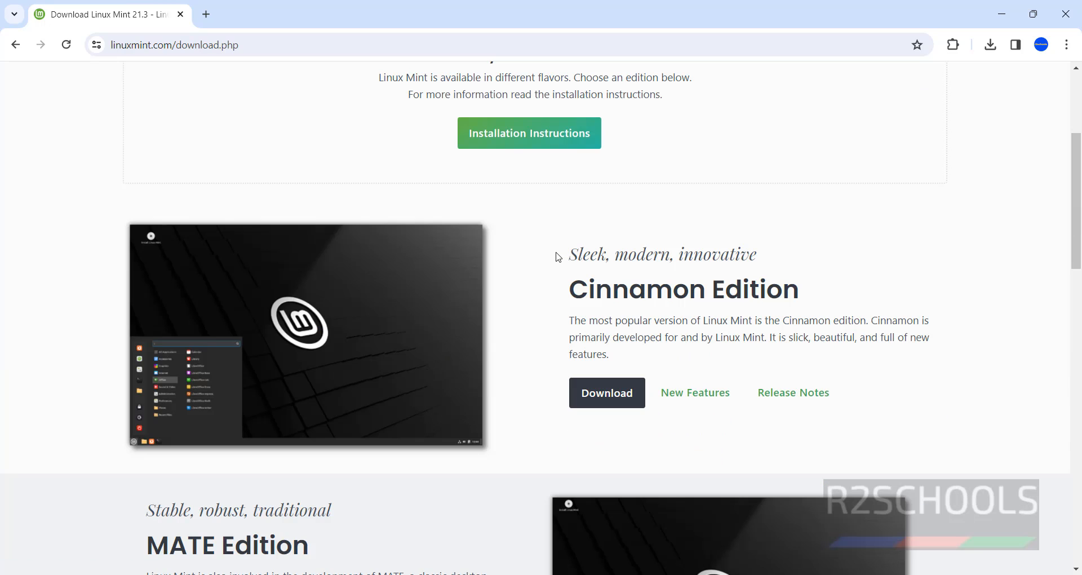
{"action": "mouse_move", "coordinate": [569, 315]}
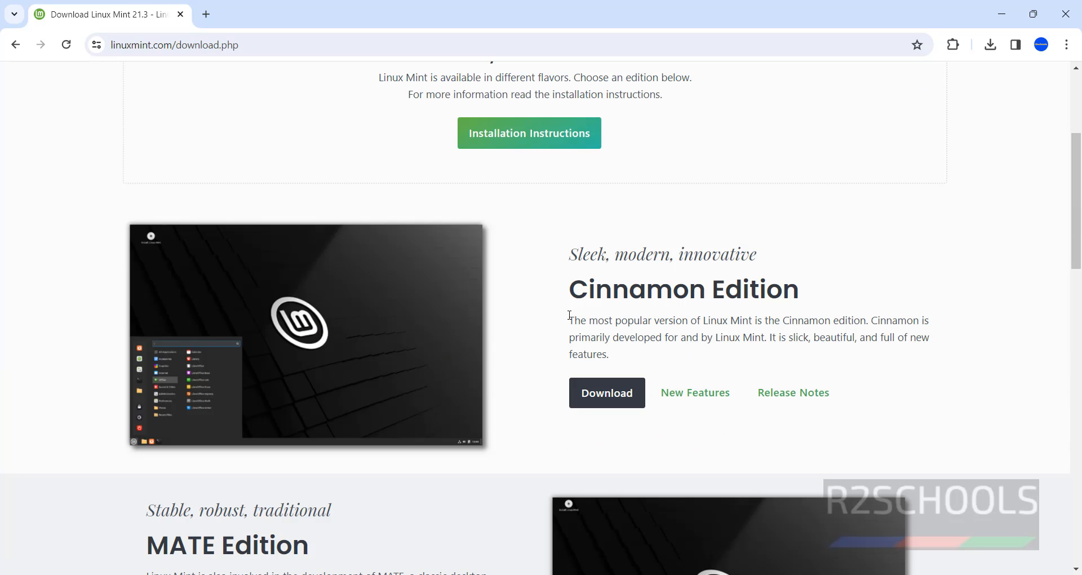
{"action": "scroll", "scroll_direction": "down", "scroll_amount": 3}
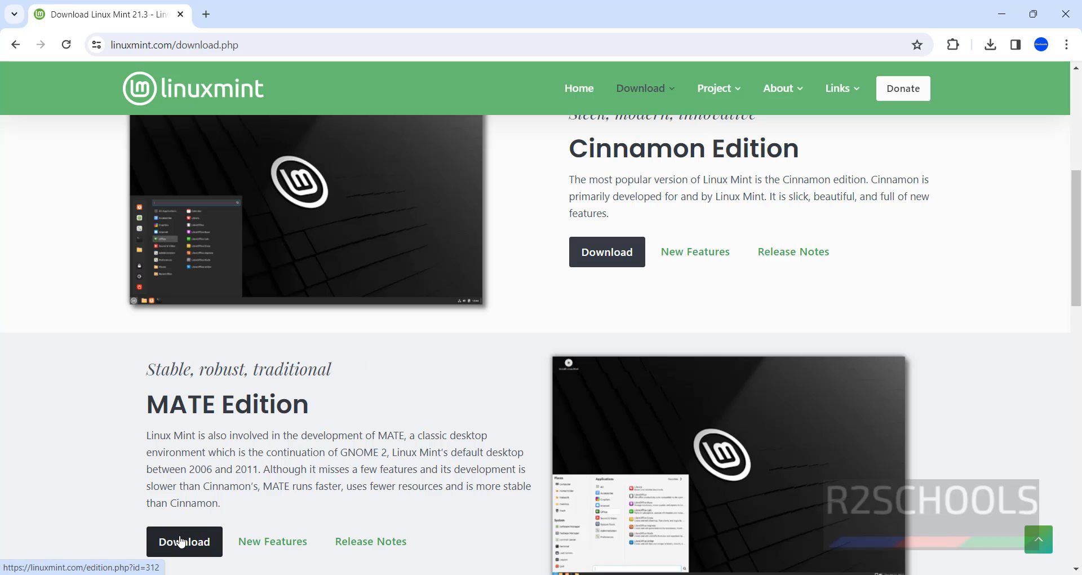
{"action": "mouse_move", "coordinate": [606, 252]}
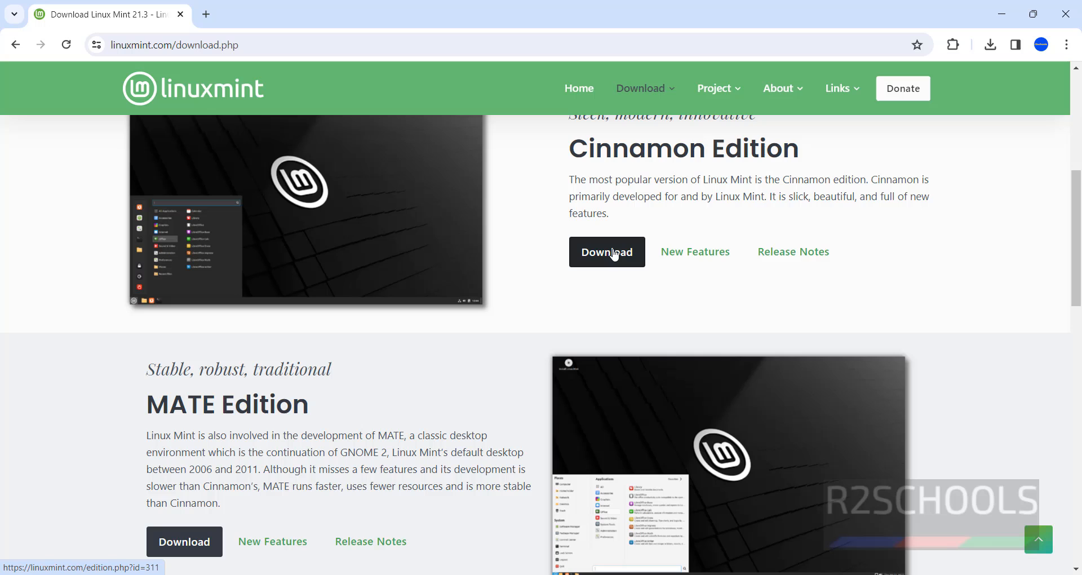
{"action": "scroll", "scroll_direction": "down", "scroll_amount": 3}
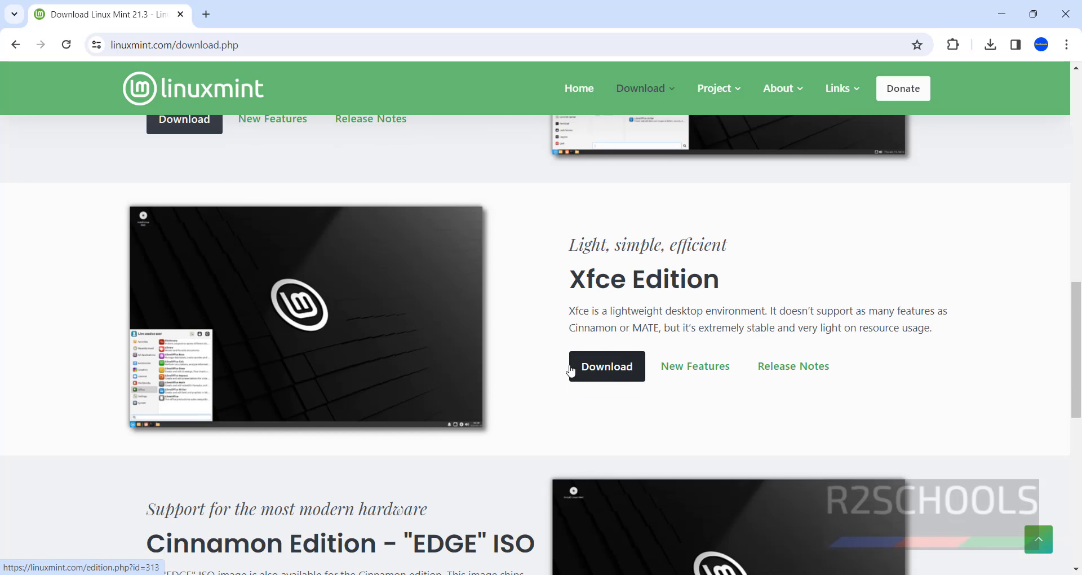
{"action": "scroll", "scroll_direction": "up", "scroll_amount": 3}
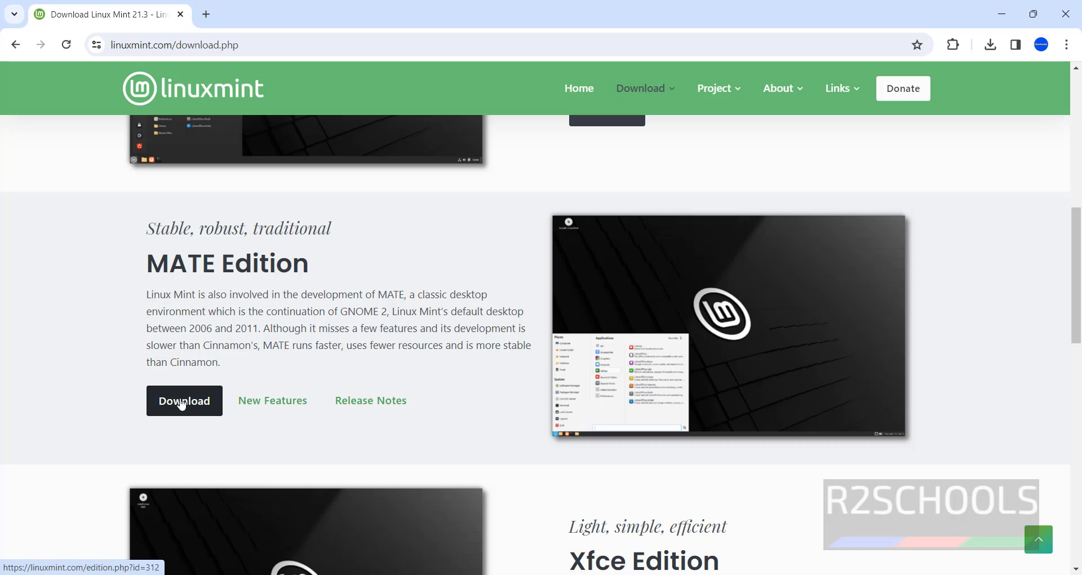
{"action": "left_click", "coordinate": [184, 400]}
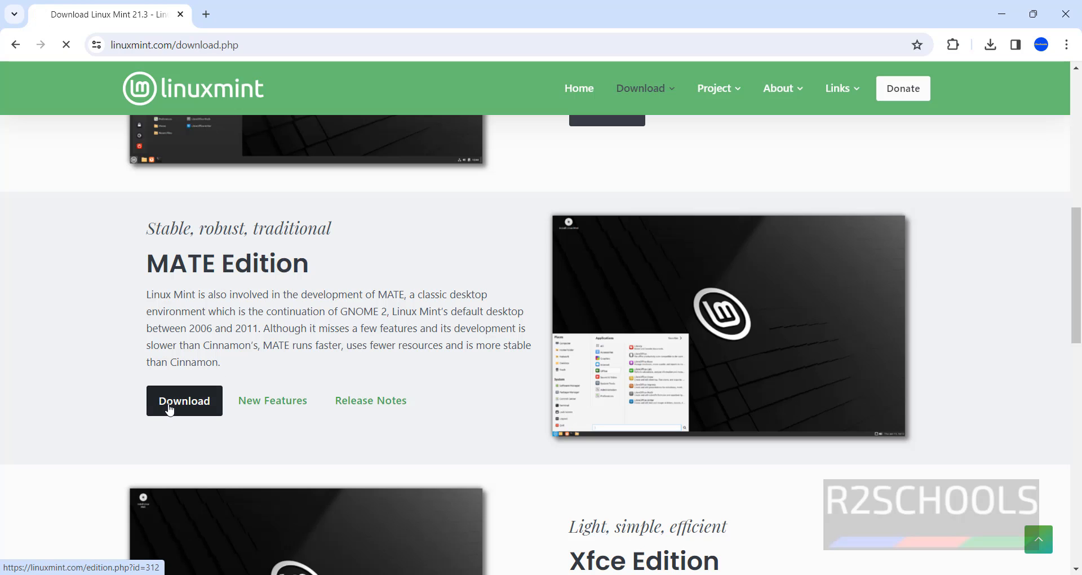
- Highlight the MATE edition's 2.9GB size and browse the 64-bit download mirrors list
{"action": "left_click", "coordinate": [183, 400]}
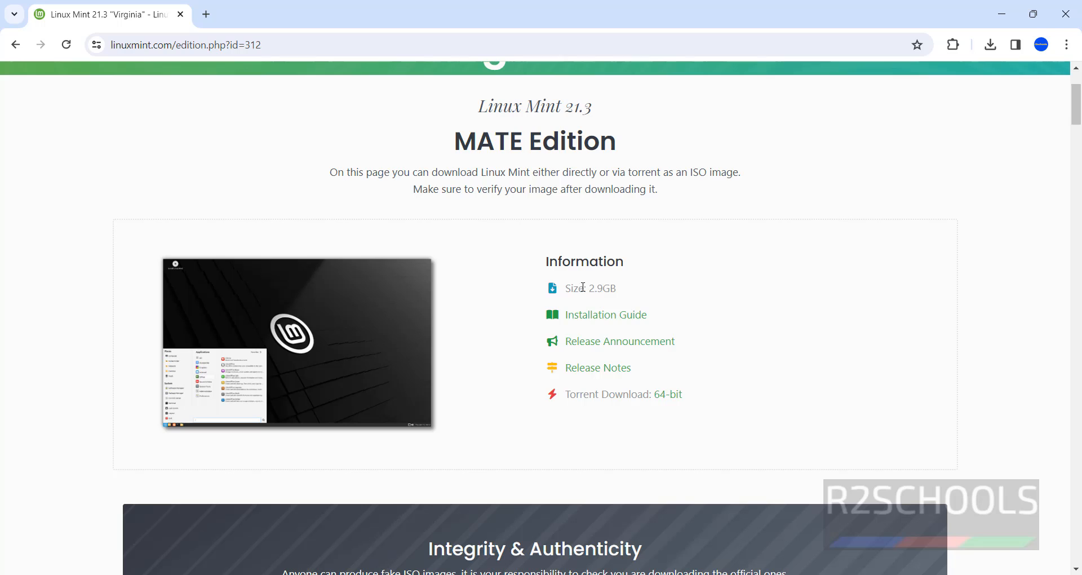
{"action": "double_click", "coordinate": [590, 288]}
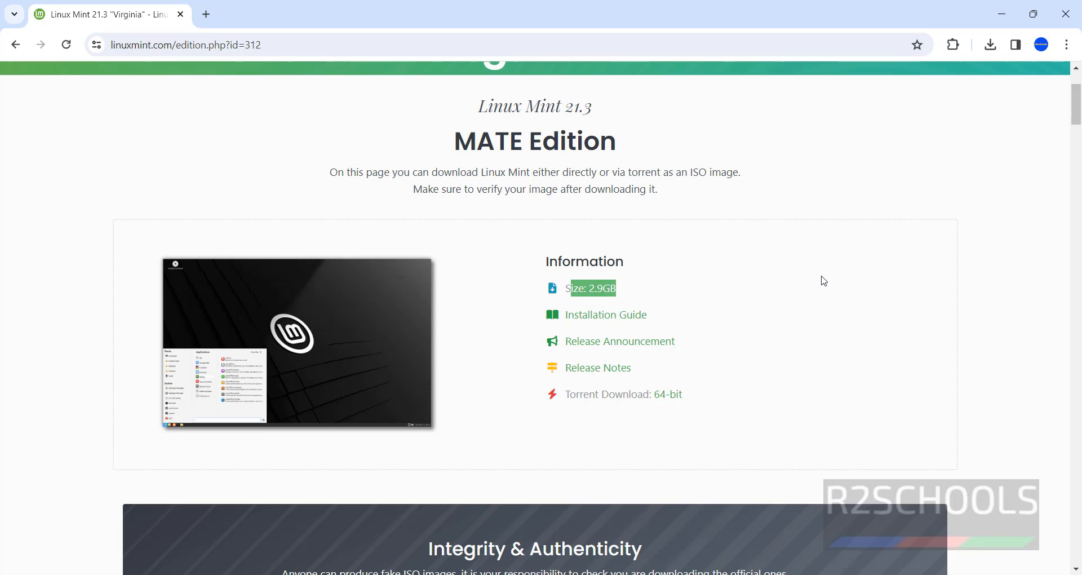
{"action": "scroll", "scroll_direction": "up", "scroll_amount": 3}
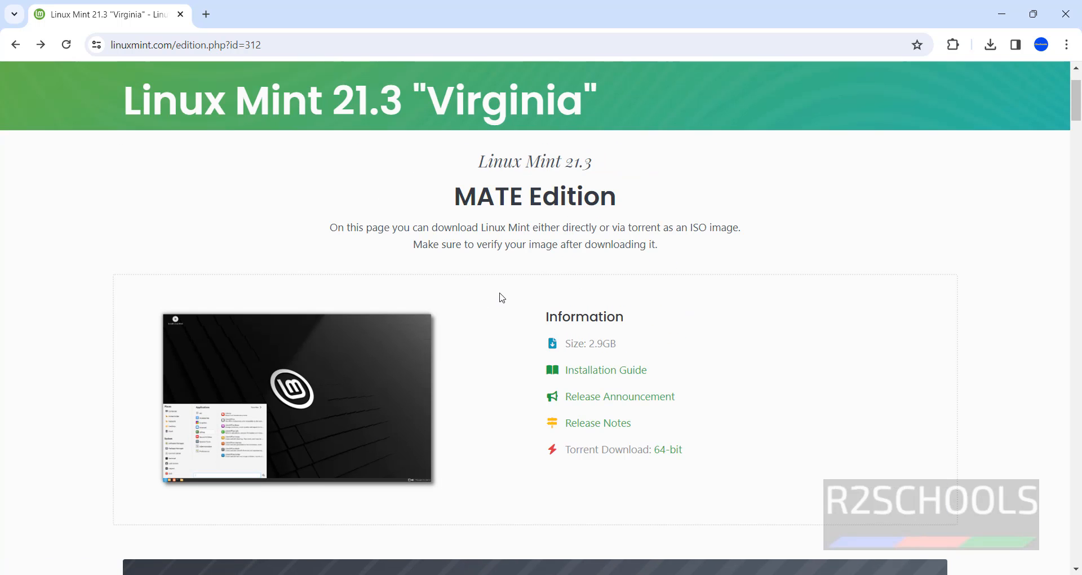
{"action": "mouse_move", "coordinate": [563, 228]}
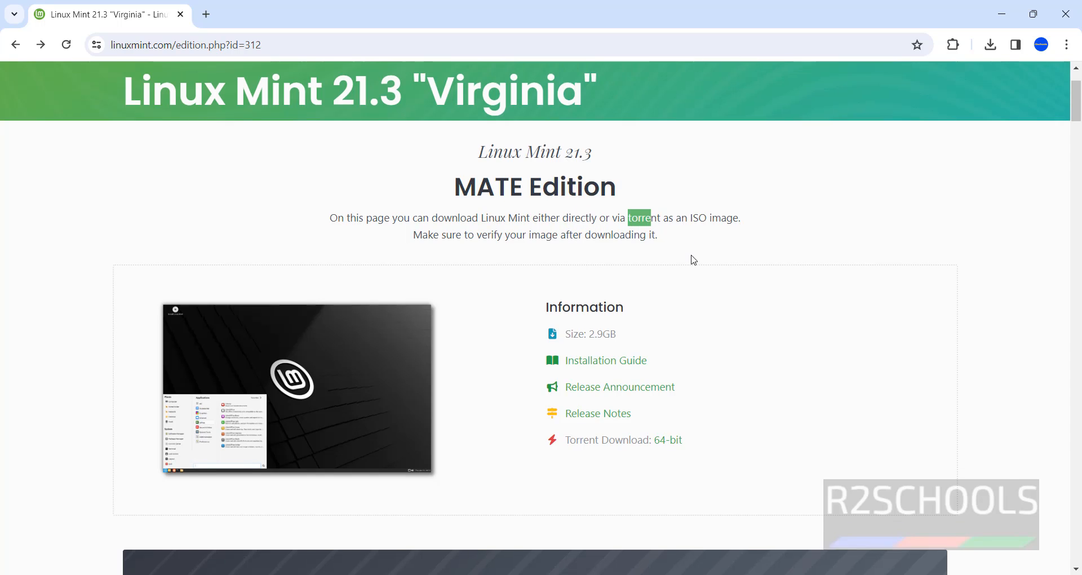
{"action": "left_click", "coordinate": [655, 440]}
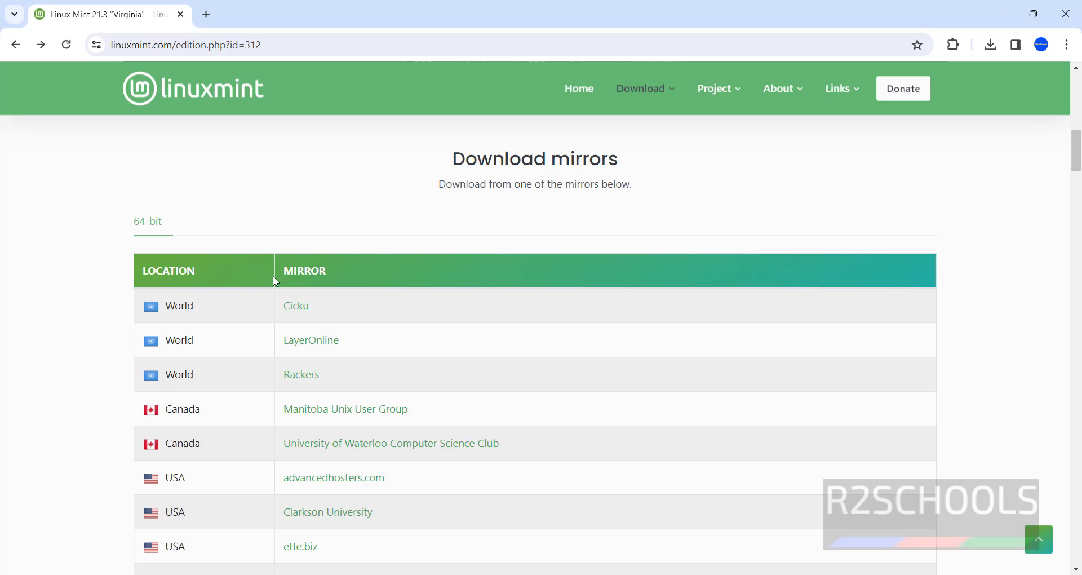
{"action": "scroll", "scroll_direction": "down", "scroll_amount": 3}
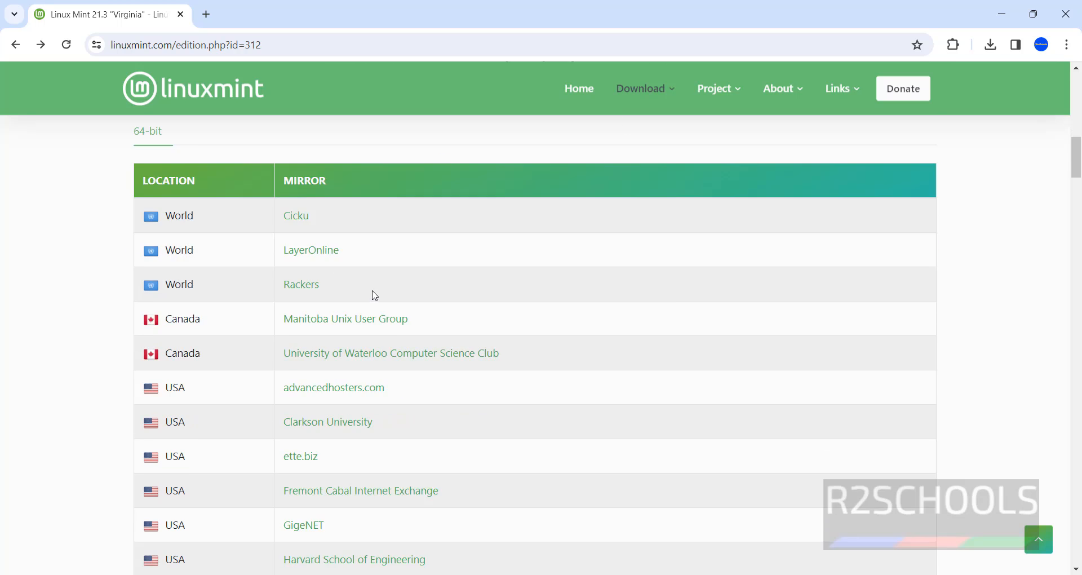
{"action": "scroll", "scroll_direction": "down", "scroll_amount": 3}
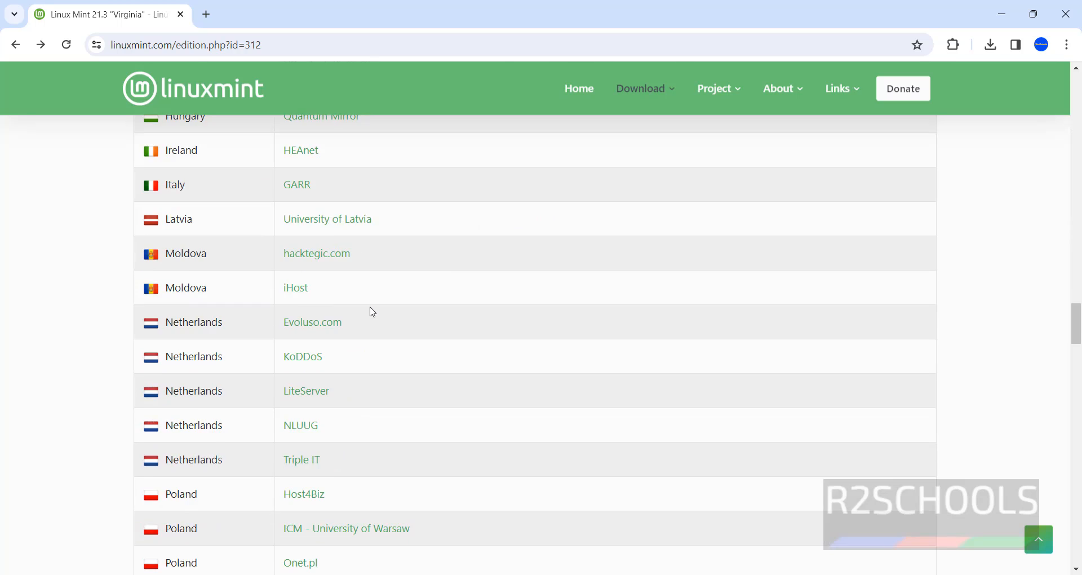
{"action": "scroll", "scroll_direction": "down", "scroll_amount": 3}
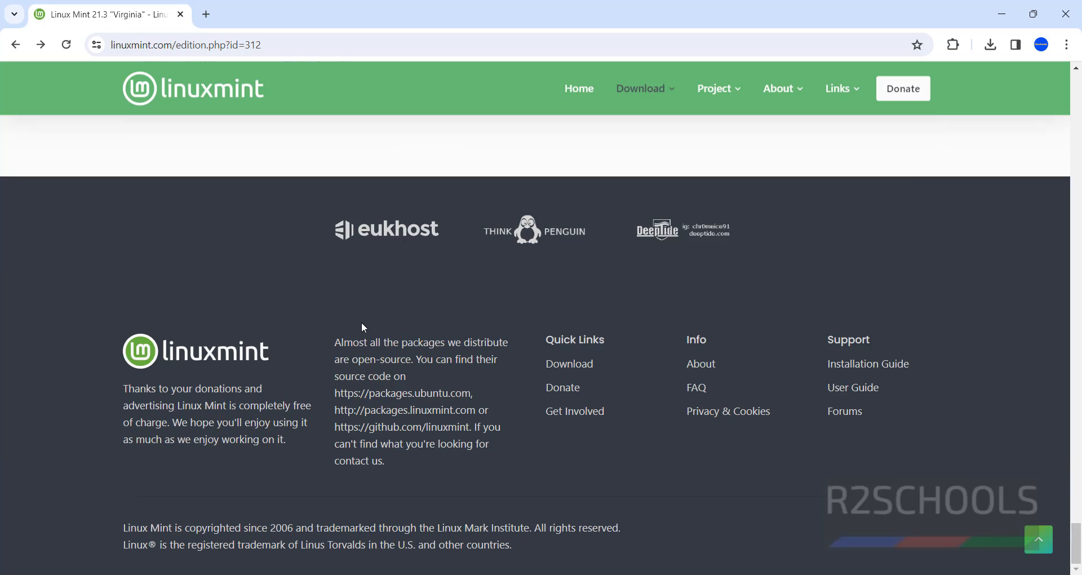
{"action": "scroll", "scroll_direction": "up", "scroll_amount": 3}
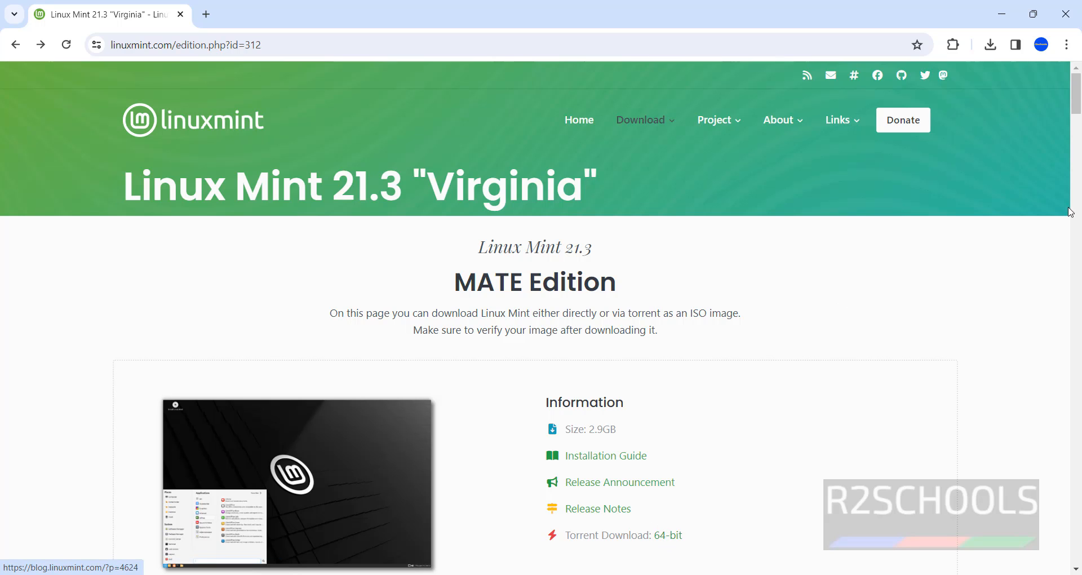
{"action": "scroll", "scroll_direction": "down", "scroll_amount": 3}
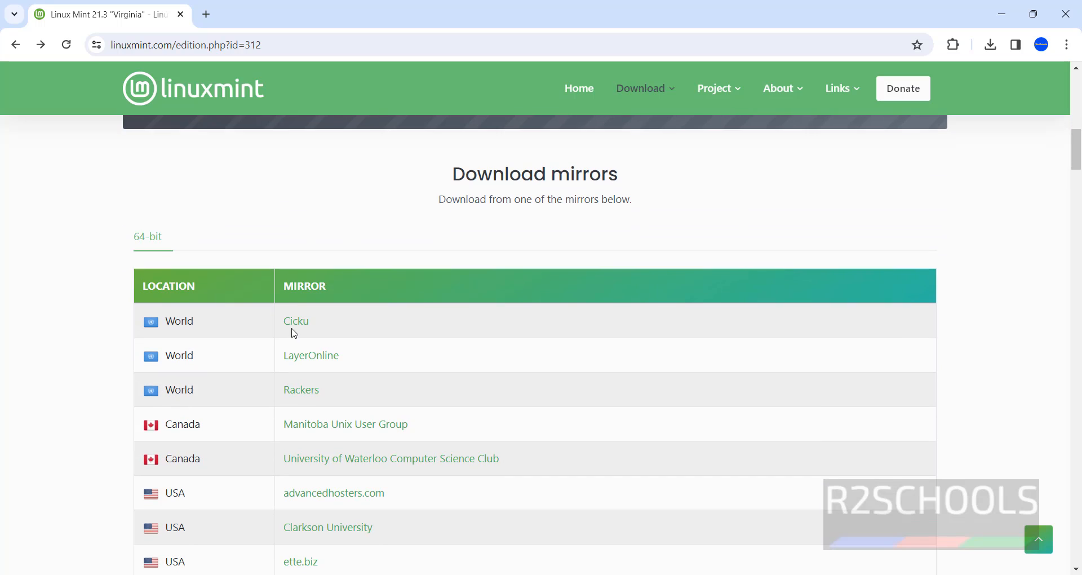
{"action": "mouse_move", "coordinate": [295, 321]}
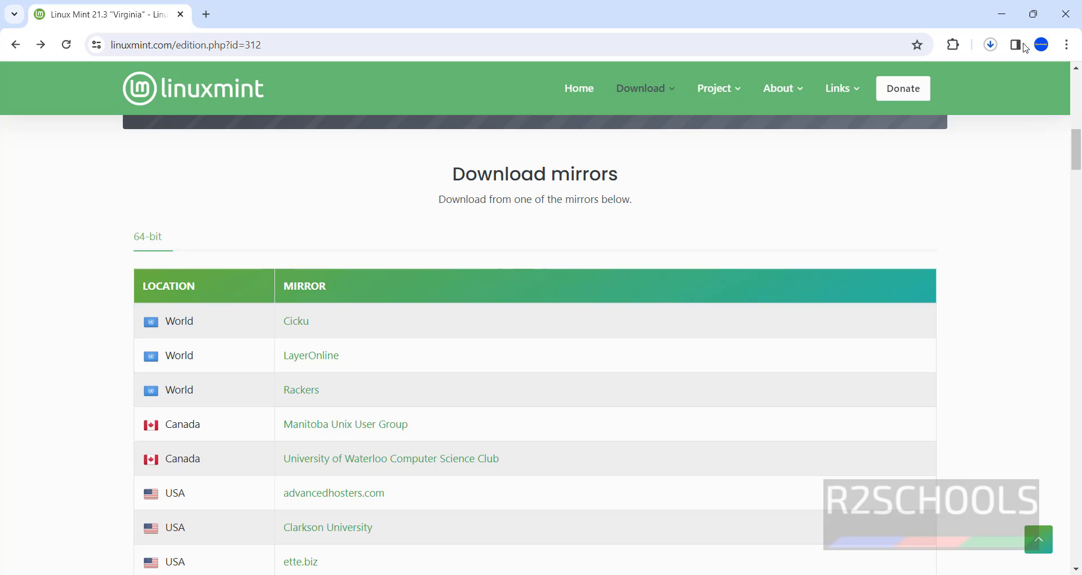
- Remove the deleted NetBeans entry from Chrome downloads and pause the Mint MATE ISO download
{"action": "left_click", "coordinate": [989, 44]}
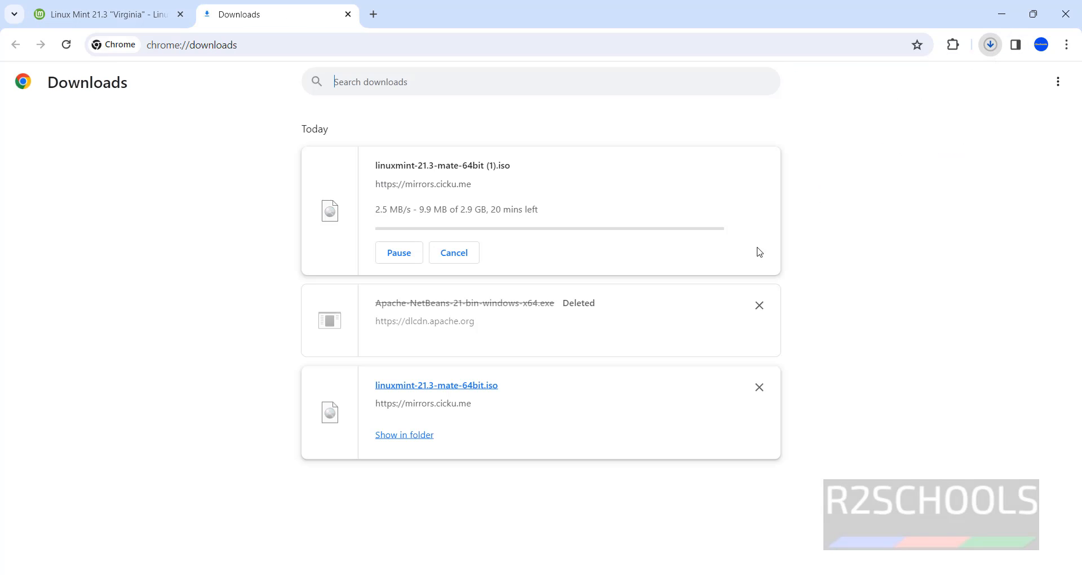
{"action": "left_click", "coordinate": [758, 304]}
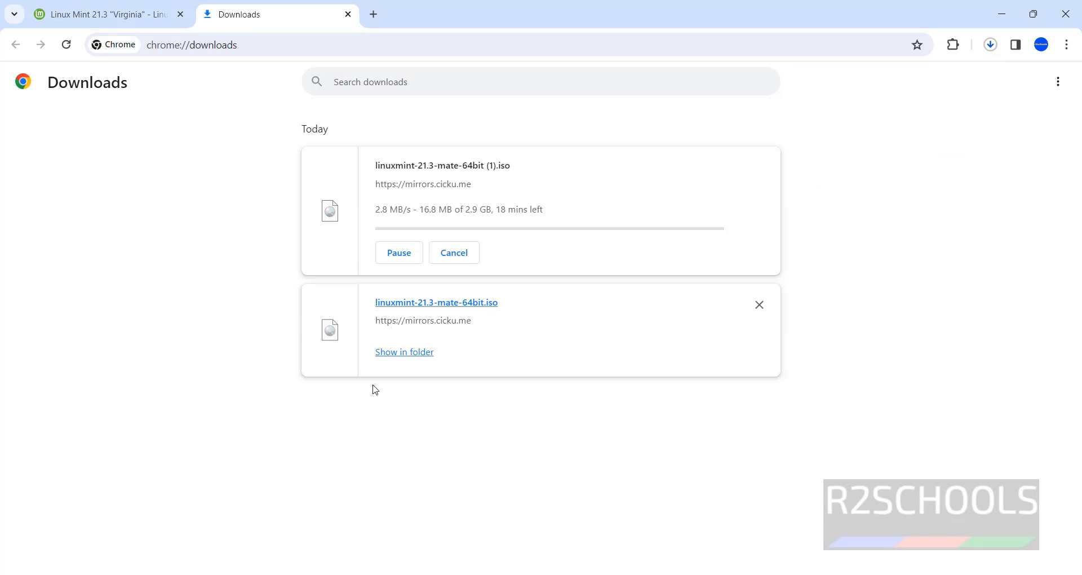
{"action": "left_click", "coordinate": [398, 252]}
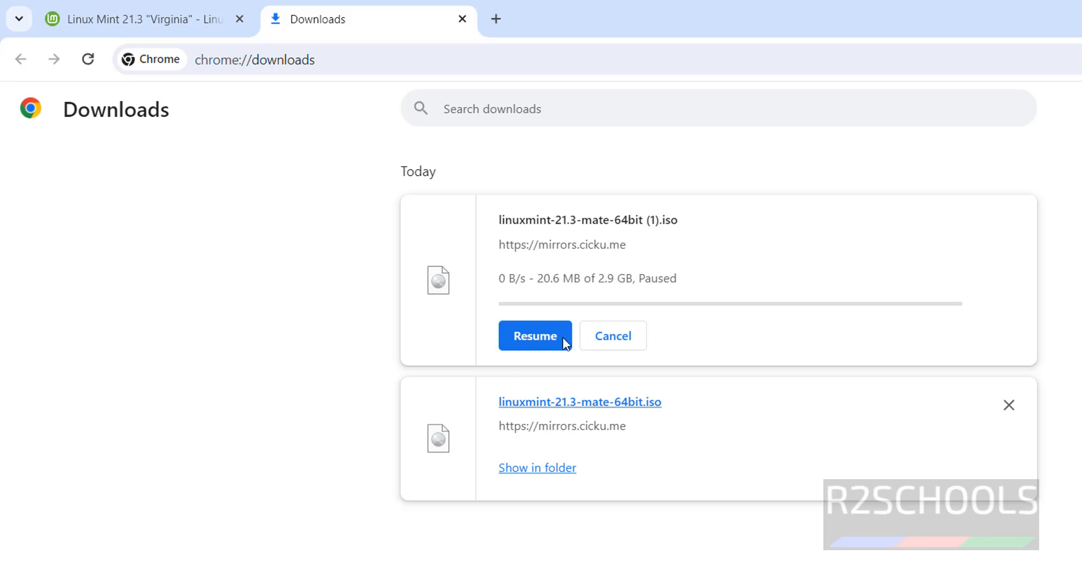
{"action": "mouse_move", "coordinate": [658, 300]}
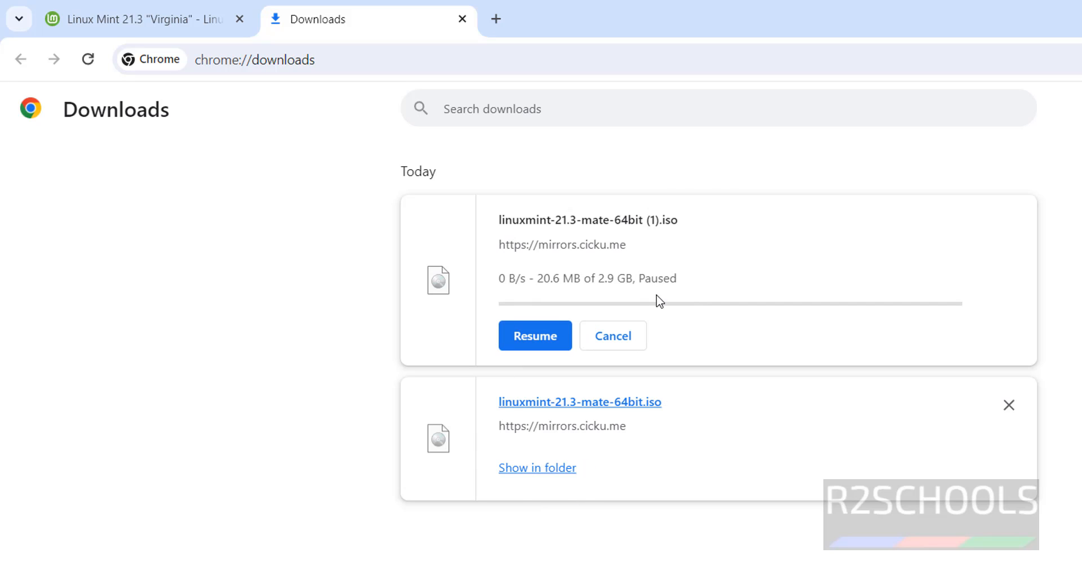
{"action": "left_click", "coordinate": [612, 336]}
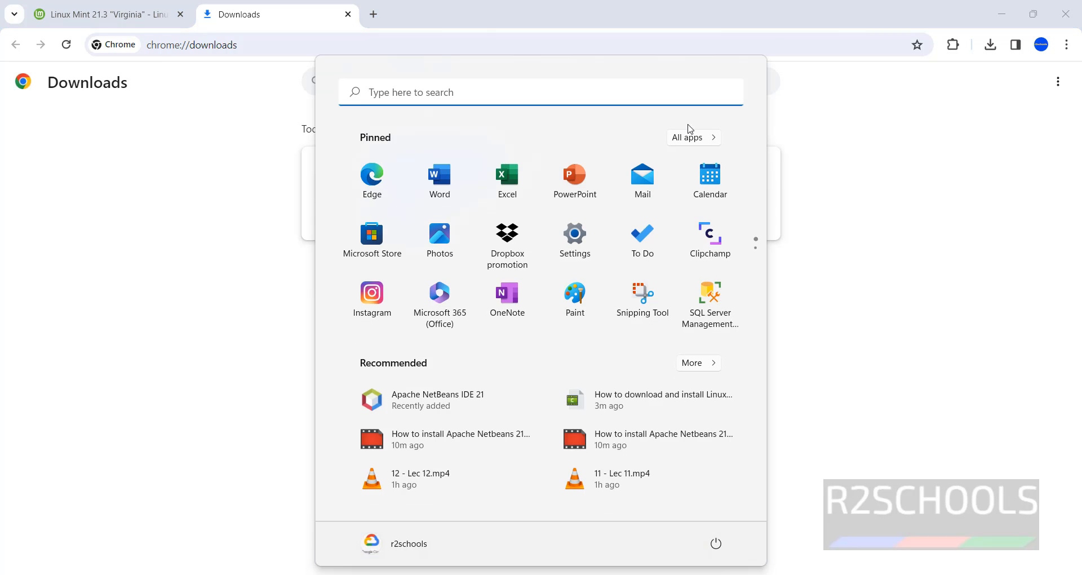
{"action": "type", "text": "vmwa"}
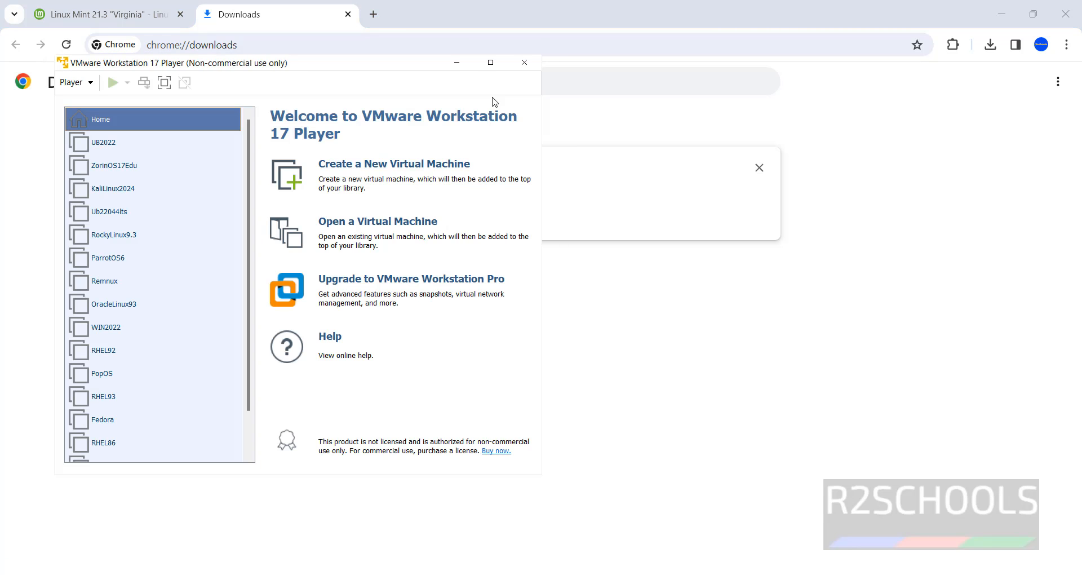
{"action": "left_click", "coordinate": [491, 62]}
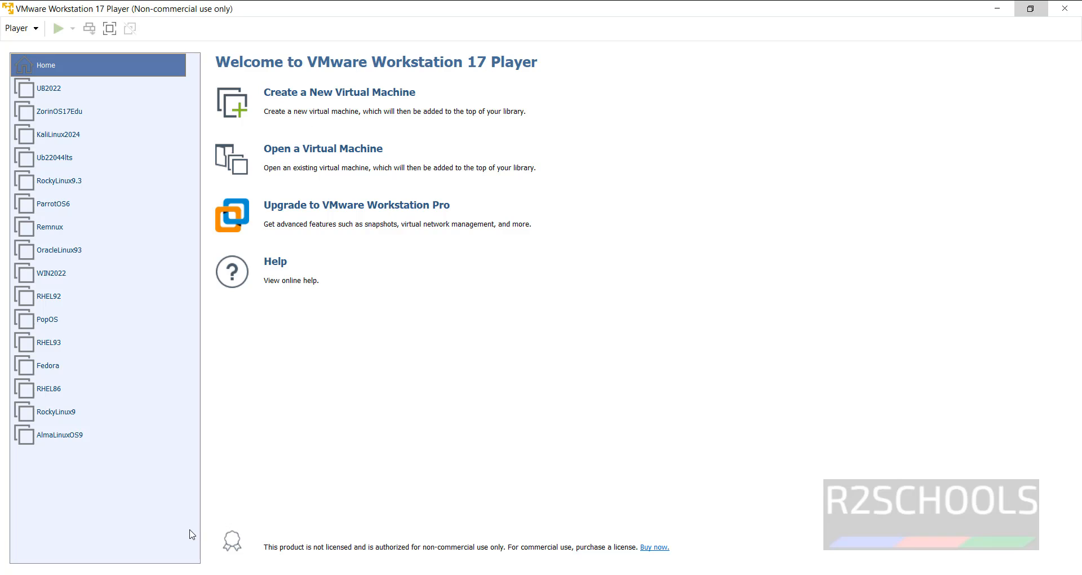
{"action": "mouse_move", "coordinate": [145, 141]}
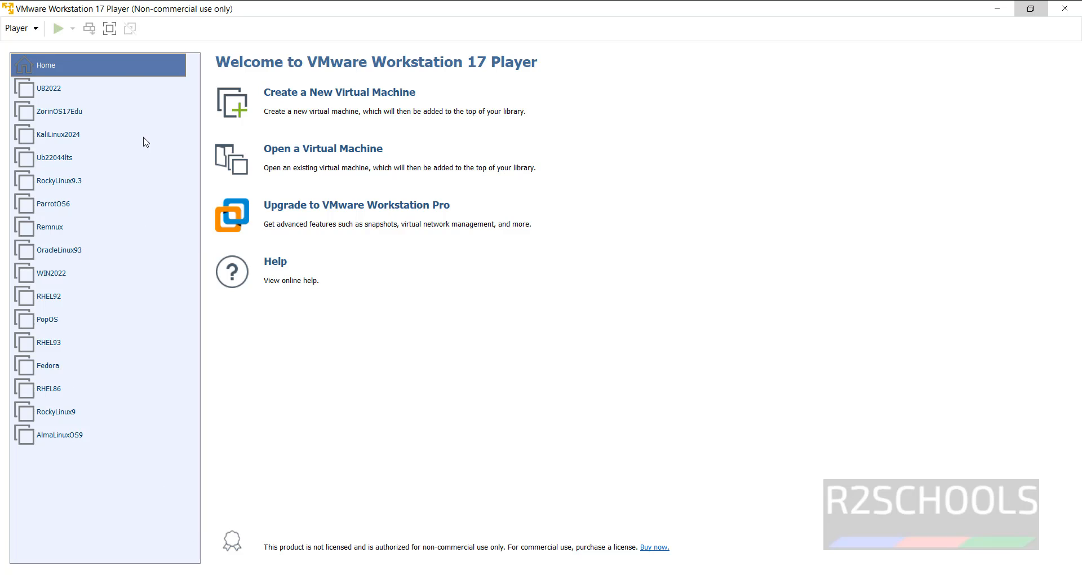
{"action": "mouse_move", "coordinate": [93, 93]}
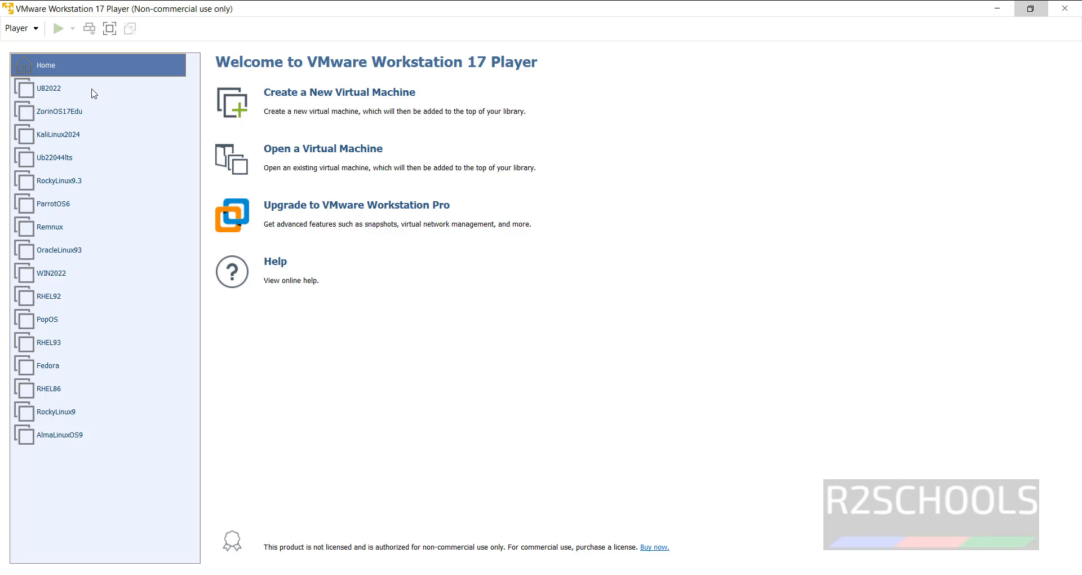
{"action": "mouse_move", "coordinate": [215, 13]}
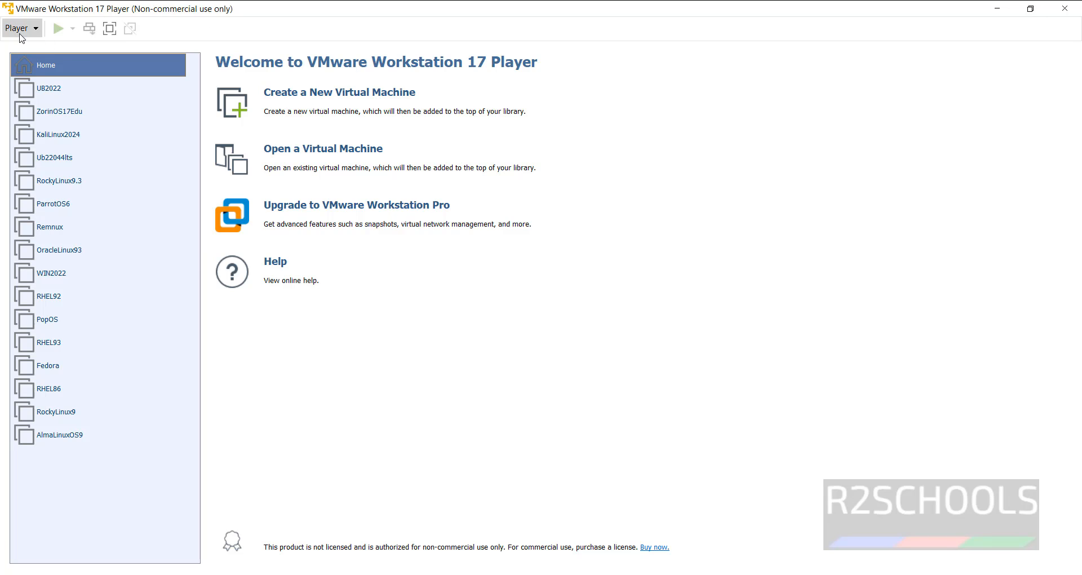
{"action": "mouse_move", "coordinate": [747, 105]}
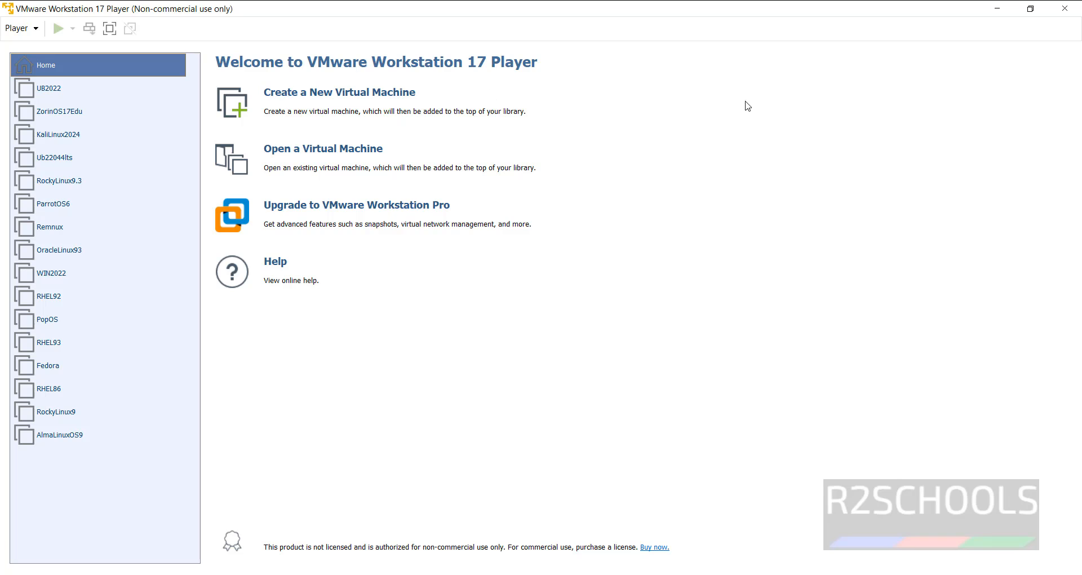
{"action": "mouse_move", "coordinate": [676, 348]}
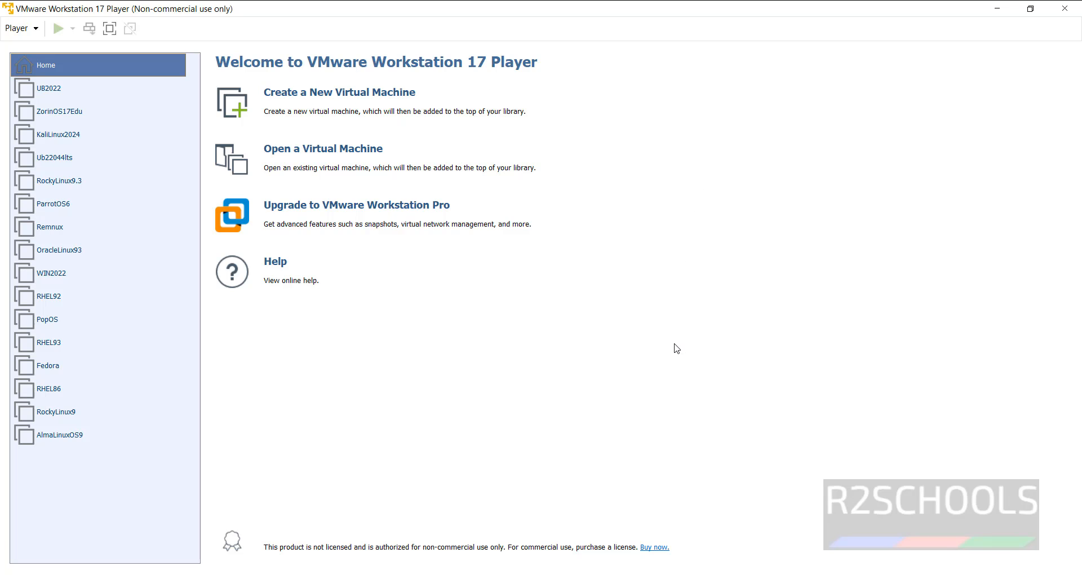
{"action": "mouse_move", "coordinate": [377, 96]}
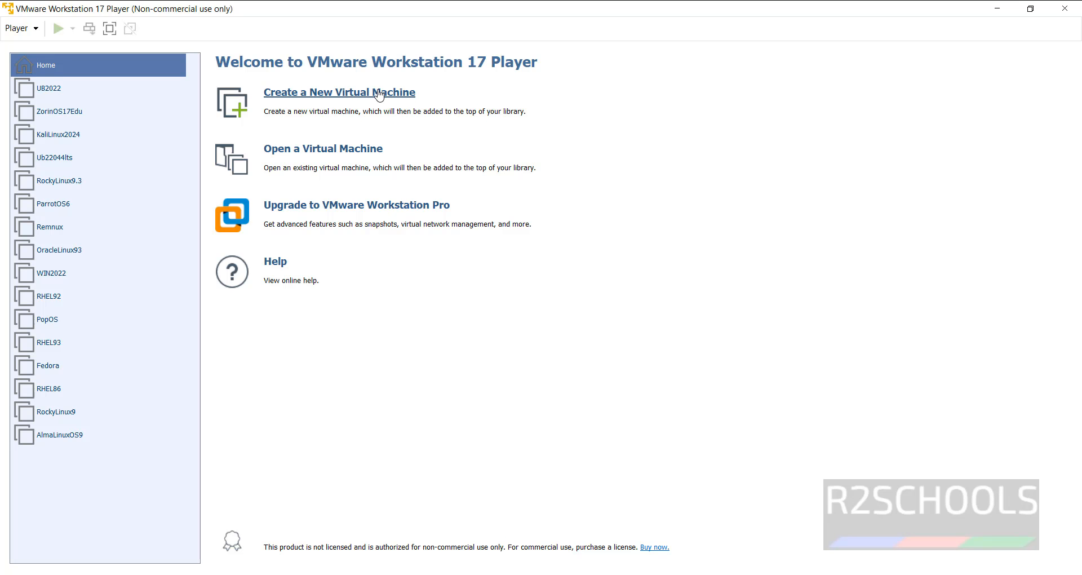
- Create a new virtual machine installing from linuxmint-21.3-mate-64bit.iso
{"action": "left_click", "coordinate": [339, 92]}
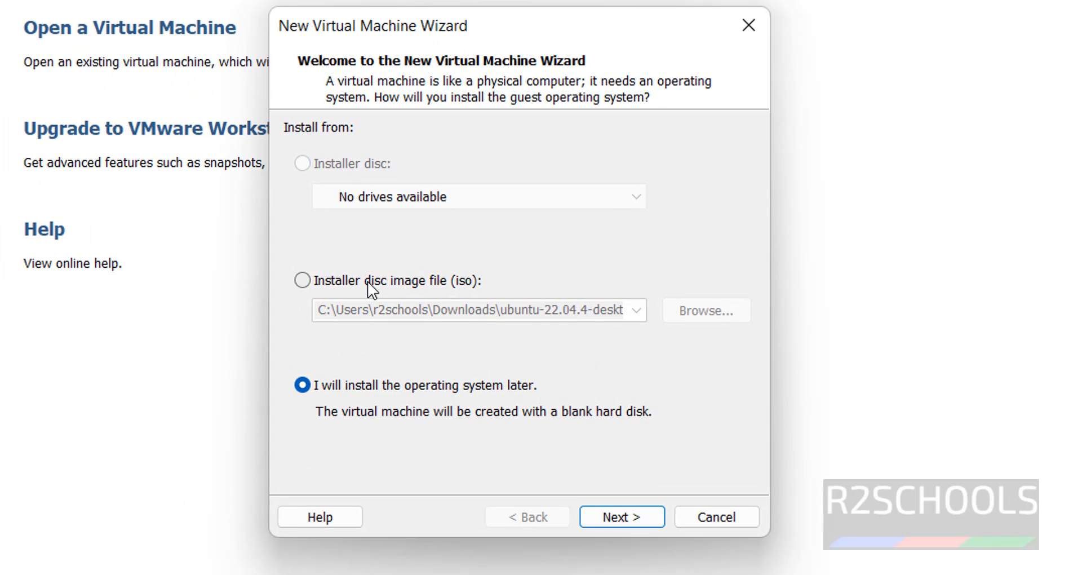
{"action": "left_click", "coordinate": [301, 280]}
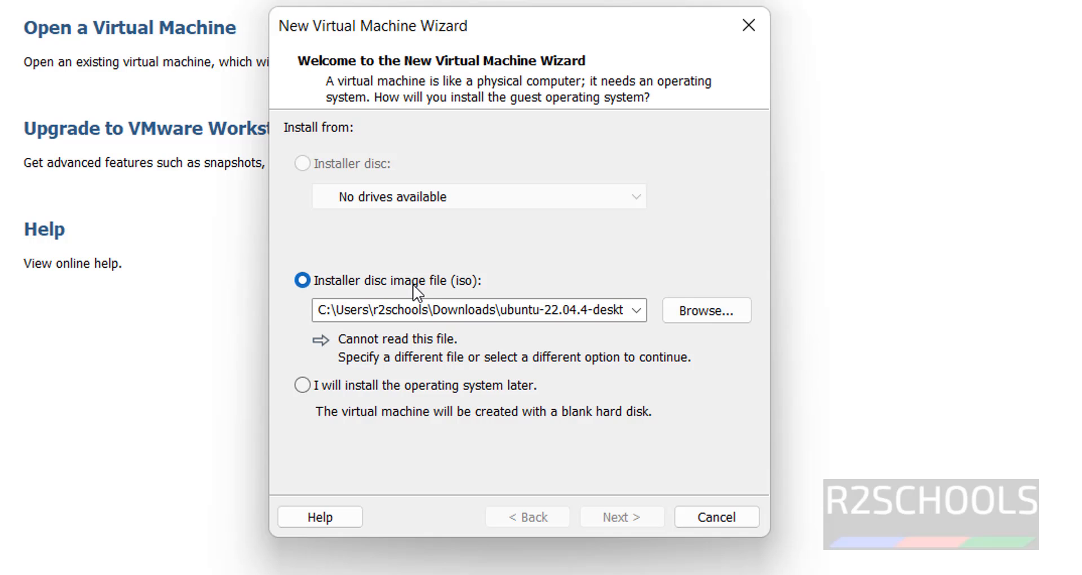
{"action": "mouse_move", "coordinate": [706, 310]}
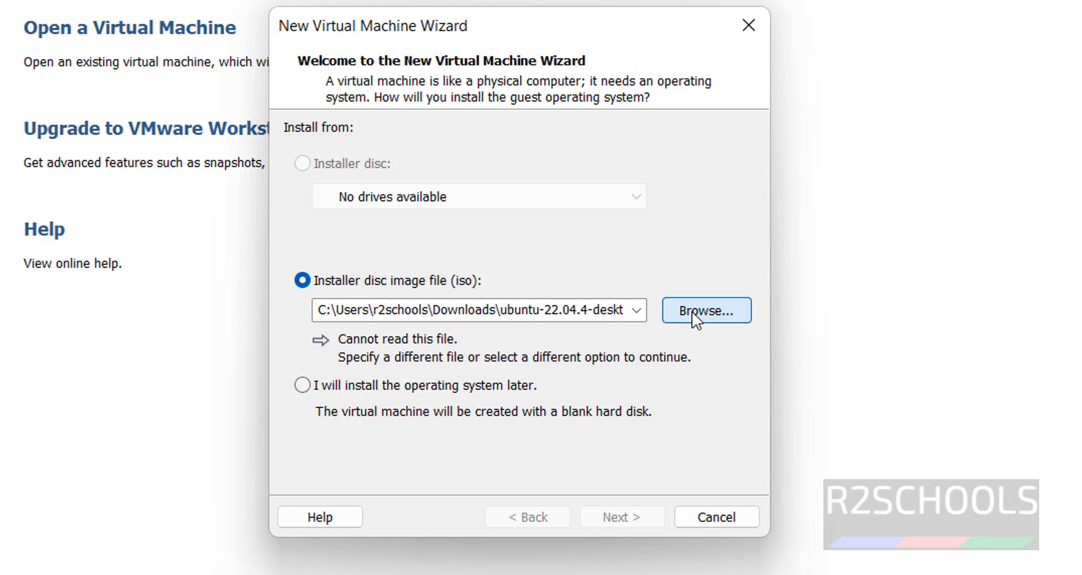
{"action": "left_click", "coordinate": [705, 310]}
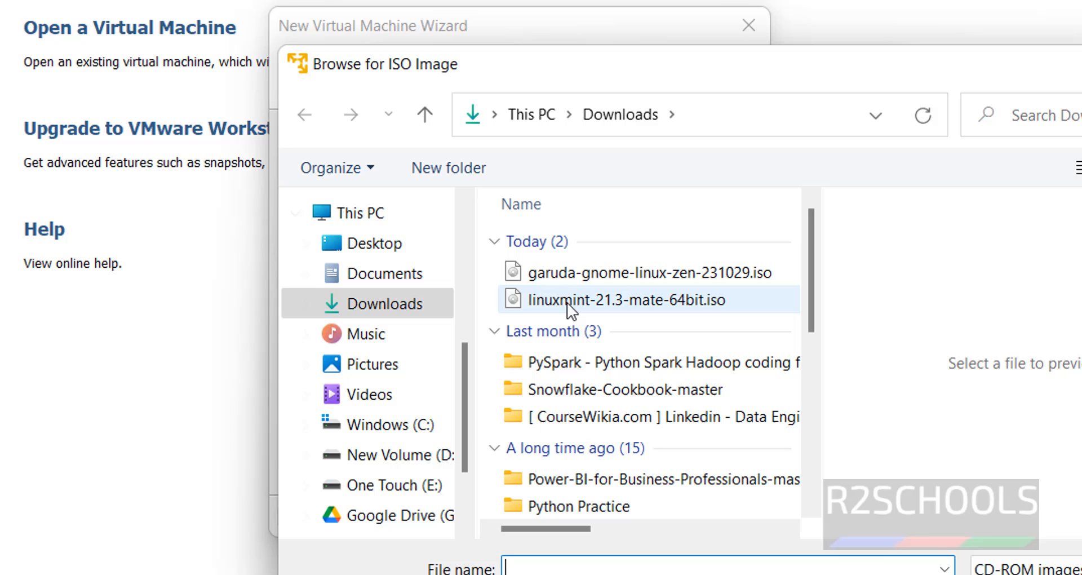
{"action": "left_click", "coordinate": [617, 299]}
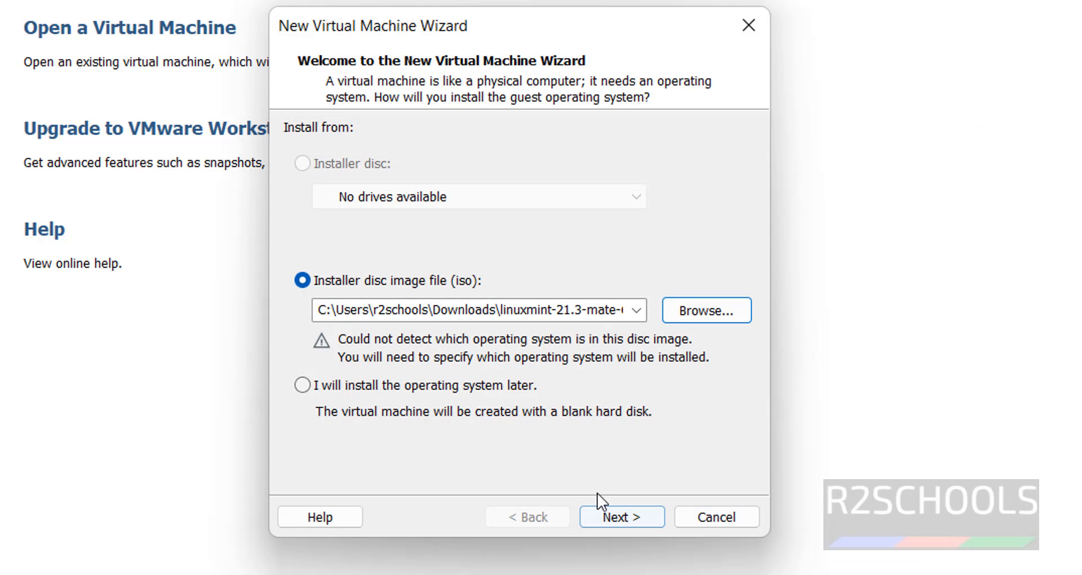
{"action": "mouse_move", "coordinate": [449, 442]}
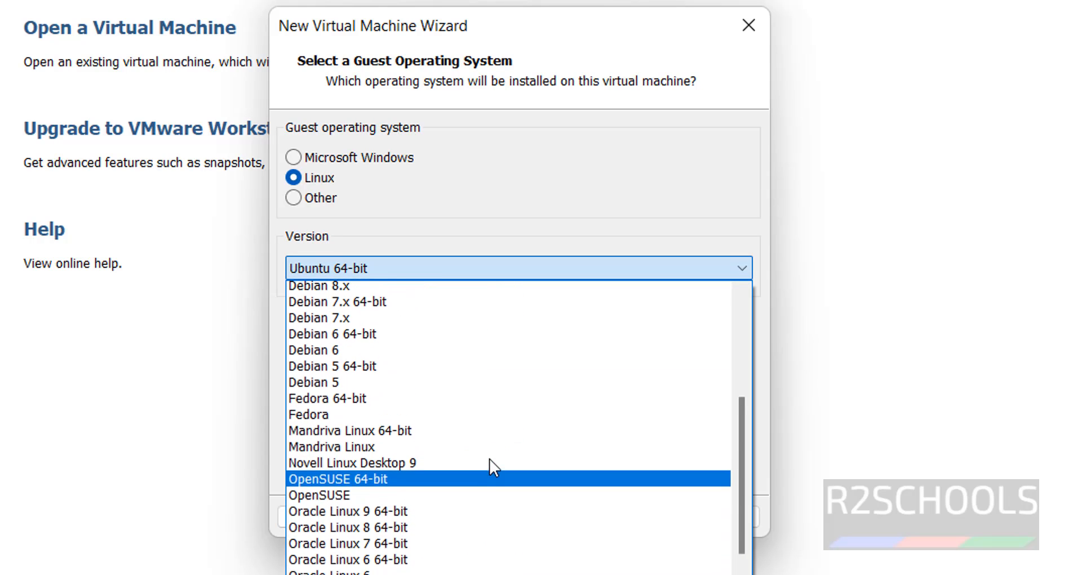
- Try the Other category, then return the guest OS to Linux, Ubuntu 64-bit
{"action": "scroll", "scroll_direction": "up", "scroll_amount": 3}
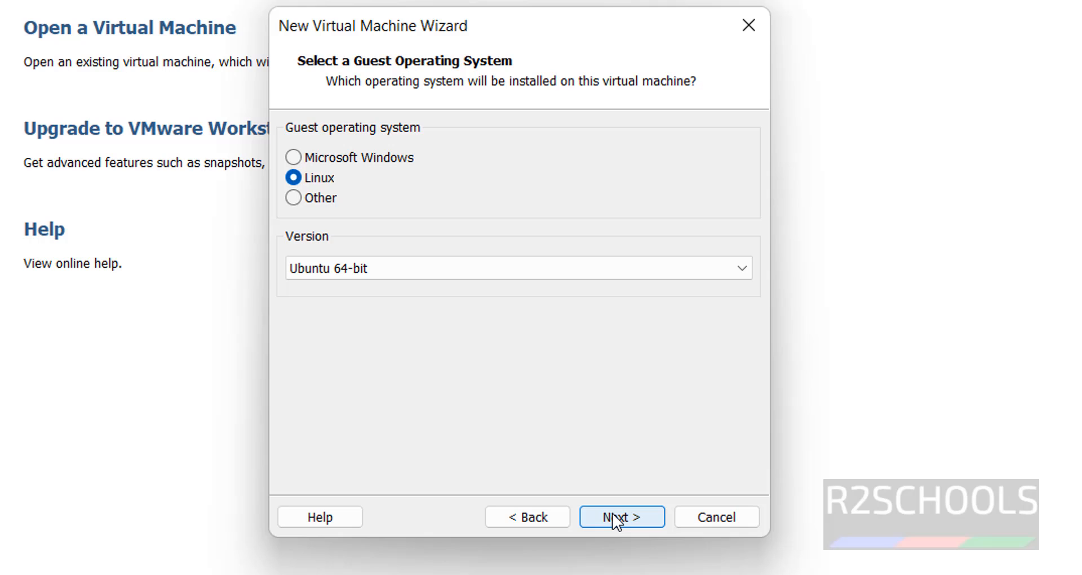
{"action": "mouse_move", "coordinate": [373, 249]}
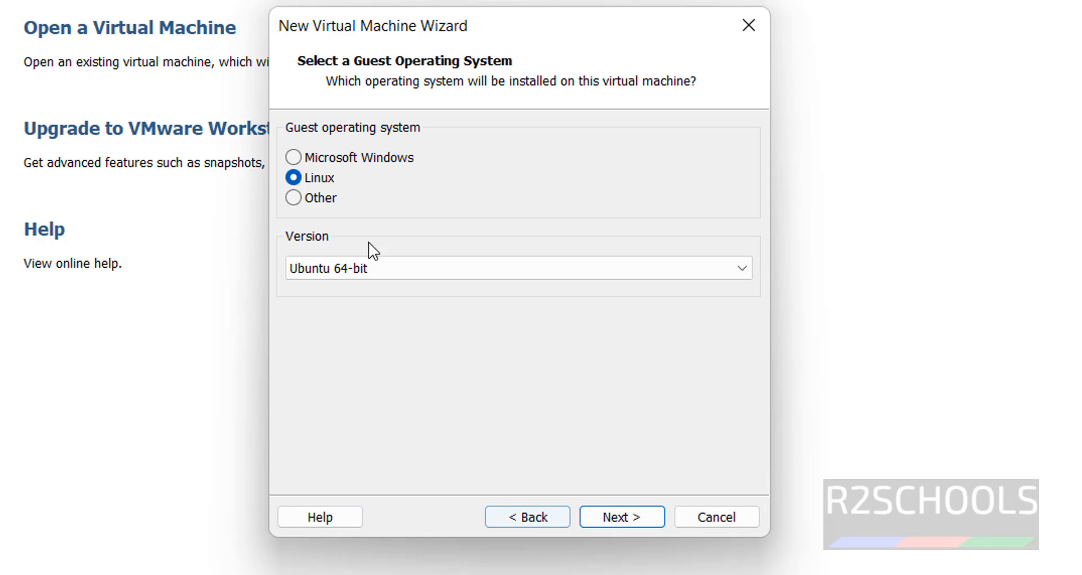
{"action": "left_click", "coordinate": [293, 198]}
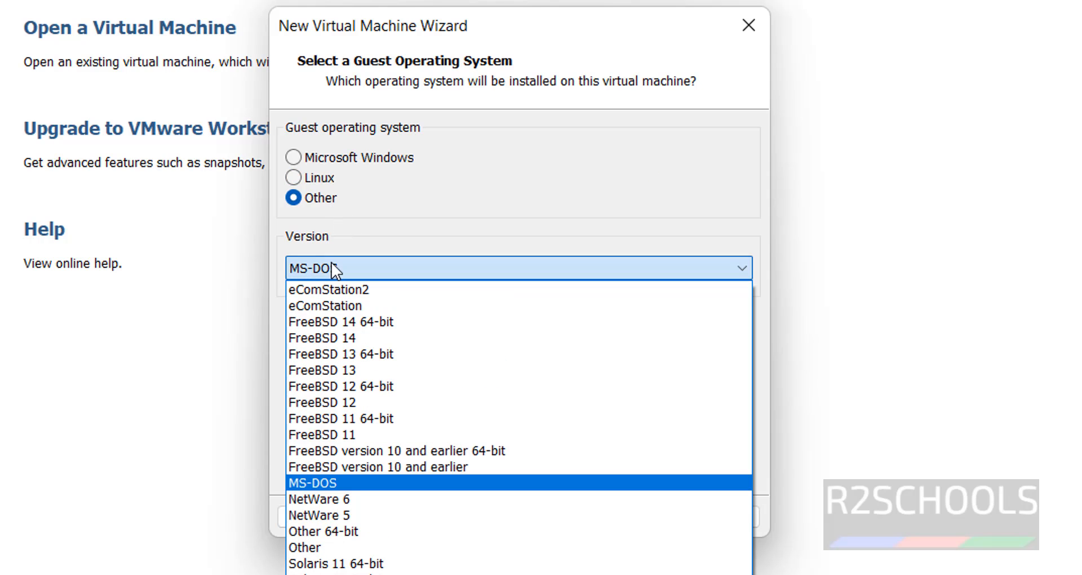
{"action": "mouse_move", "coordinate": [585, 170]}
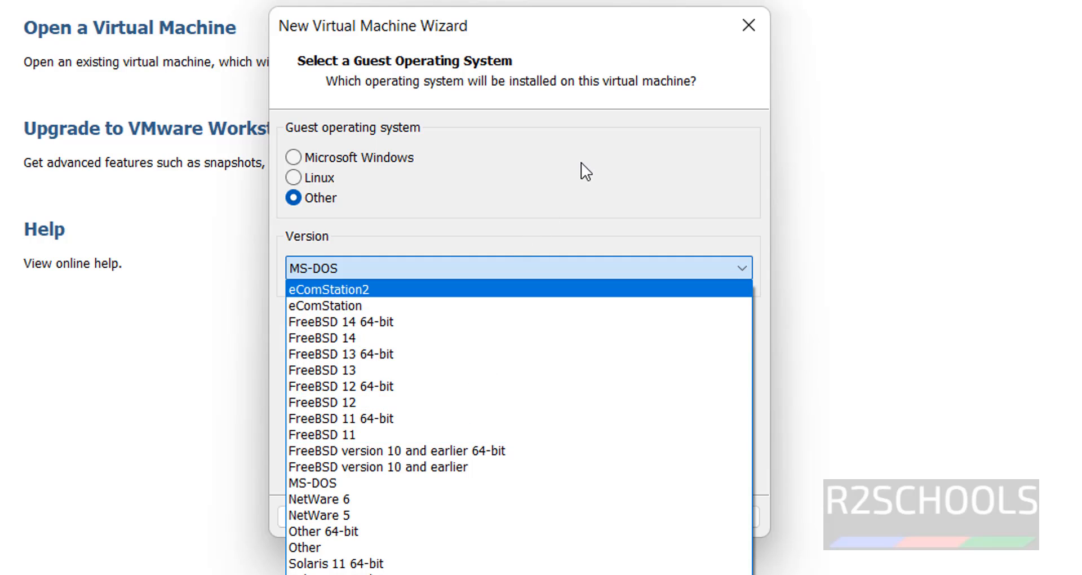
{"action": "left_click", "coordinate": [293, 178]}
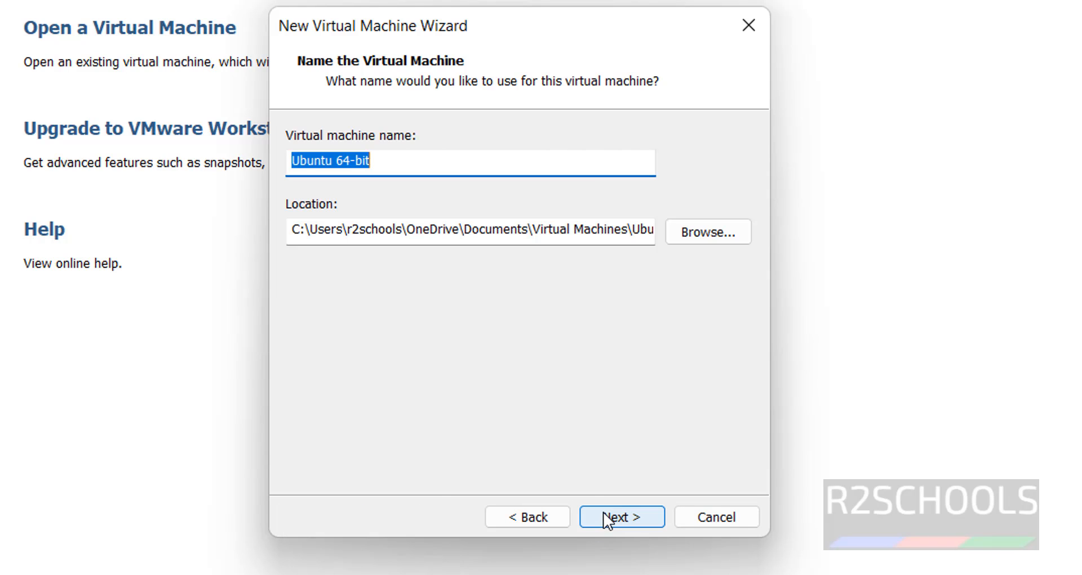
- Name the virtual machine LMnt213
{"action": "type", "text": "Li"}
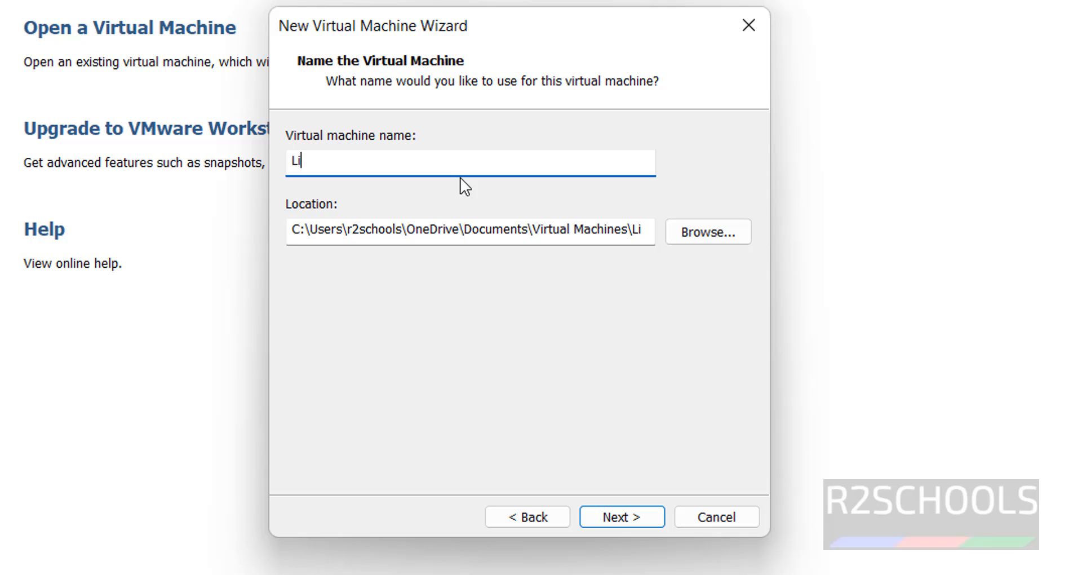
{"action": "type", "text": "M"}
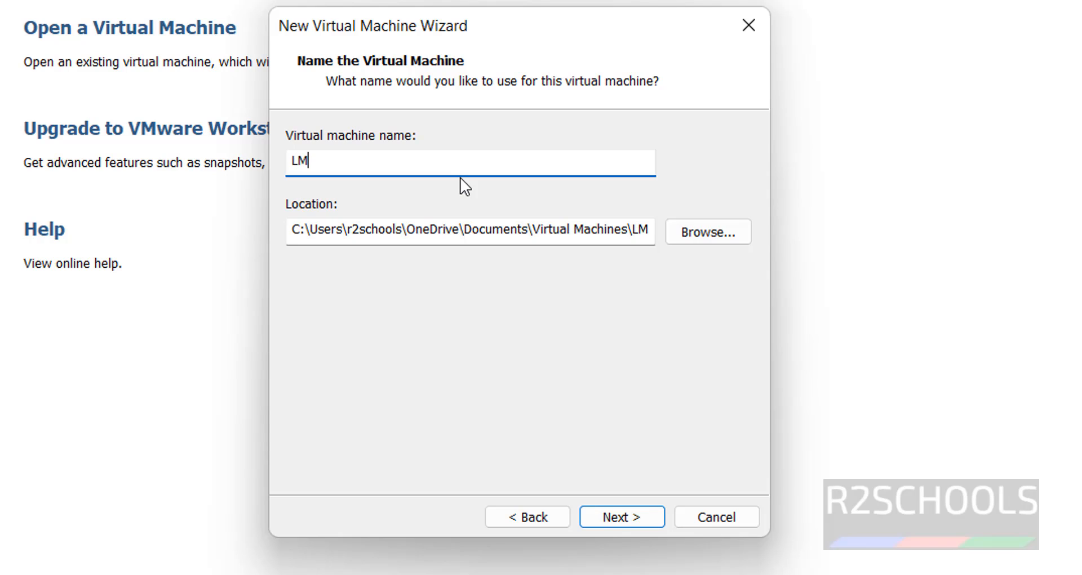
{"action": "type", "text": "nt21"}
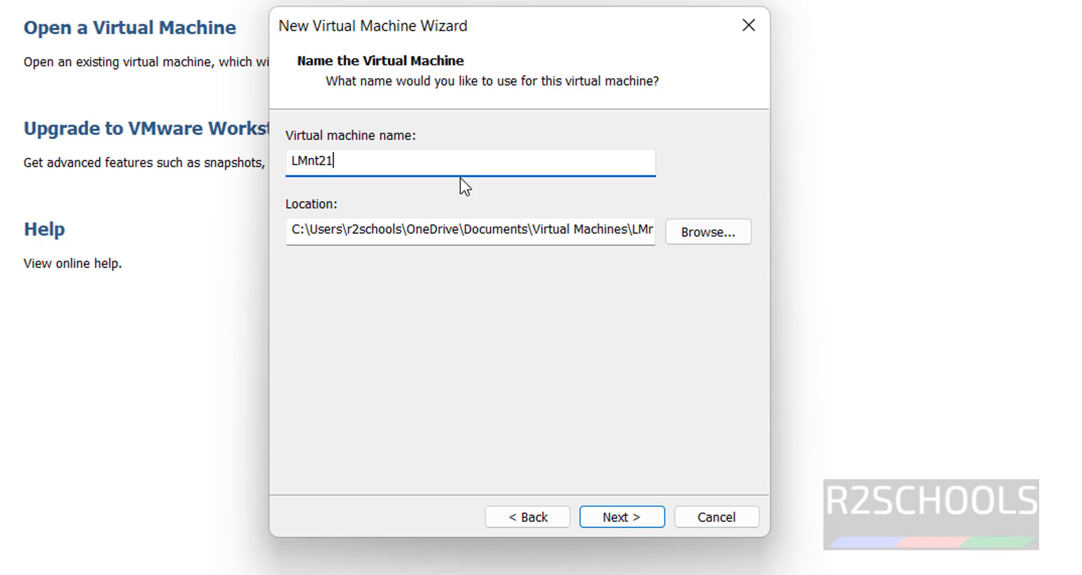
{"action": "type", "text": "3"}
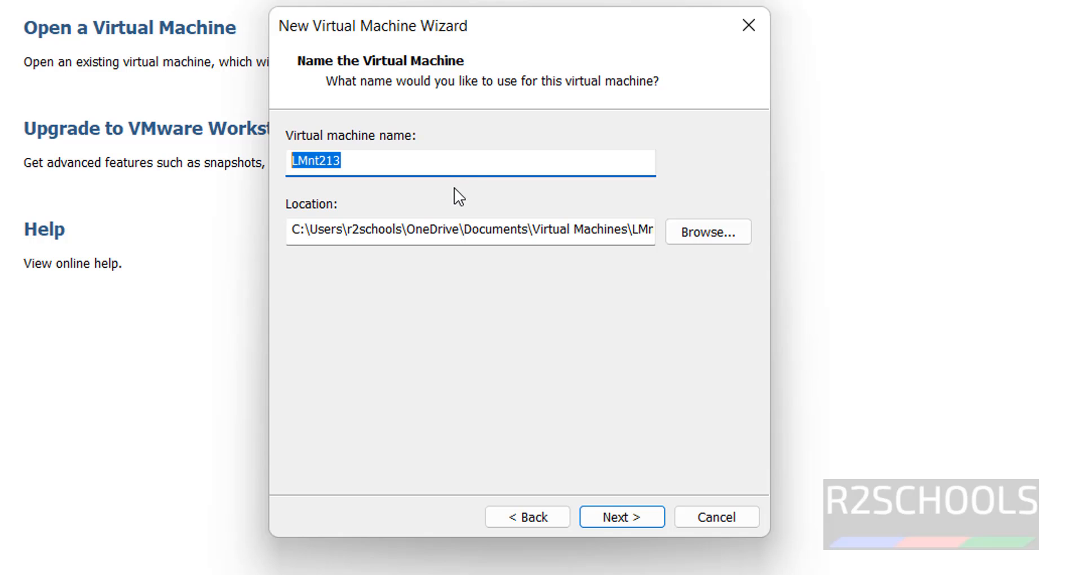
- Store the machine in a new LMnt213 folder under E:\VMS and proceed to disk capacity
{"action": "left_click", "coordinate": [706, 231]}
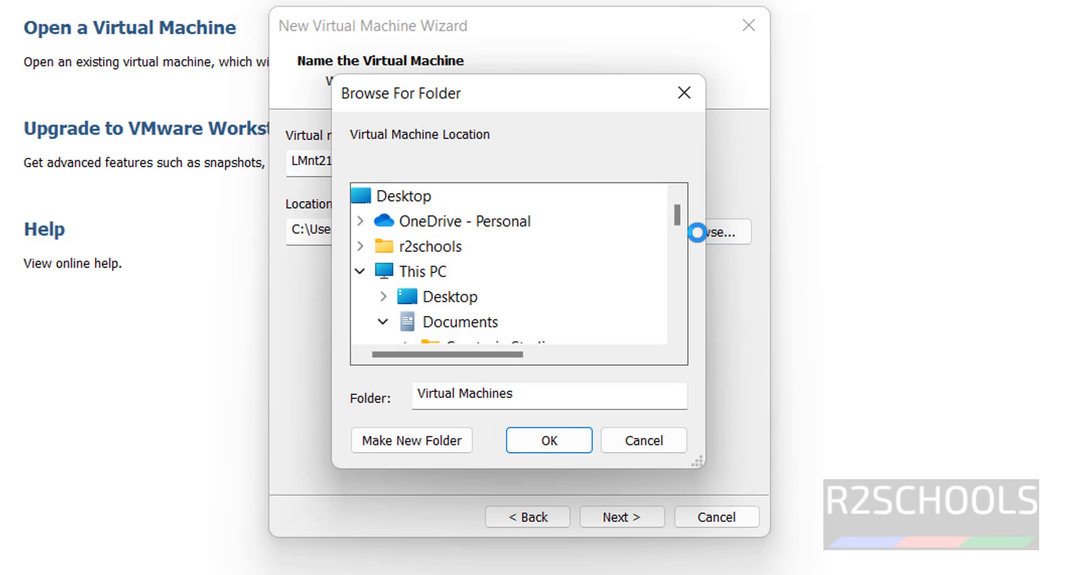
{"action": "left_click", "coordinate": [463, 322]}
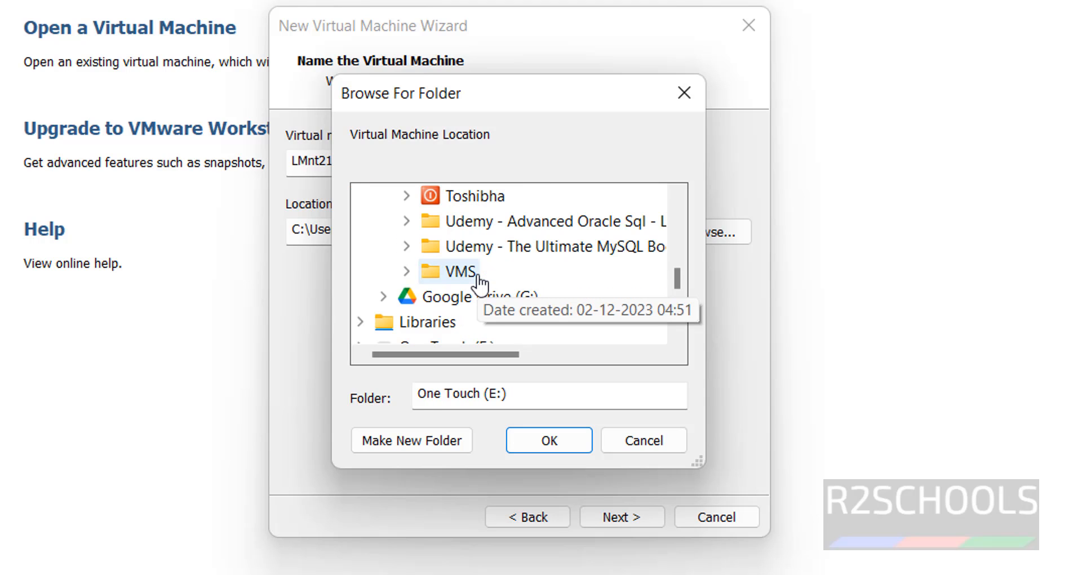
{"action": "left_click", "coordinate": [463, 271]}
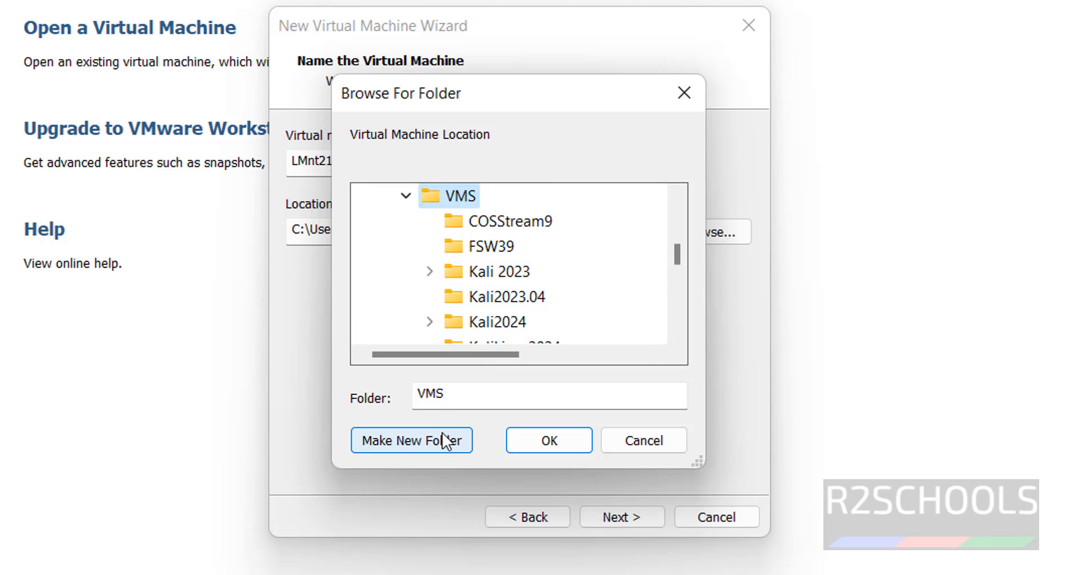
{"action": "left_click", "coordinate": [410, 439]}
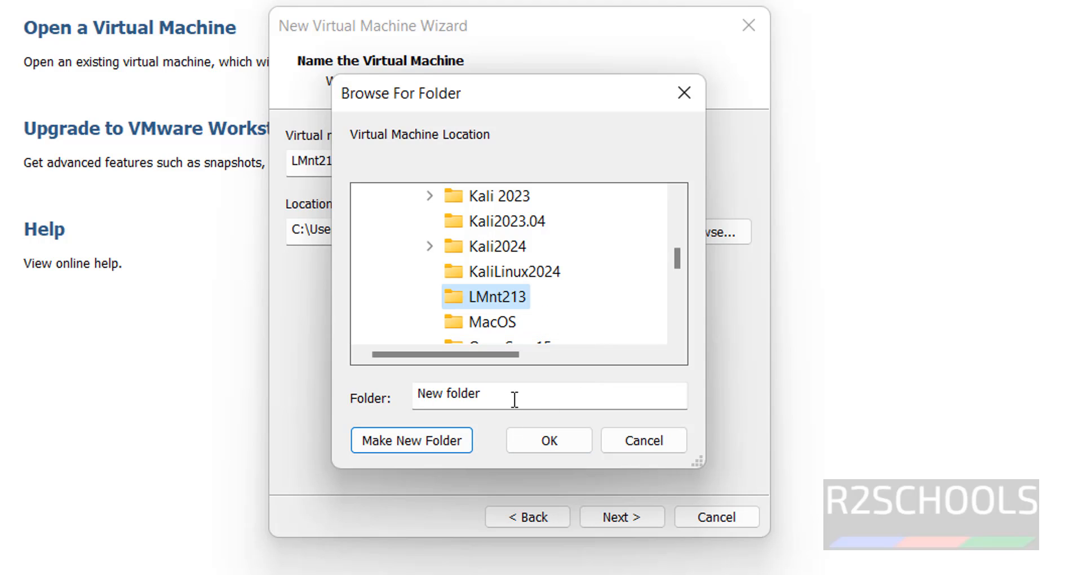
{"action": "mouse_move", "coordinate": [468, 438]}
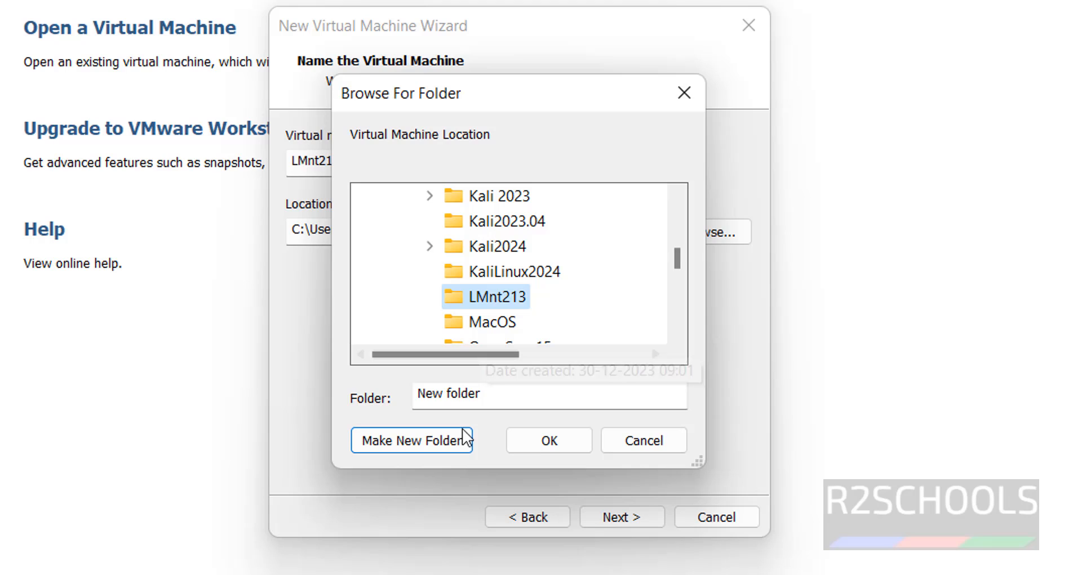
{"action": "left_click", "coordinate": [548, 439]}
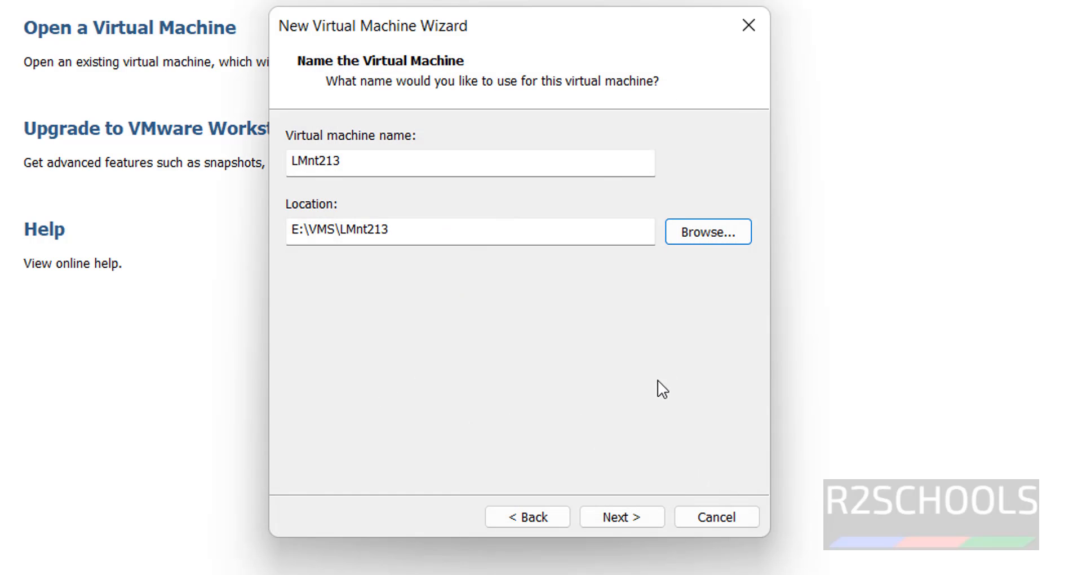
{"action": "left_click", "coordinate": [621, 517]}
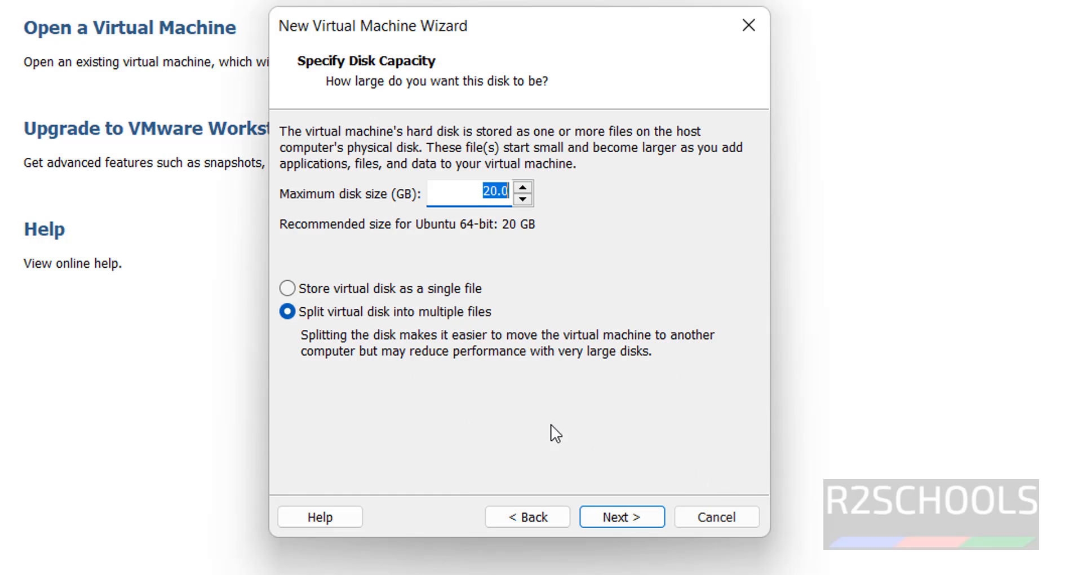
- Store the 100 GB virtual disk as a single file and proceed to the summary
{"action": "left_click", "coordinate": [286, 289]}
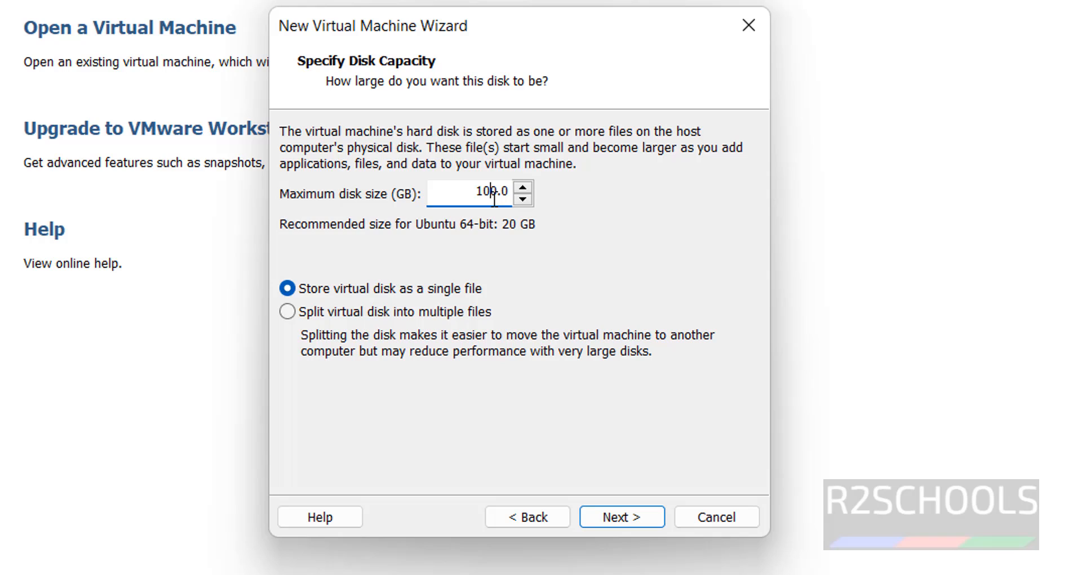
{"action": "mouse_move", "coordinate": [636, 394]}
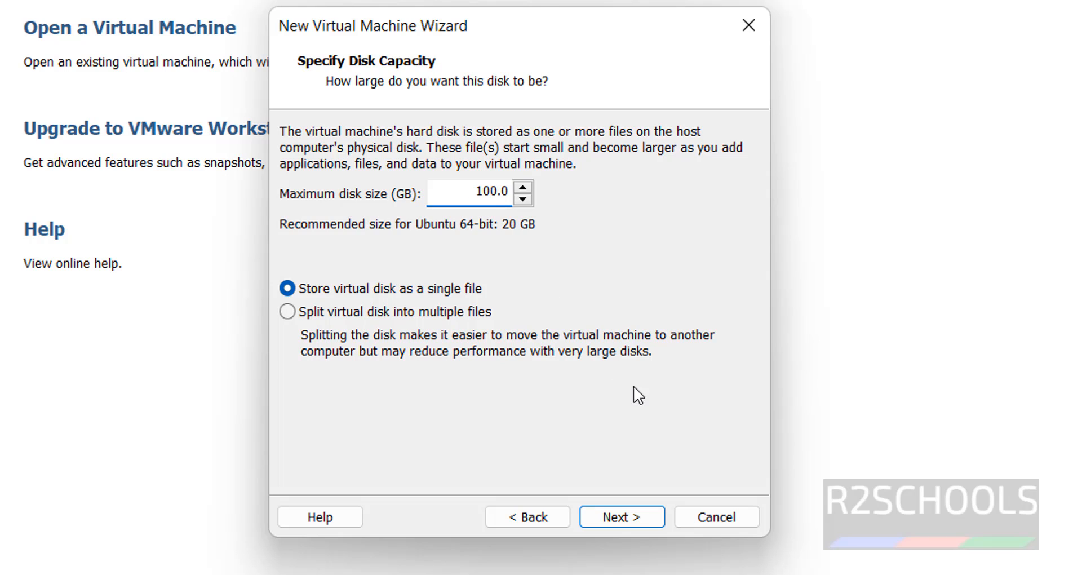
{"action": "left_click", "coordinate": [620, 516]}
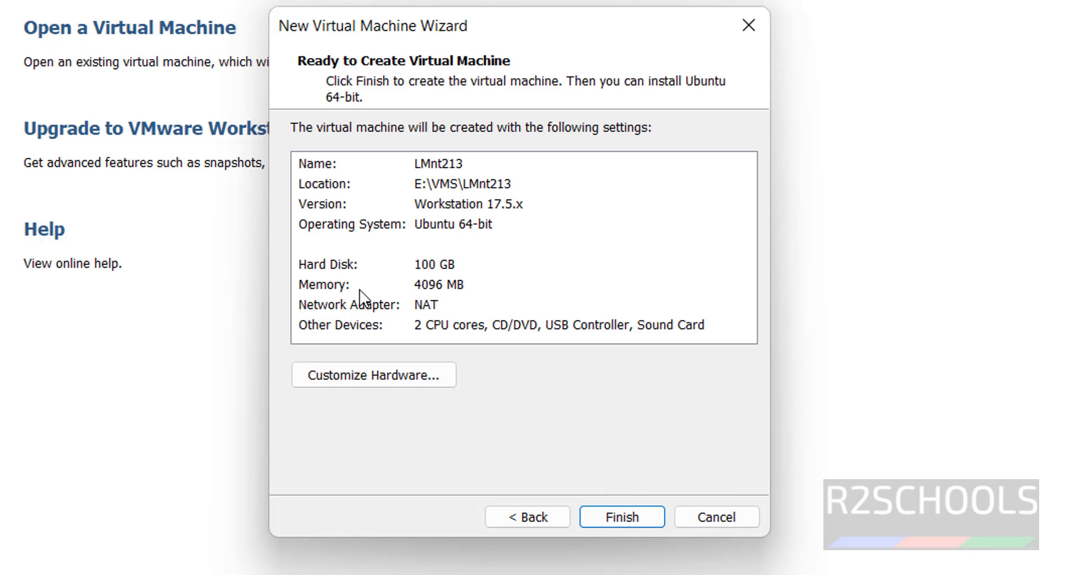
{"action": "mouse_move", "coordinate": [459, 298]}
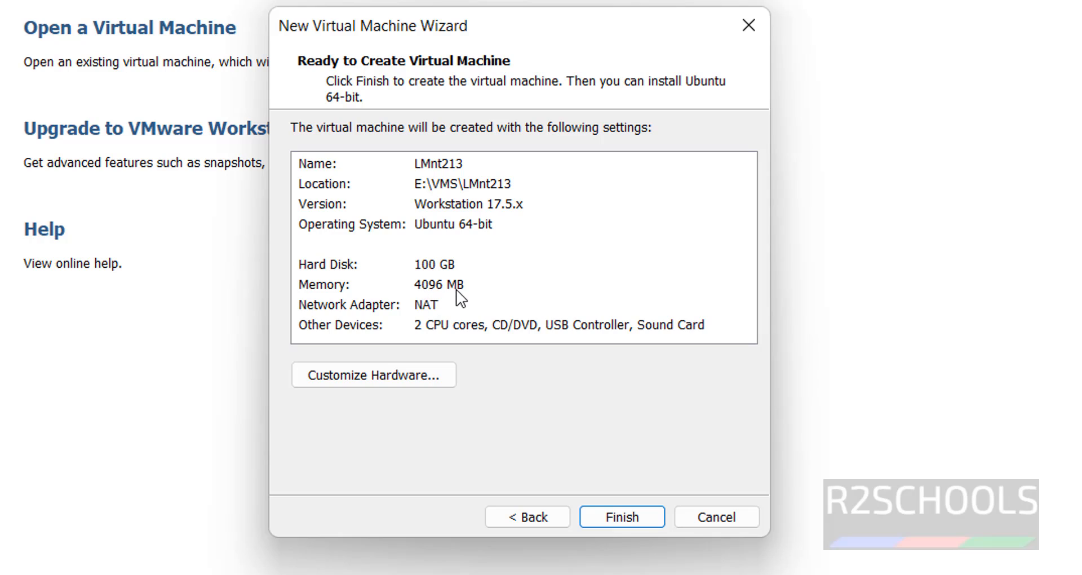
{"action": "mouse_move", "coordinate": [485, 295]}
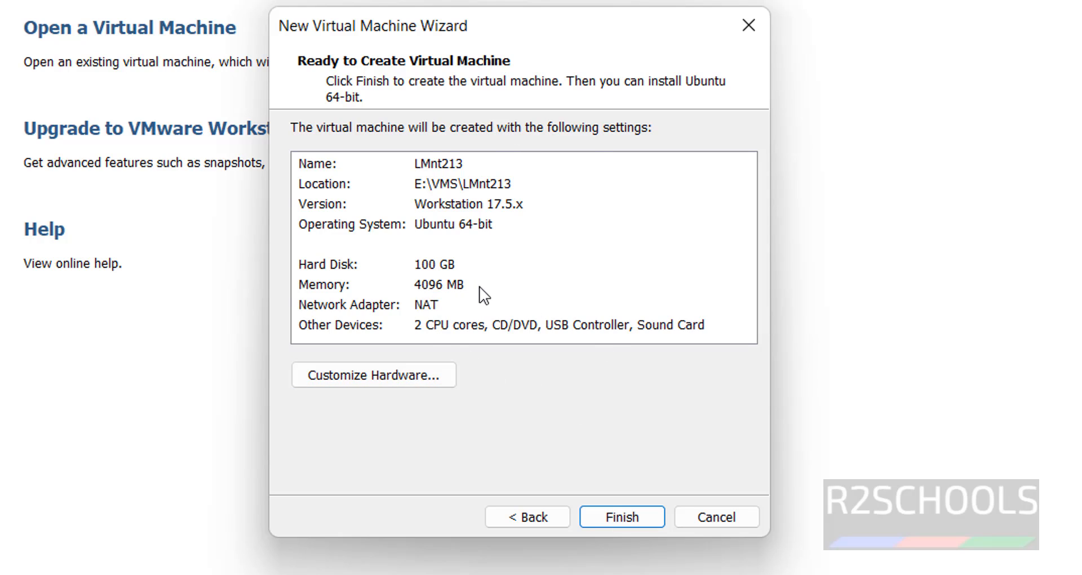
{"action": "mouse_move", "coordinate": [373, 374]}
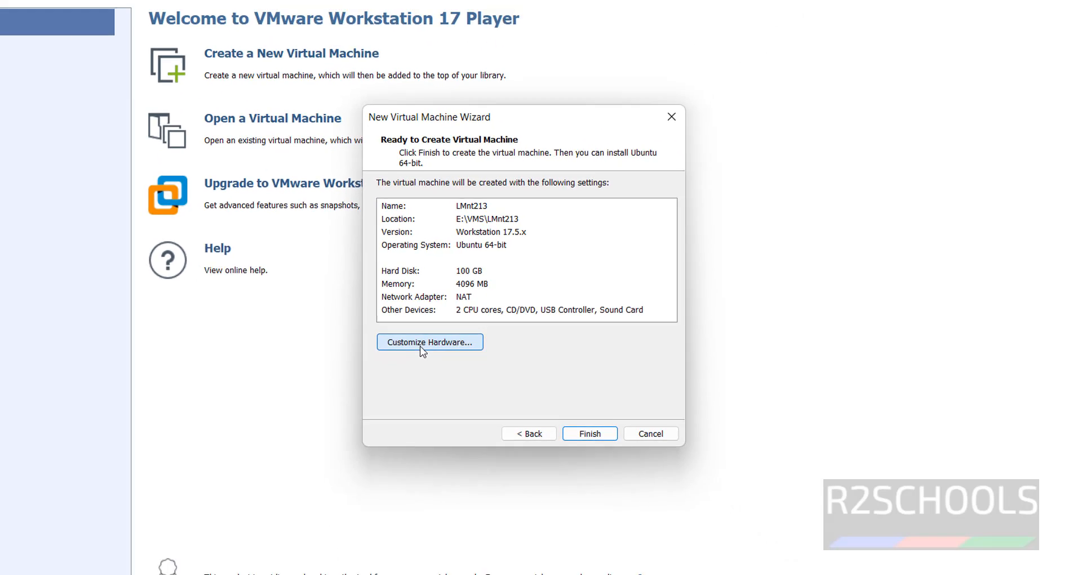
- Review the 100 GB disk, 4096 MB memory, NAT summary and open Customize Hardware
{"action": "left_click", "coordinate": [429, 341]}
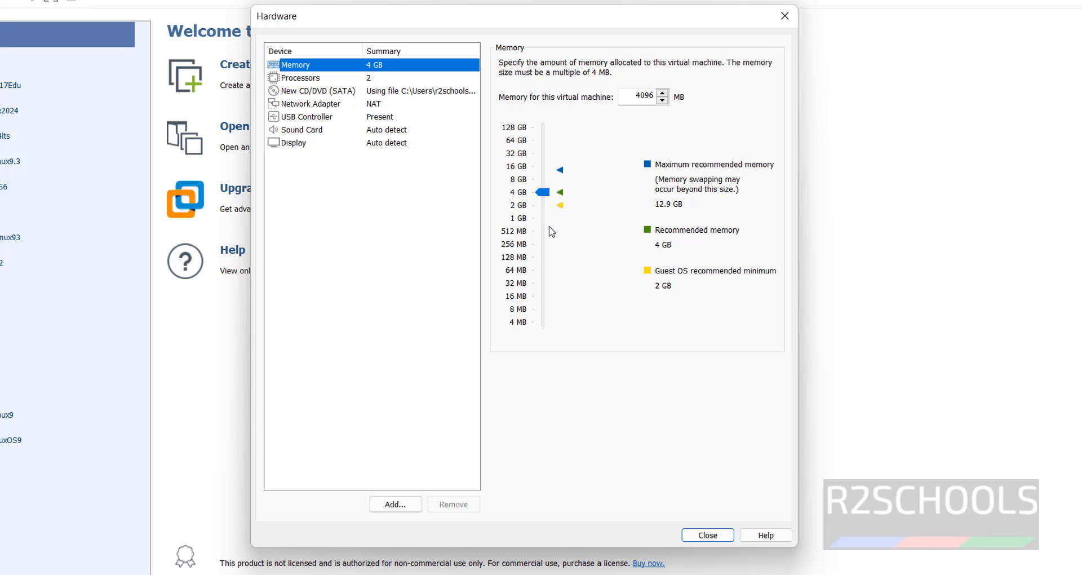
{"action": "mouse_move", "coordinate": [314, 83]}
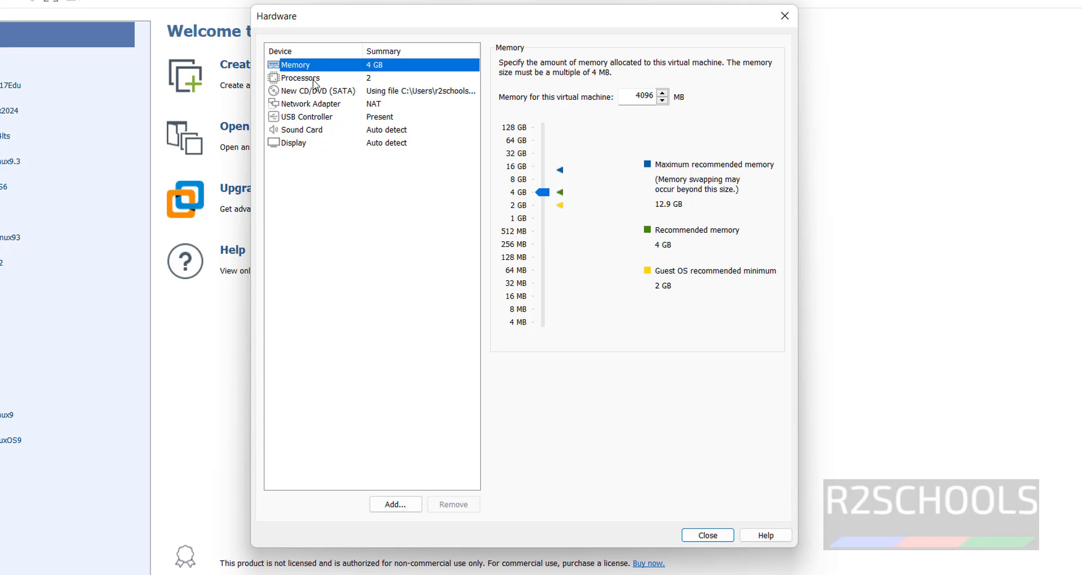
- Inspect the network adapter and display settings, cancel adding hardware, and close the dialog
{"action": "left_click", "coordinate": [312, 103]}
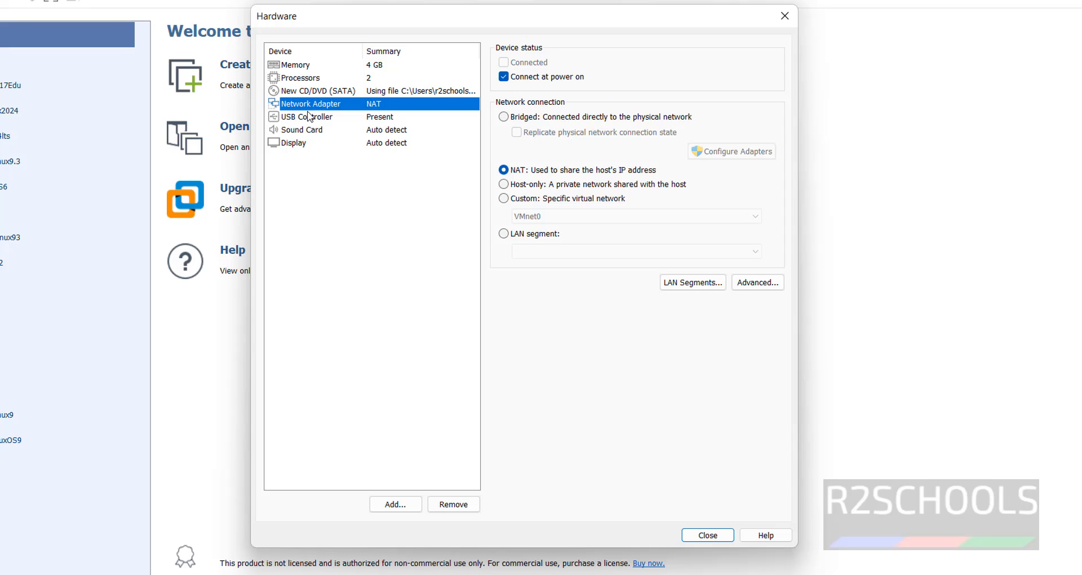
{"action": "left_click", "coordinate": [294, 143]}
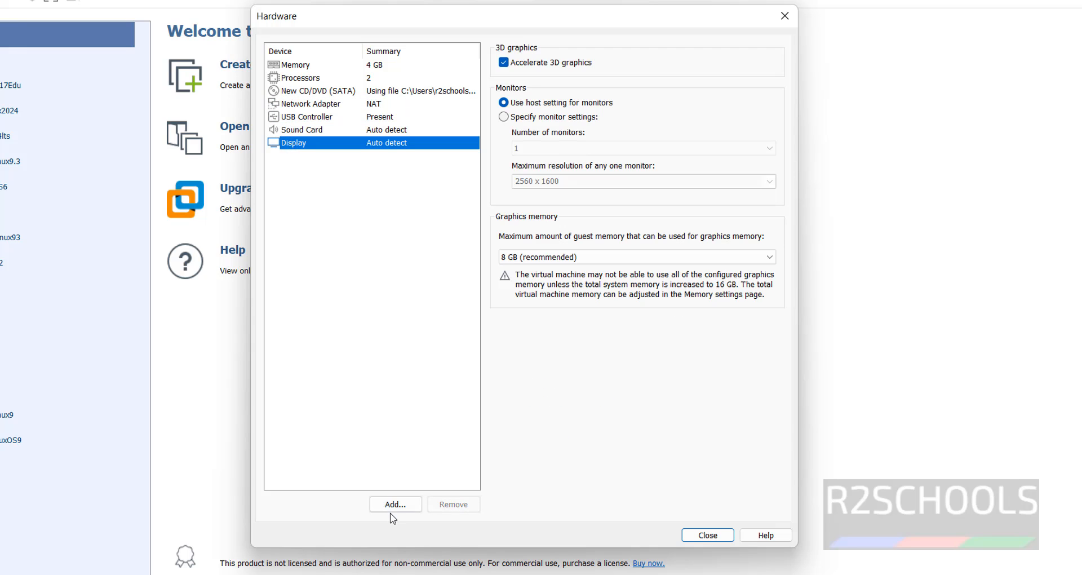
{"action": "left_click", "coordinate": [395, 504]}
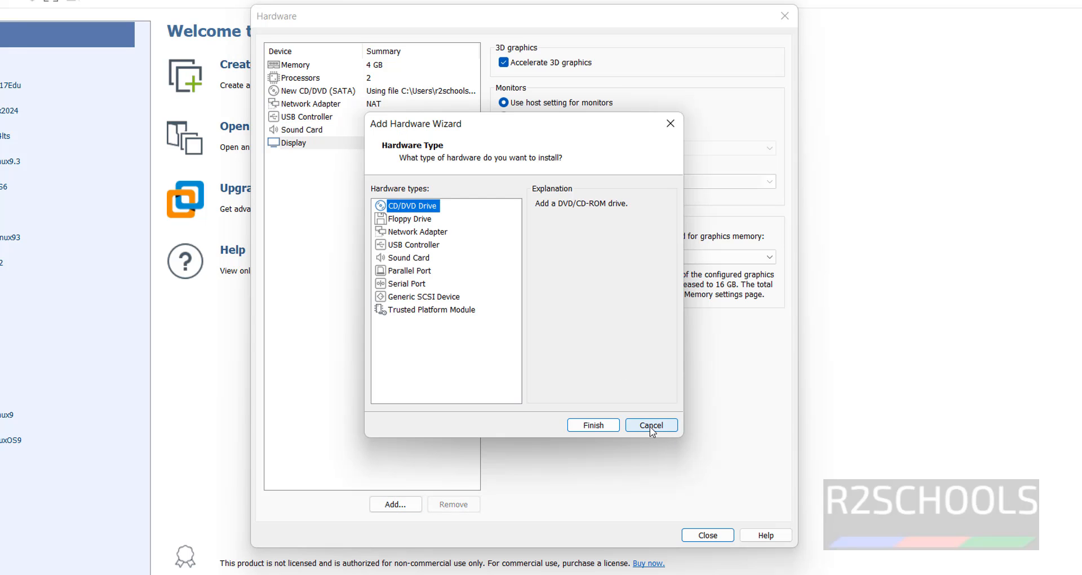
{"action": "left_click", "coordinate": [651, 424]}
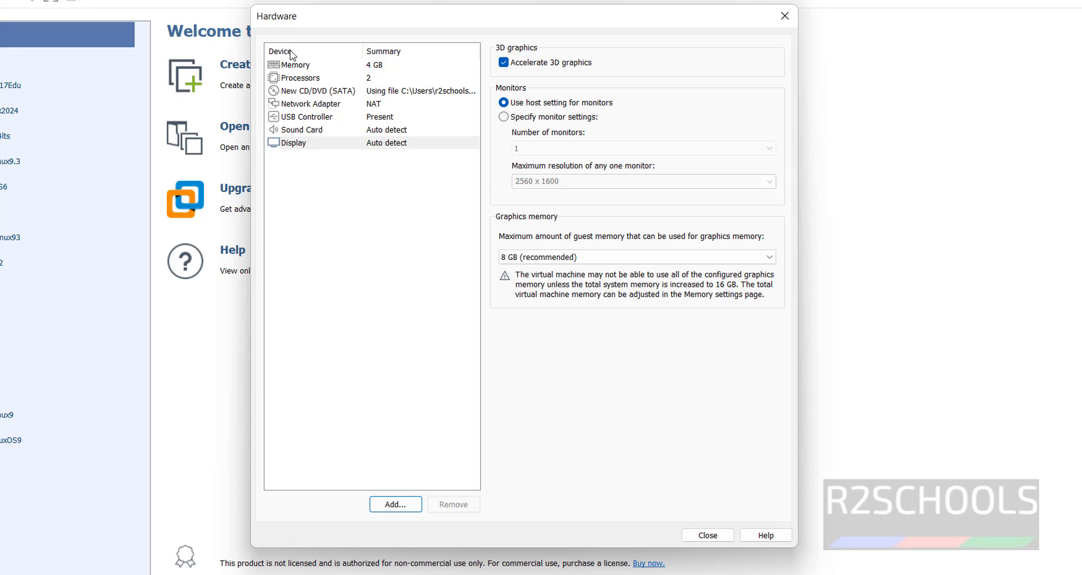
{"action": "left_click", "coordinate": [706, 535]}
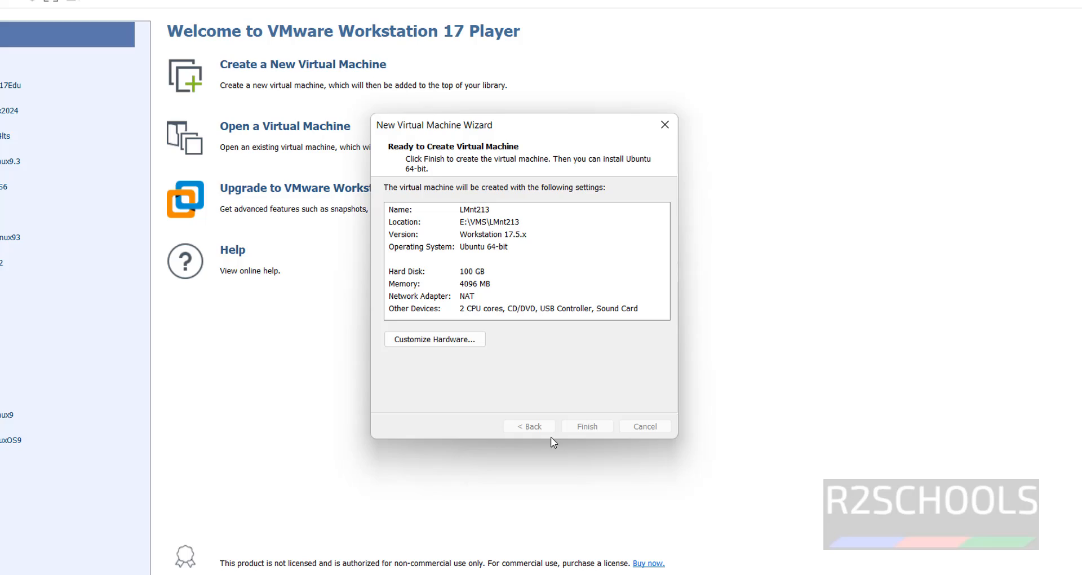
- Select LMnt213 in the library to show its details and bring up its context menu
{"action": "left_click", "coordinate": [586, 426]}
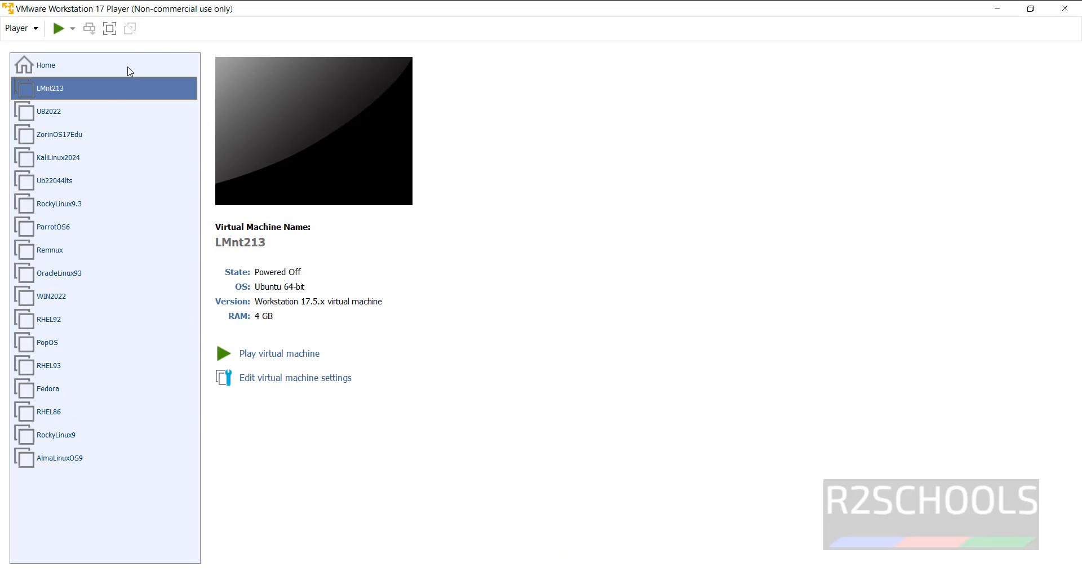
{"action": "mouse_move", "coordinate": [325, 460]}
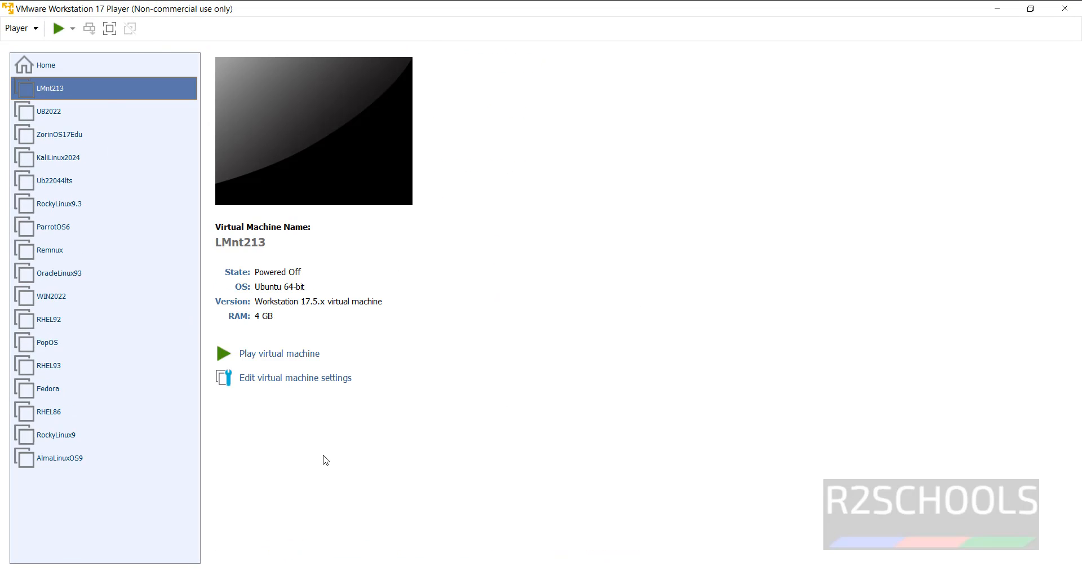
{"action": "mouse_move", "coordinate": [231, 455]}
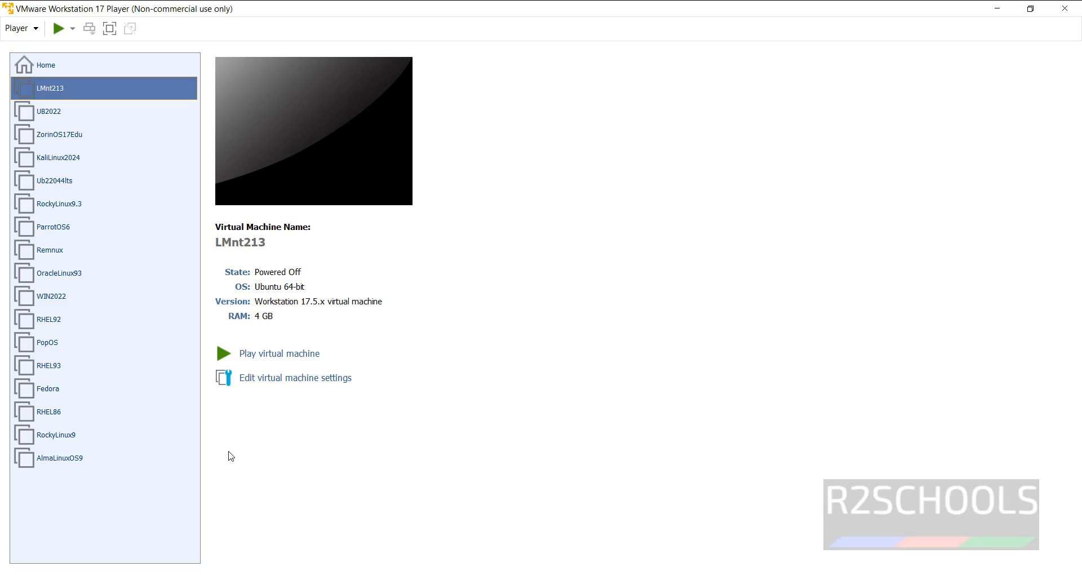
{"action": "mouse_move", "coordinate": [384, 458]}
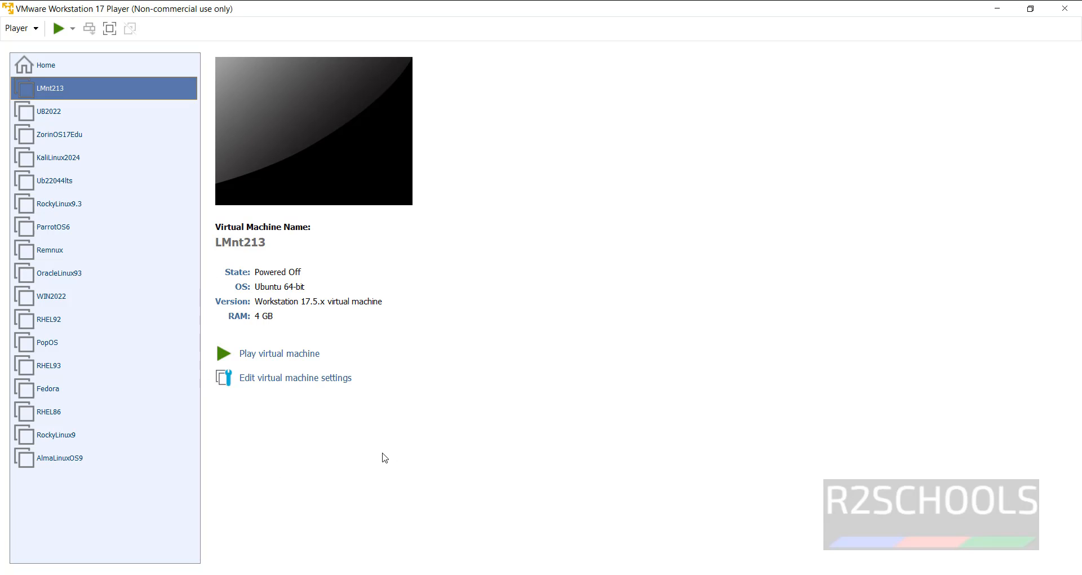
{"action": "mouse_move", "coordinate": [348, 452]}
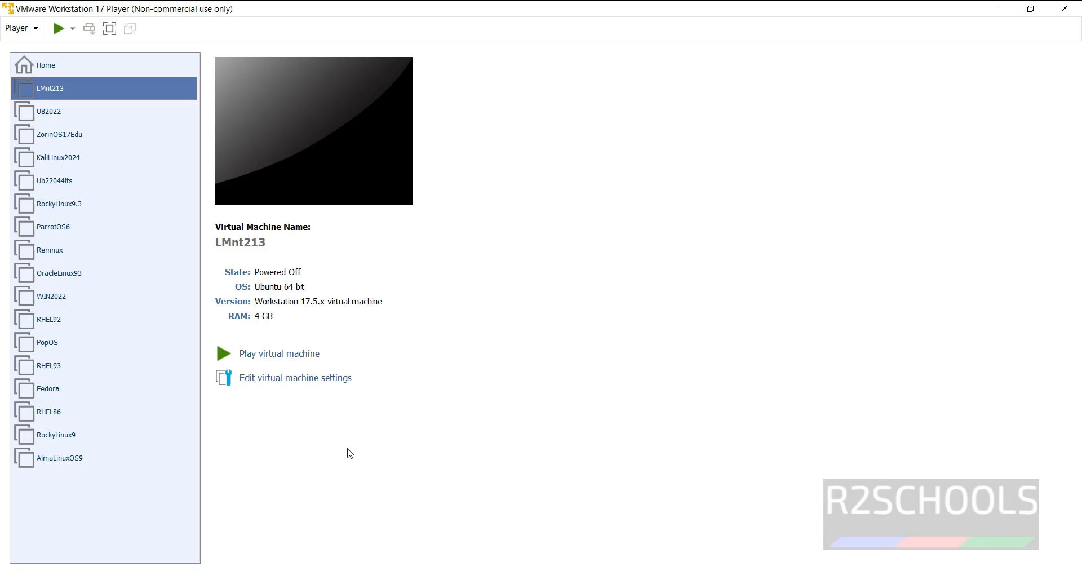
{"action": "mouse_move", "coordinate": [279, 353]}
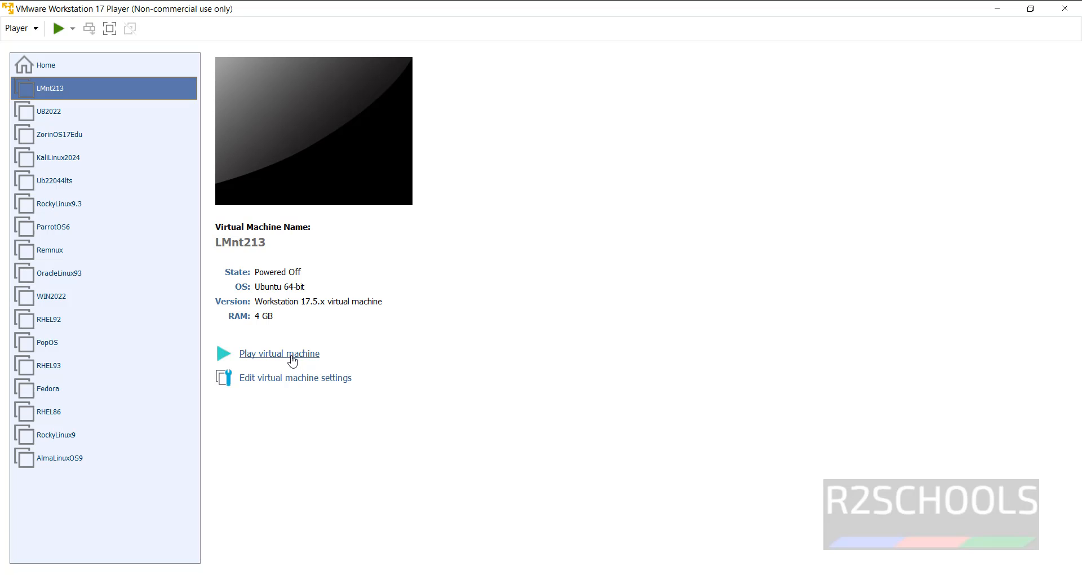
{"action": "right_click", "coordinate": [48, 88]}
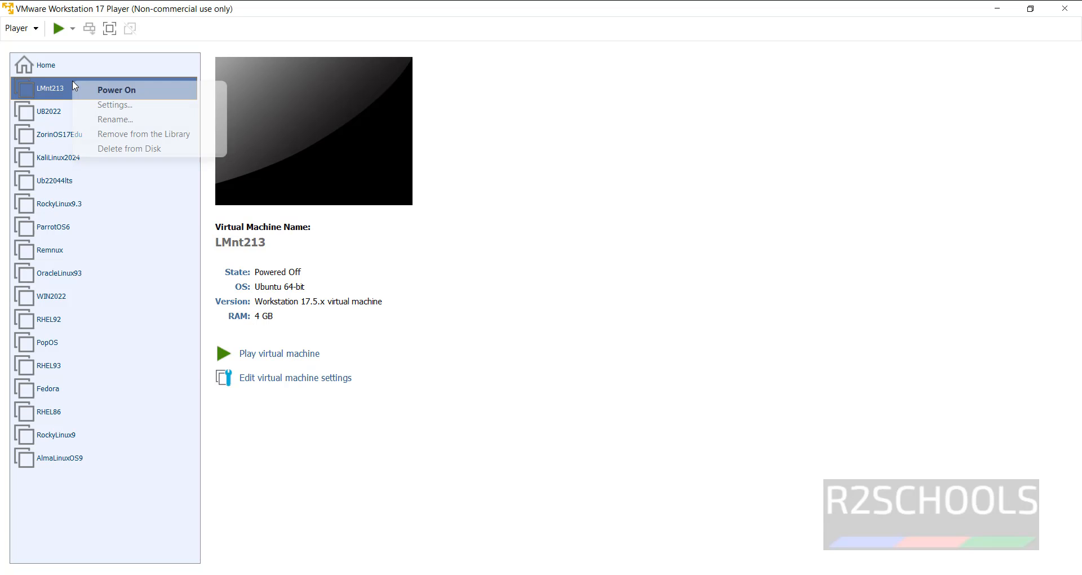
{"action": "mouse_move", "coordinate": [522, 147]}
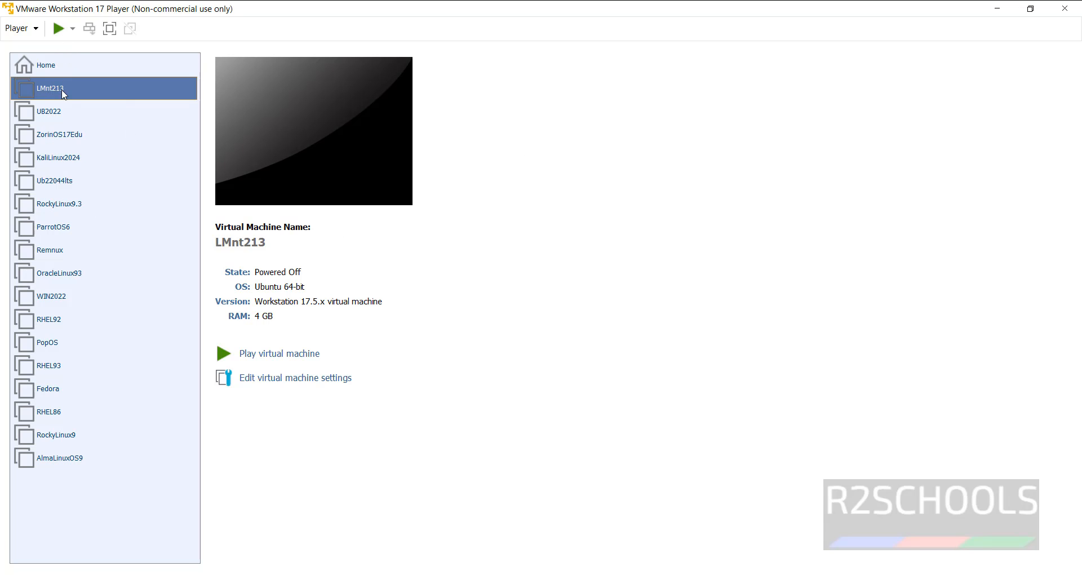
{"action": "mouse_move", "coordinate": [59, 28]}
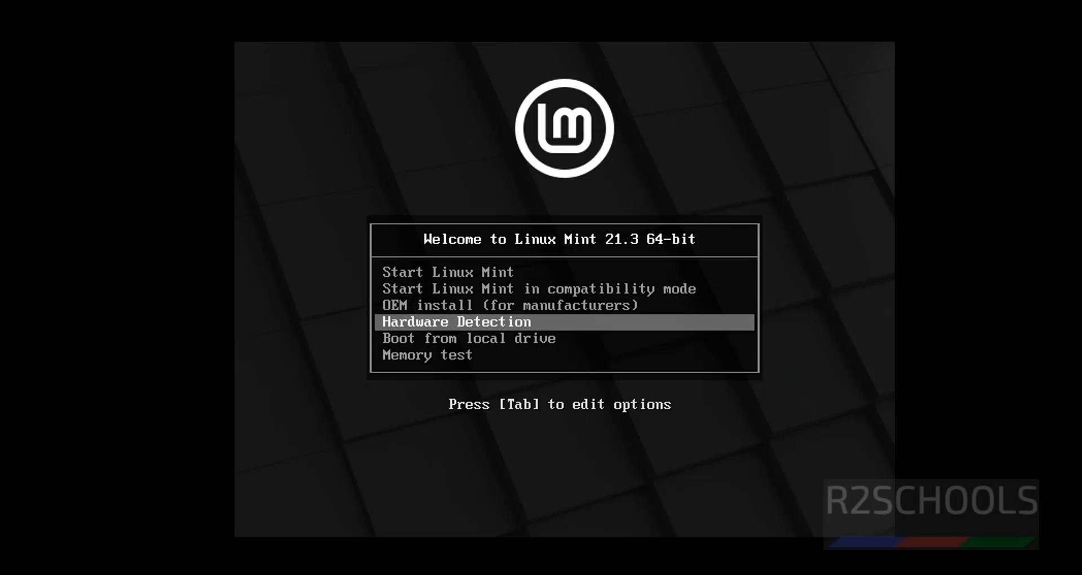
- Boot LMnt213 from the Start Linux Mint menu entry into the live session
{"action": "key", "text": "Up"}
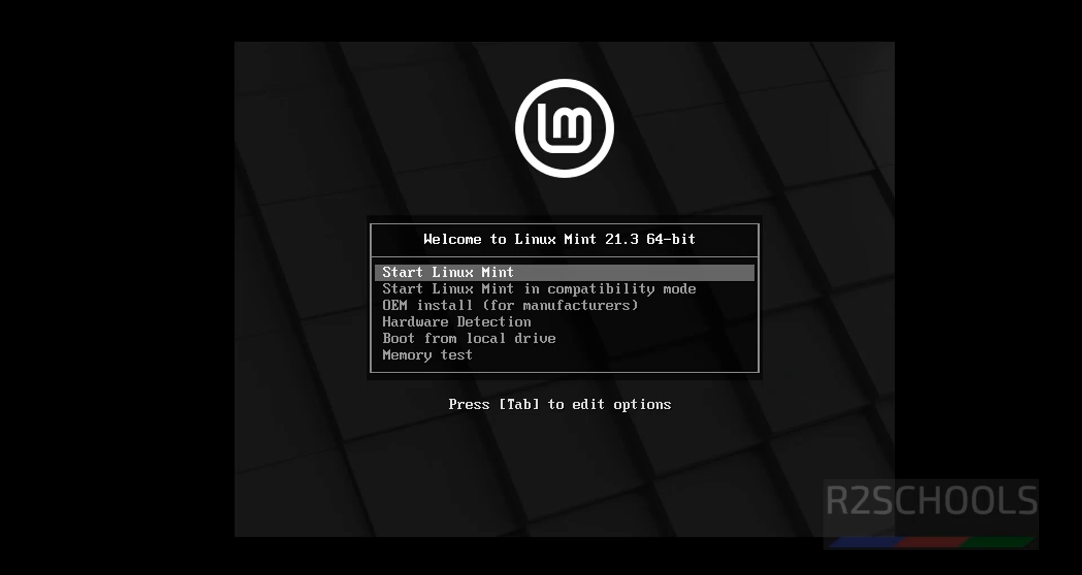
{"action": "key", "text": "Return"}
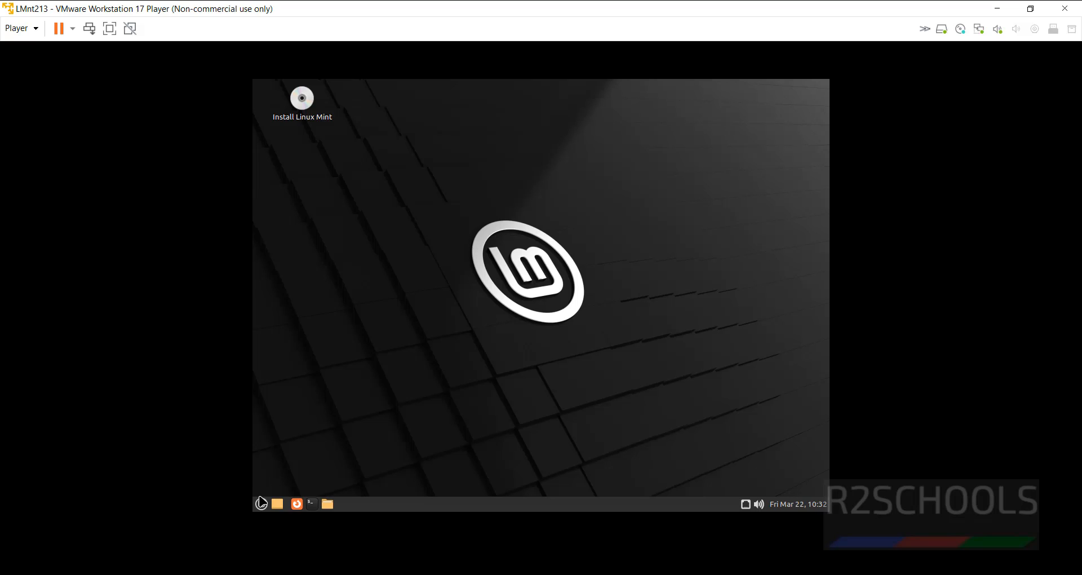
- Launch the Install Linux Mint desktop icon, opening the installer's English Welcome page
{"action": "left_click", "coordinate": [262, 503]}
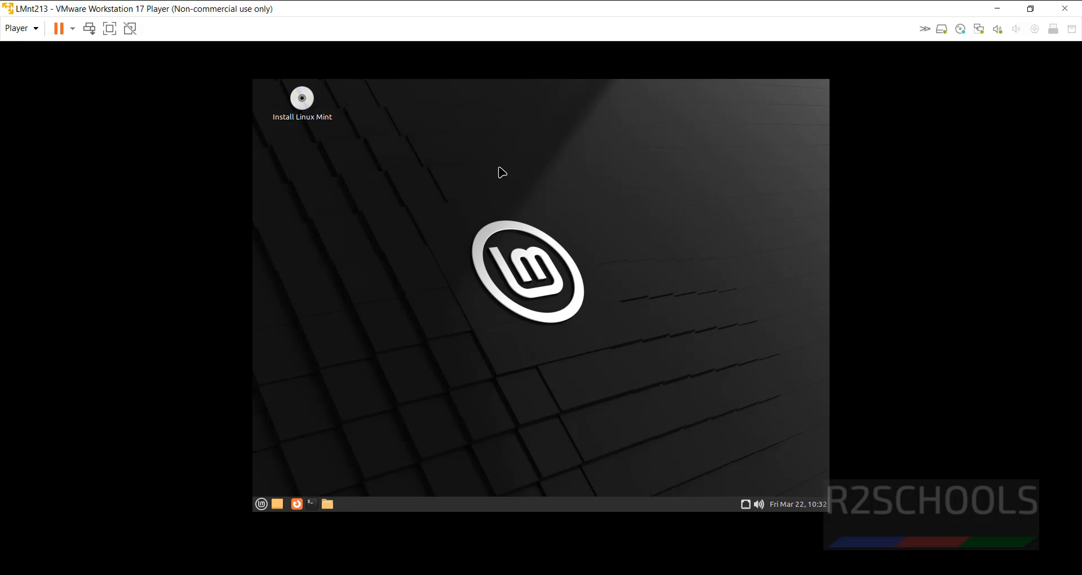
{"action": "left_click", "coordinate": [109, 28]}
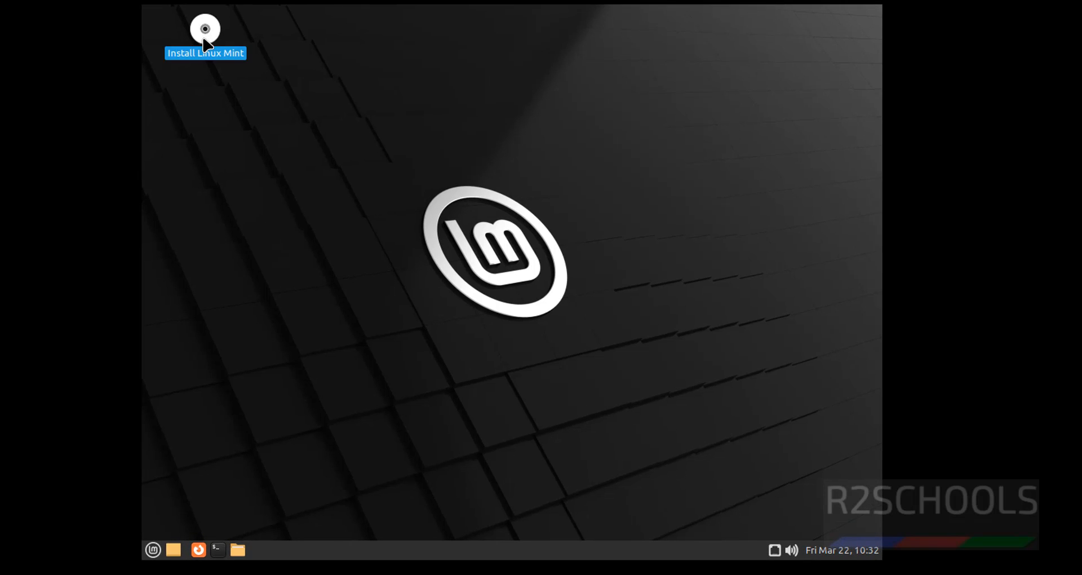
{"action": "mouse_move", "coordinate": [283, 227]}
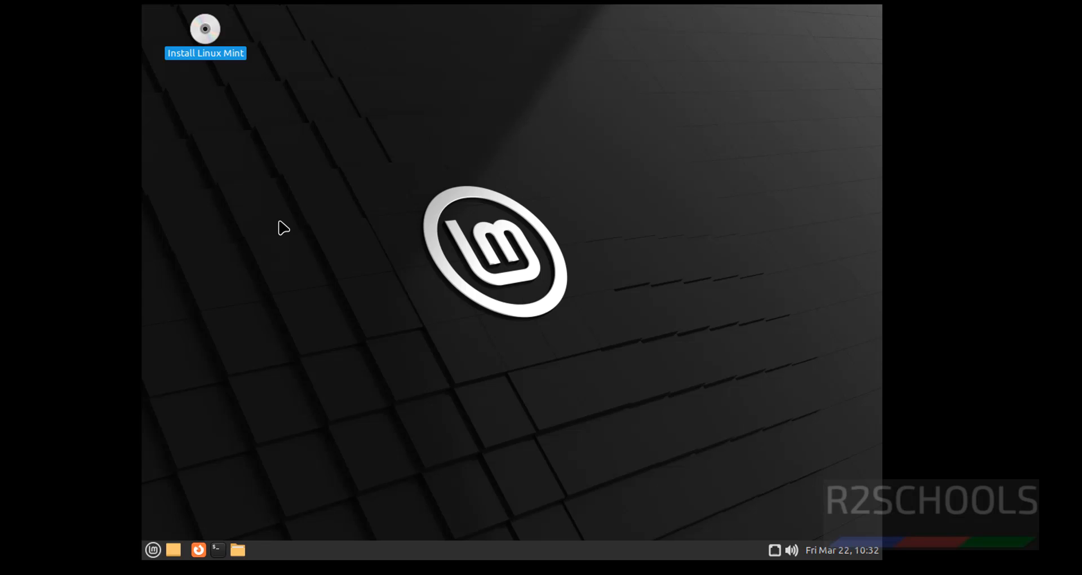
{"action": "double_click", "coordinate": [205, 29]}
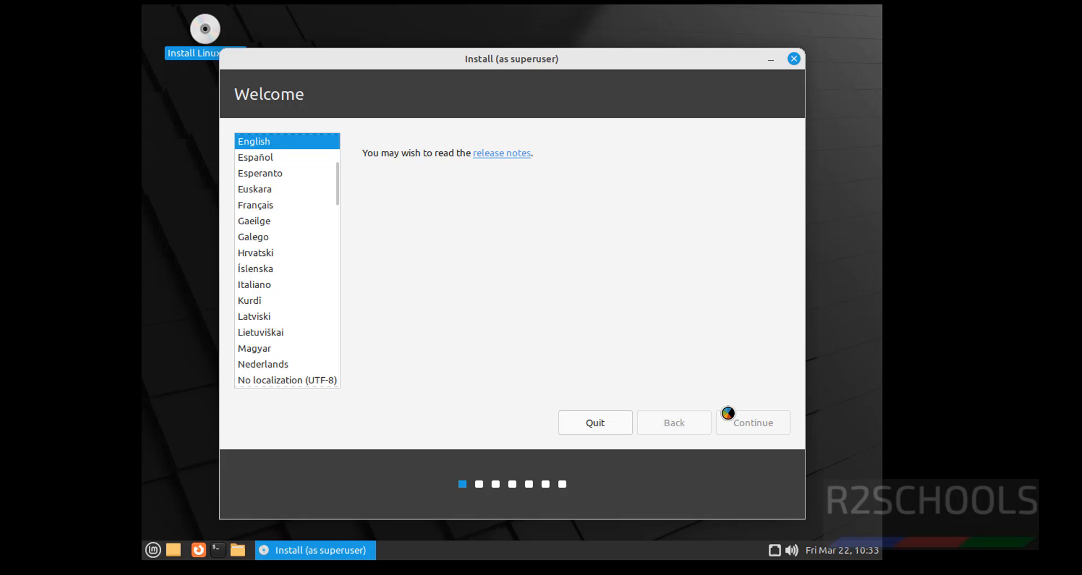
- Keep English and the English (US) keyboard layout, and opt into multimedia codecs
{"action": "left_click", "coordinate": [752, 422]}
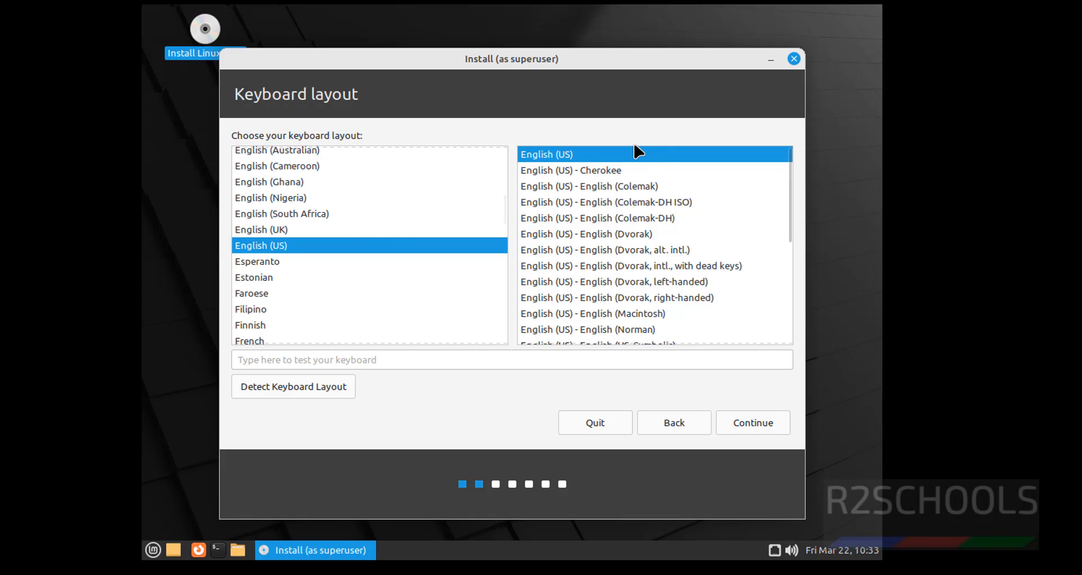
{"action": "mouse_move", "coordinate": [283, 259]}
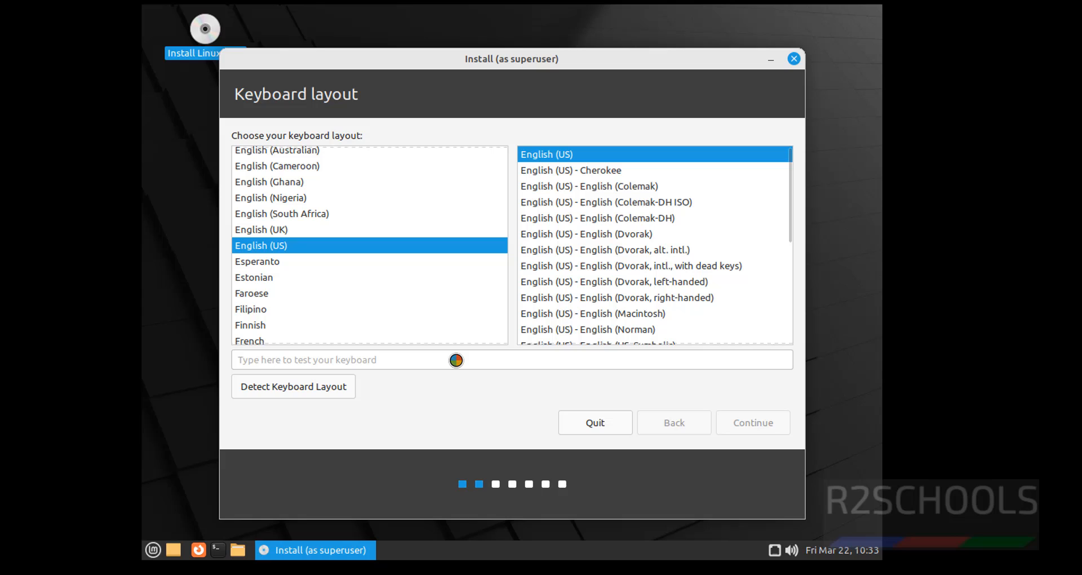
{"action": "left_click", "coordinate": [752, 422]}
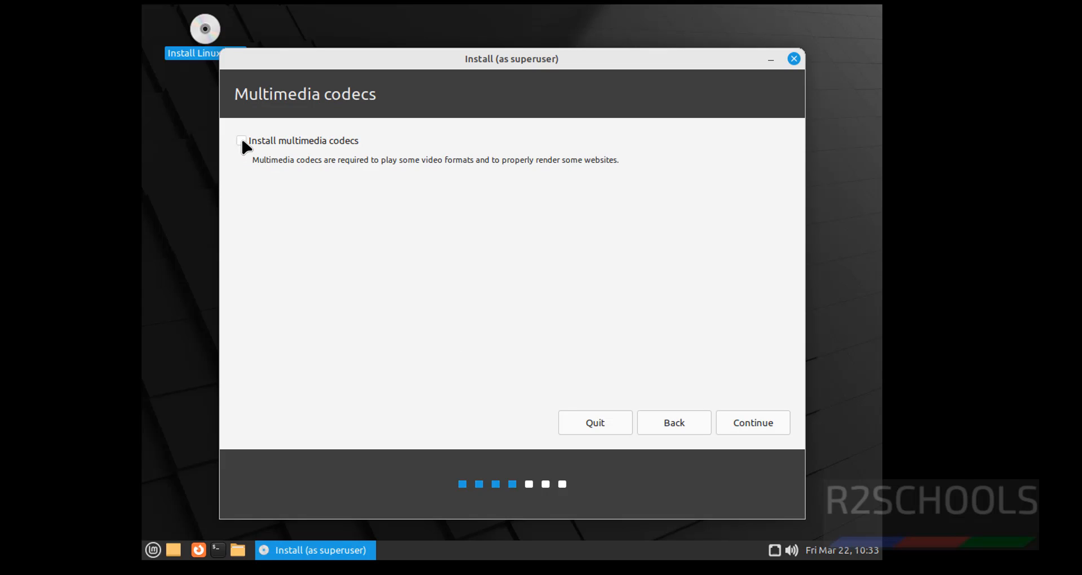
{"action": "left_click", "coordinate": [240, 140]}
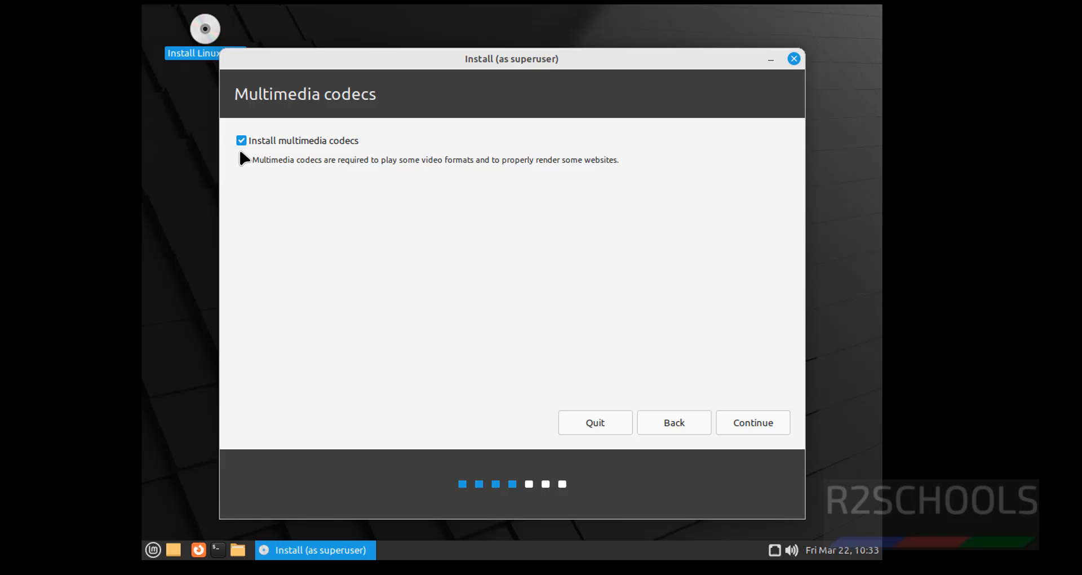
{"action": "mouse_move", "coordinate": [721, 411]}
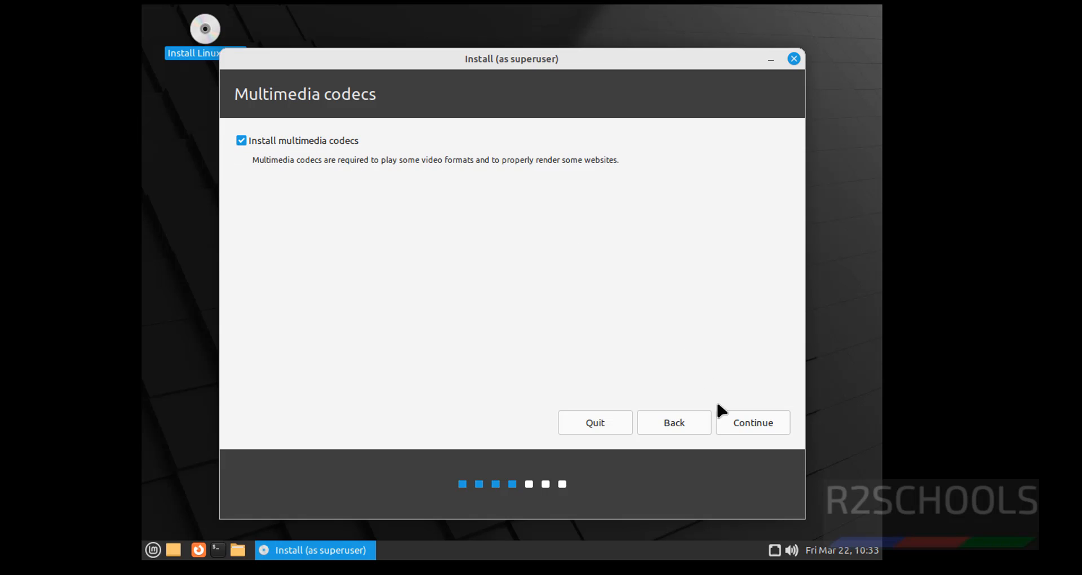
{"action": "left_click", "coordinate": [753, 422]}
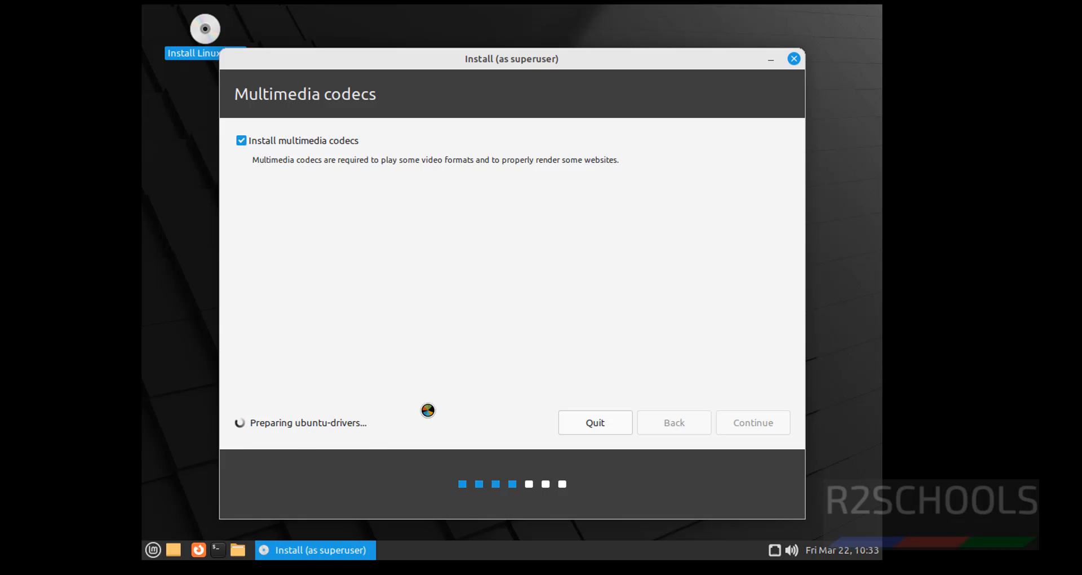
- Choose 'Erase disk and install Linux Mint' and start the installation
{"action": "left_click", "coordinate": [752, 422]}
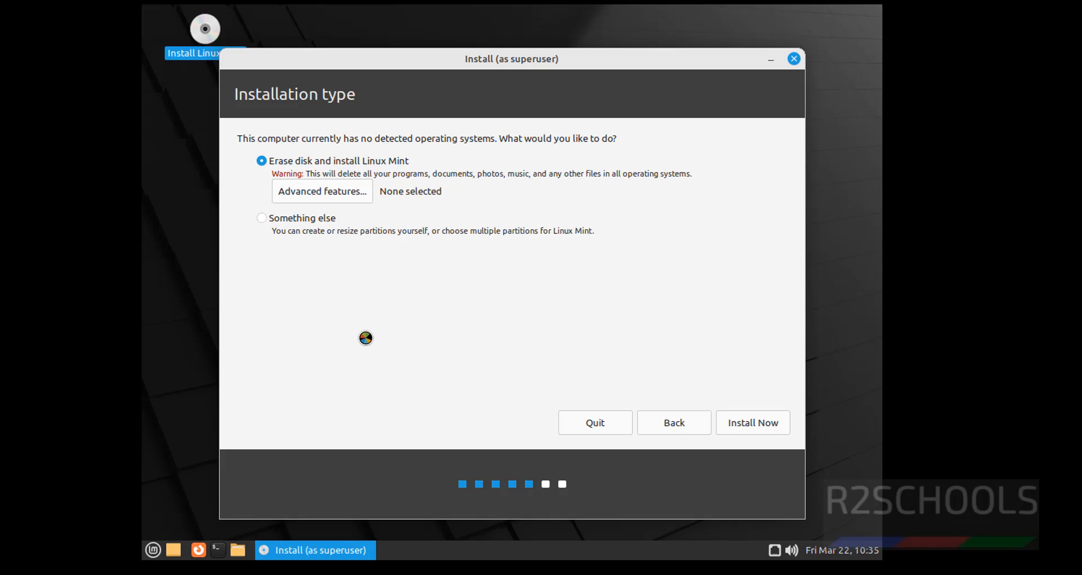
{"action": "mouse_move", "coordinate": [722, 438]}
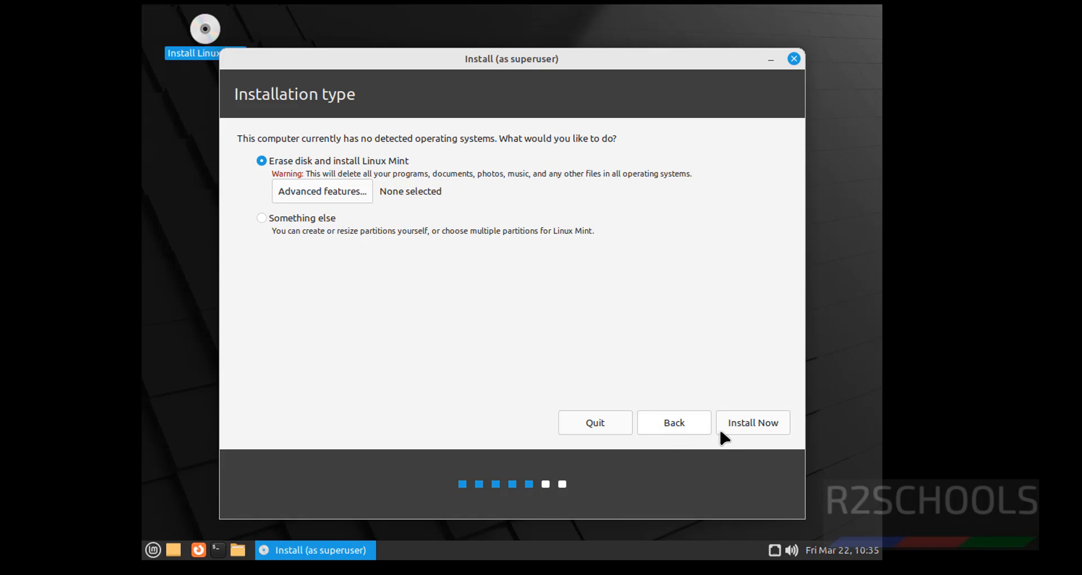
{"action": "mouse_move", "coordinate": [753, 428]}
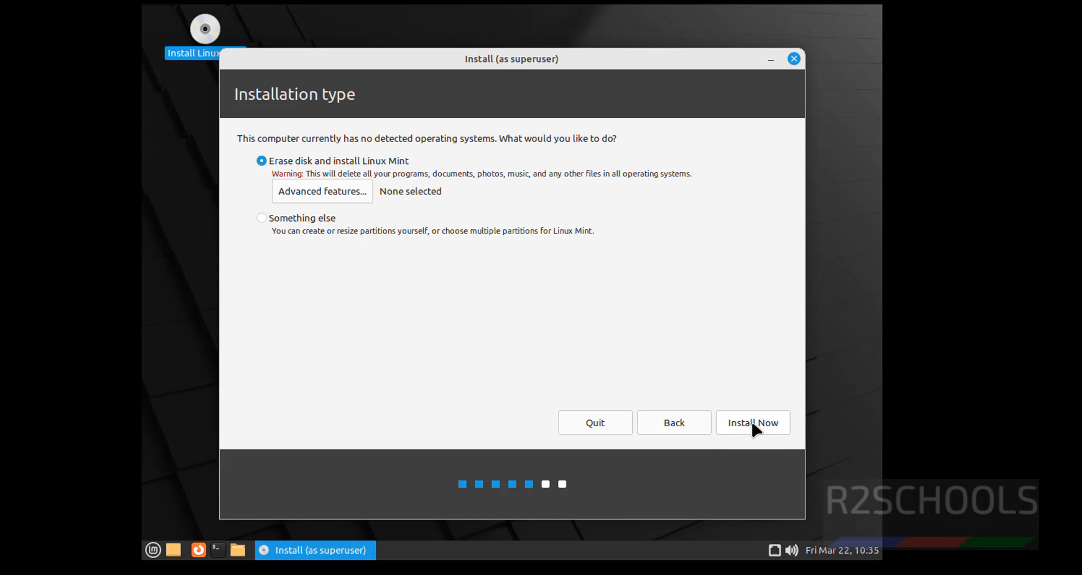
{"action": "left_click", "coordinate": [752, 422]}
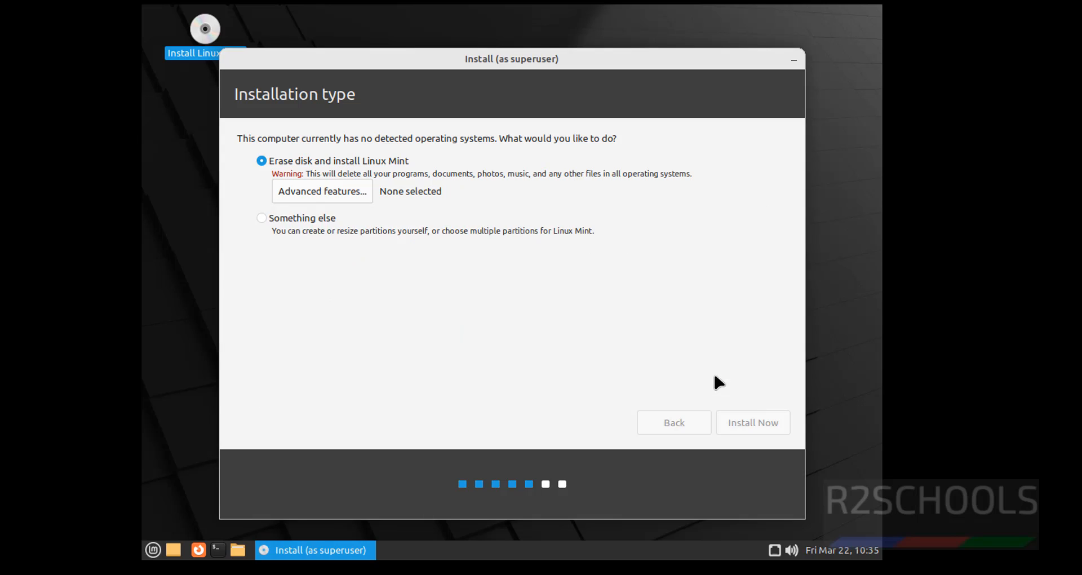
- Confirm the disk changes and set the location to Kolkata after trying Denver and London
{"action": "left_click", "coordinate": [752, 421]}
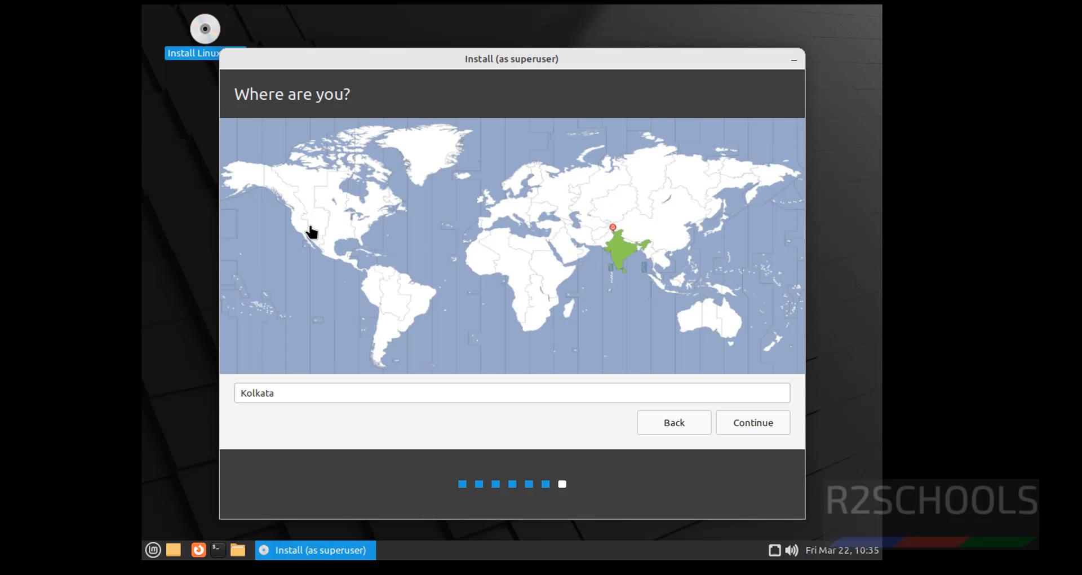
{"action": "mouse_move", "coordinate": [320, 226]}
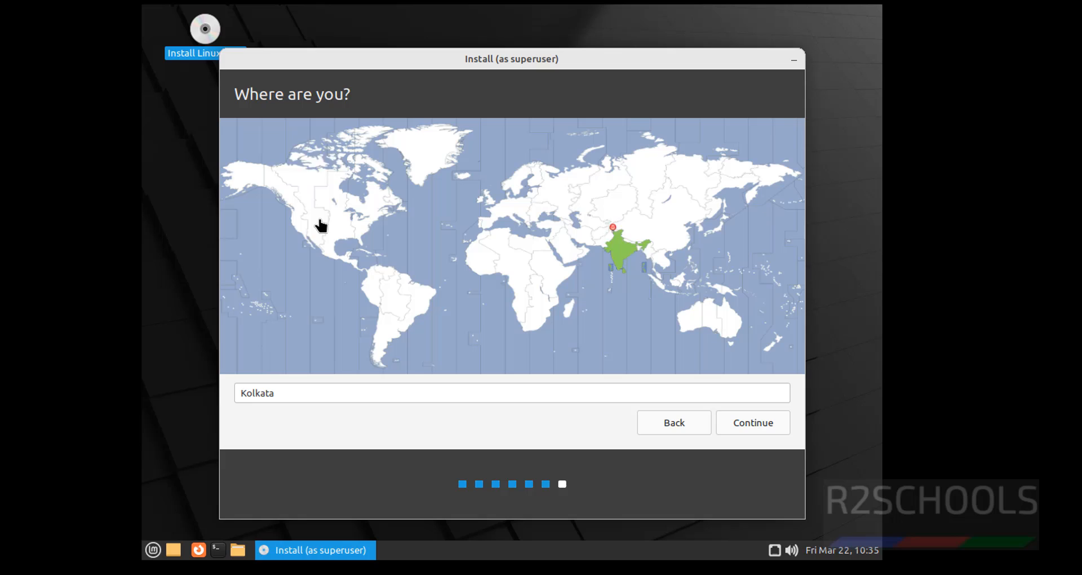
{"action": "left_click", "coordinate": [319, 213]}
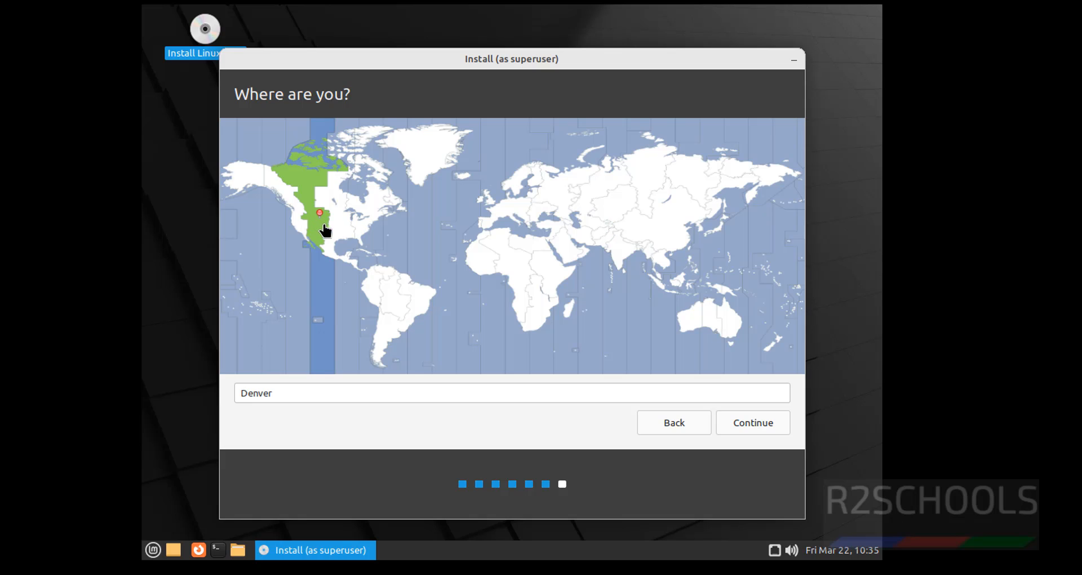
{"action": "left_click", "coordinate": [618, 256]}
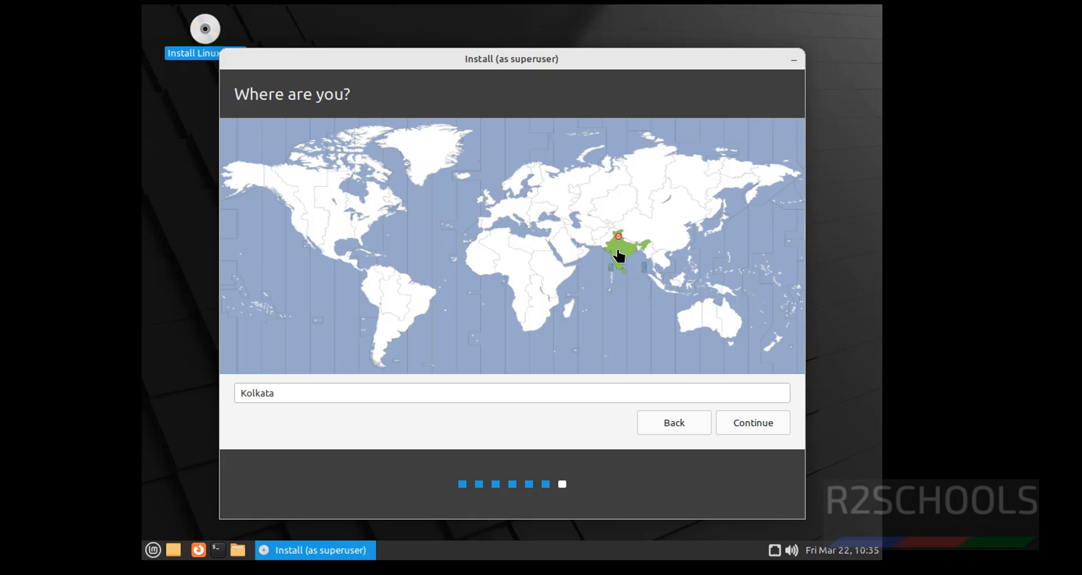
{"action": "left_click", "coordinate": [486, 200]}
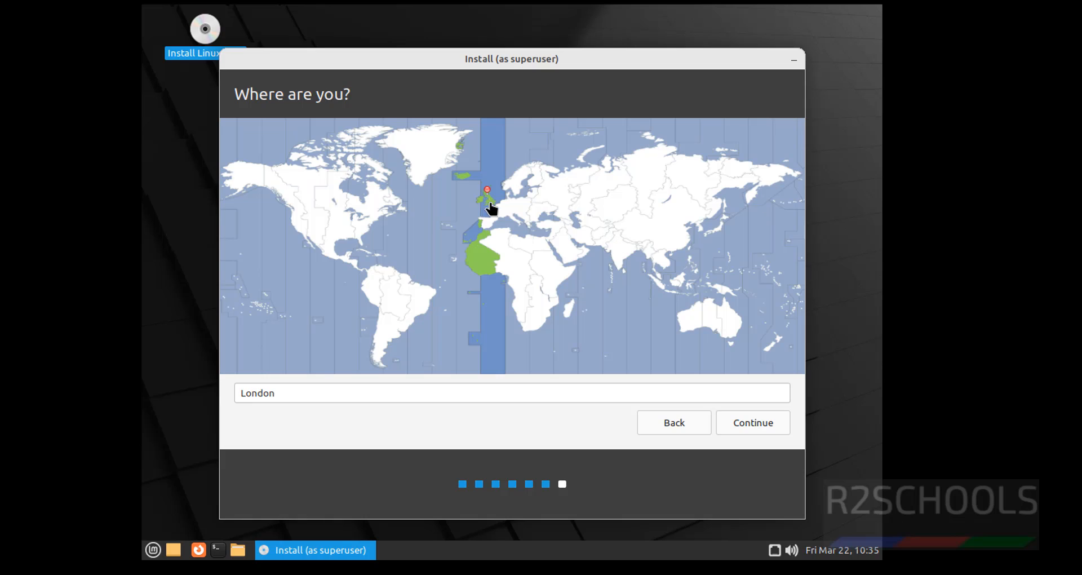
{"action": "mouse_move", "coordinate": [619, 264]}
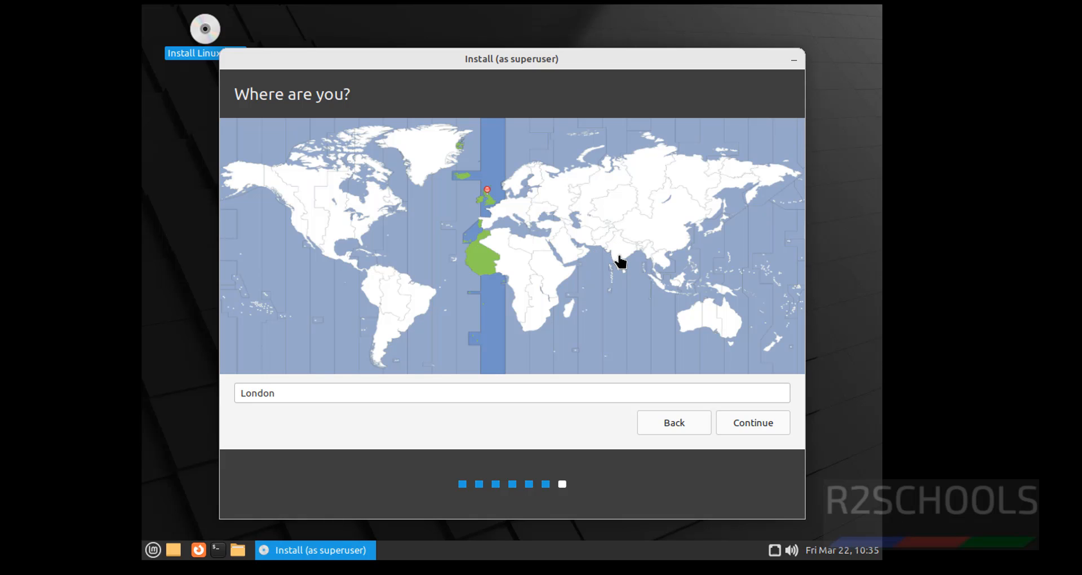
{"action": "type", "text": "Kolkata"}
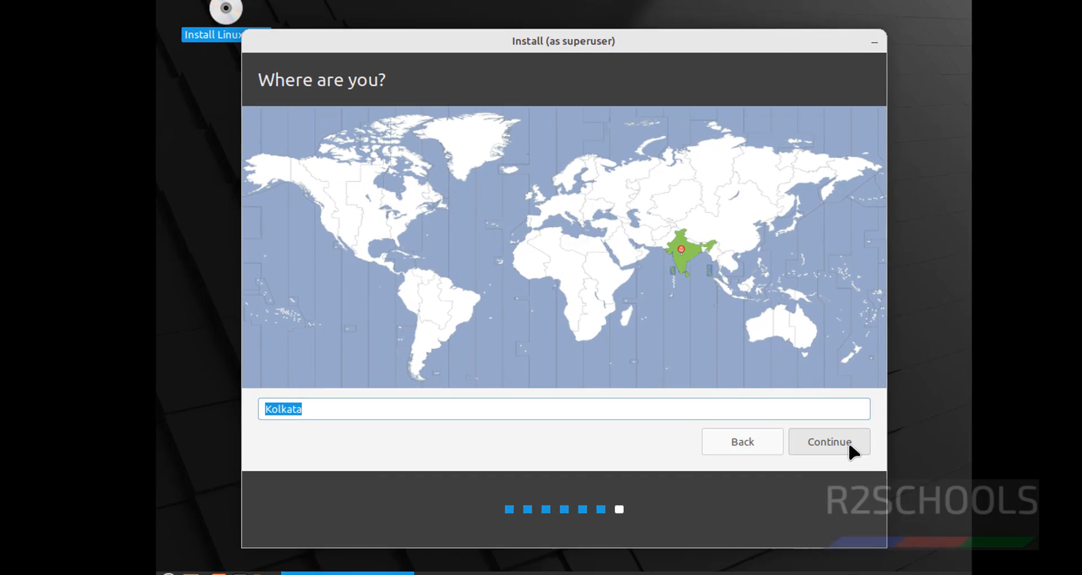
- Enter name r2schools and computer name lmnt21, then select the suggested username
{"action": "left_click", "coordinate": [828, 442]}
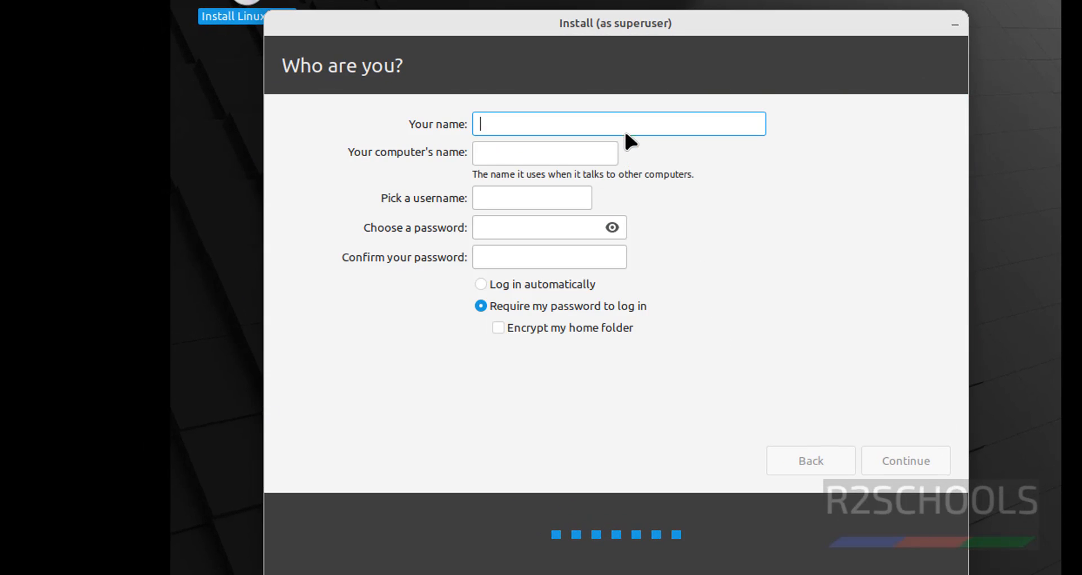
{"action": "mouse_move", "coordinate": [623, 129]}
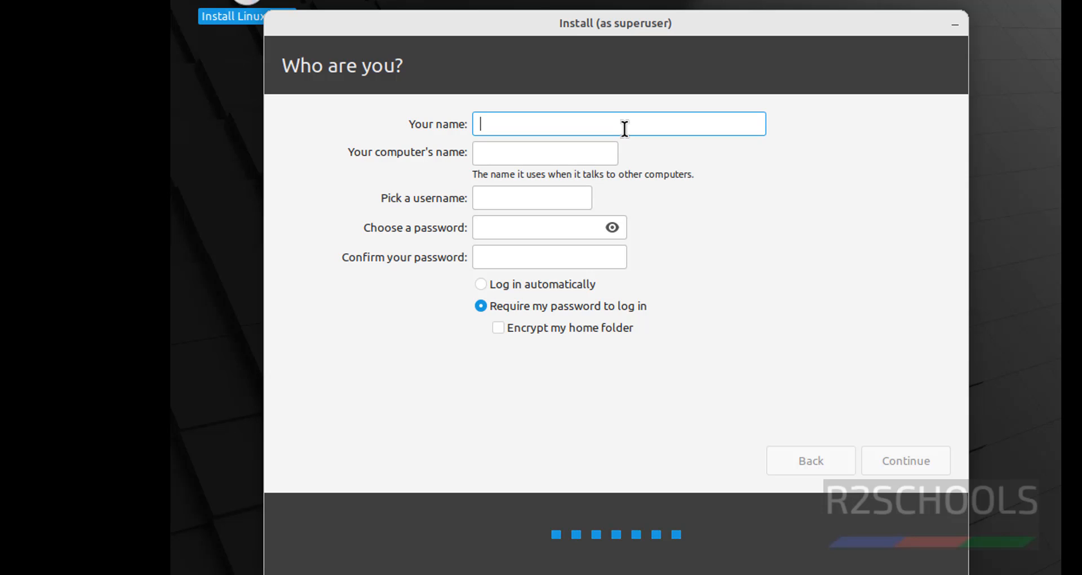
{"action": "type", "text": "r2sch"}
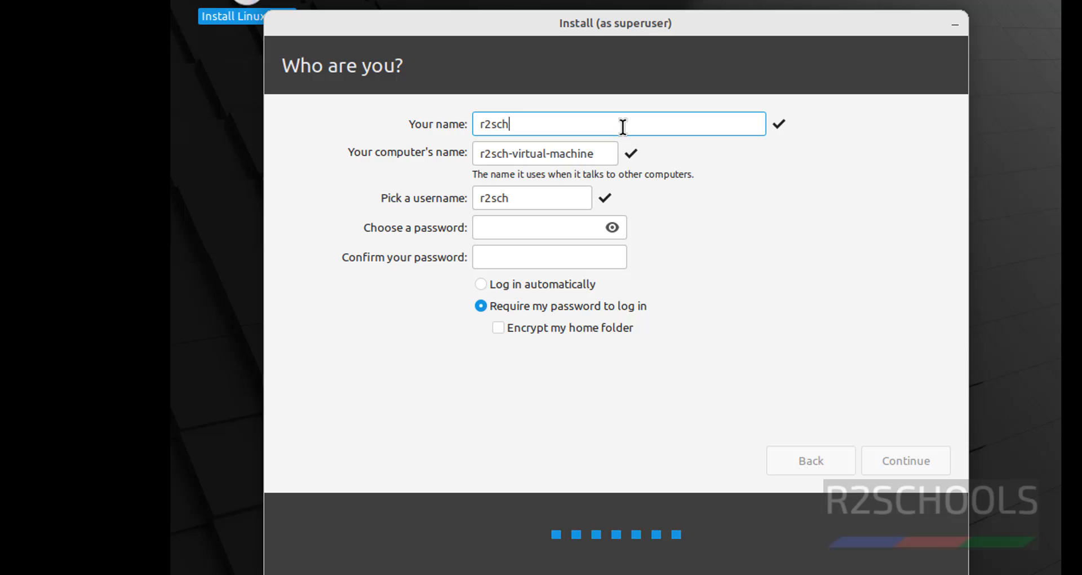
{"action": "type", "text": "ools"}
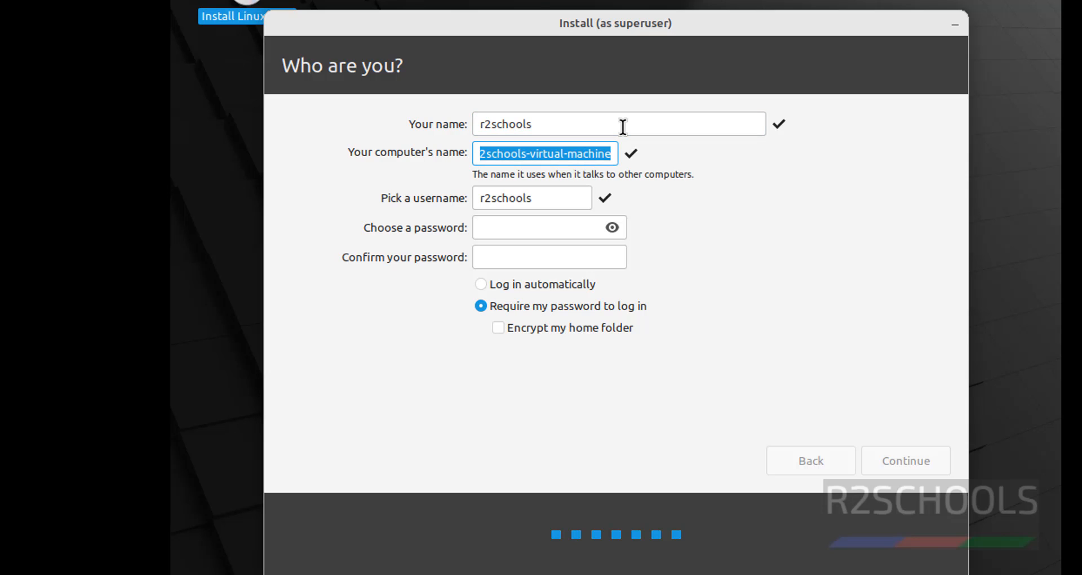
{"action": "type", "text": "l"}
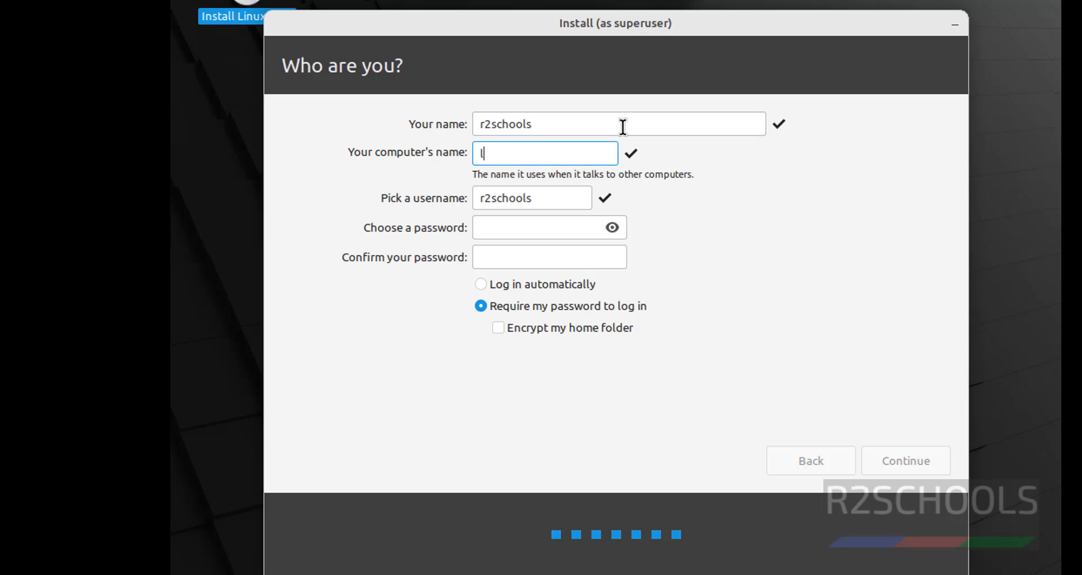
{"action": "type", "text": "min"}
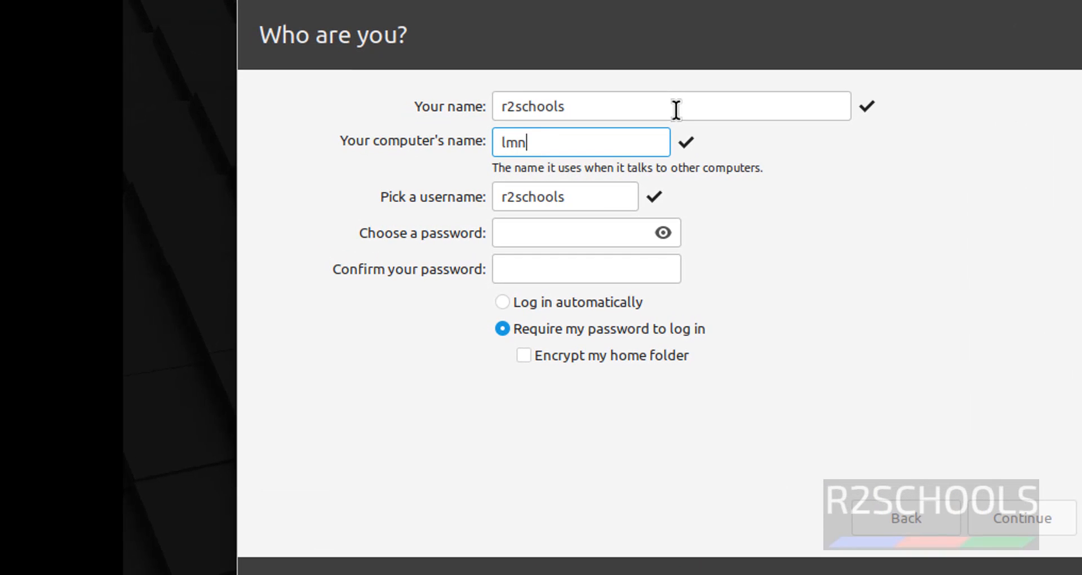
{"action": "type", "text": "t21"}
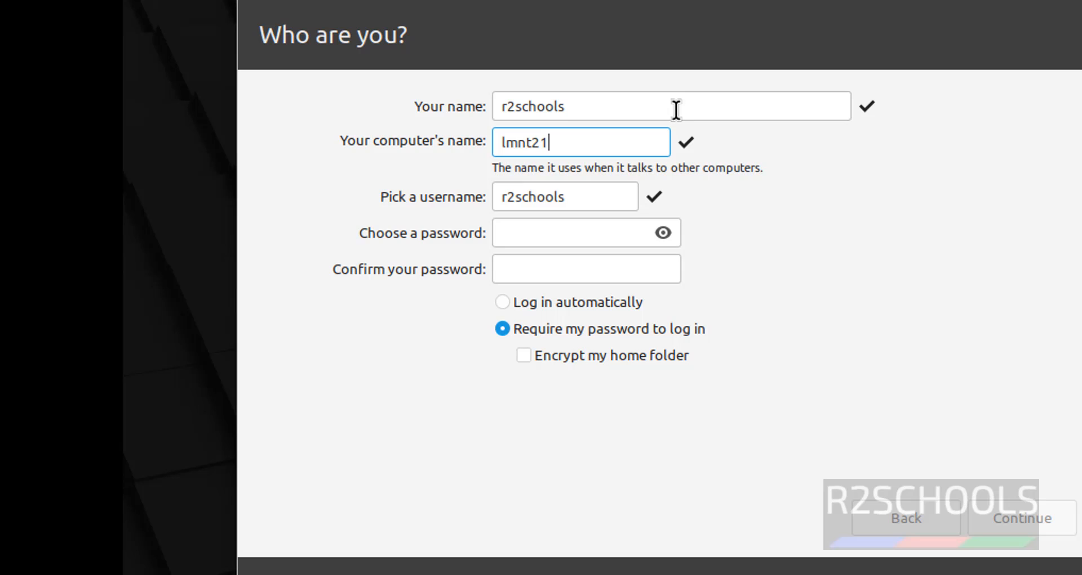
{"action": "double_click", "coordinate": [531, 197]}
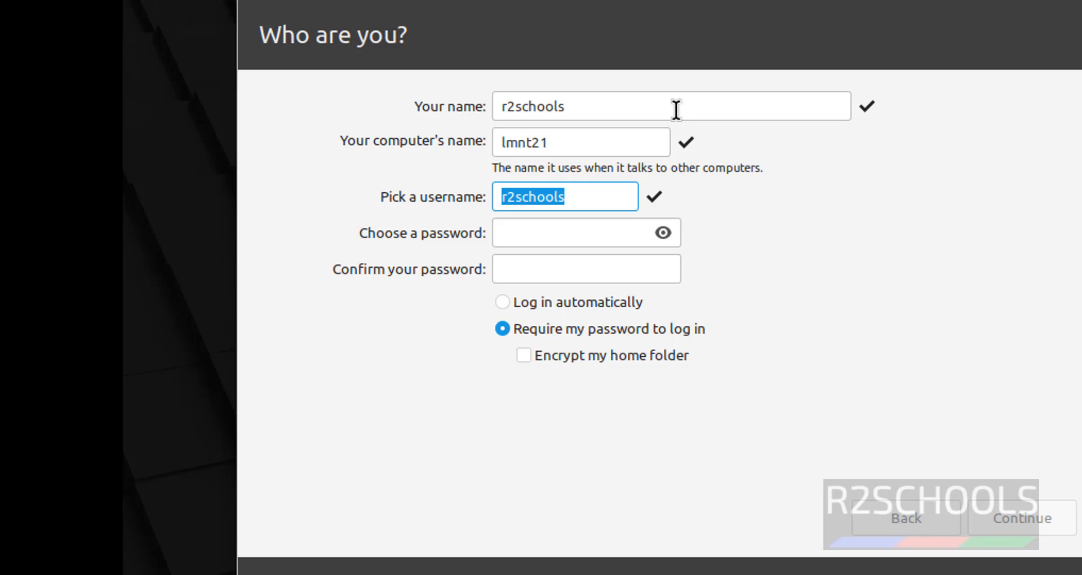
{"action": "mouse_move", "coordinate": [600, 197]}
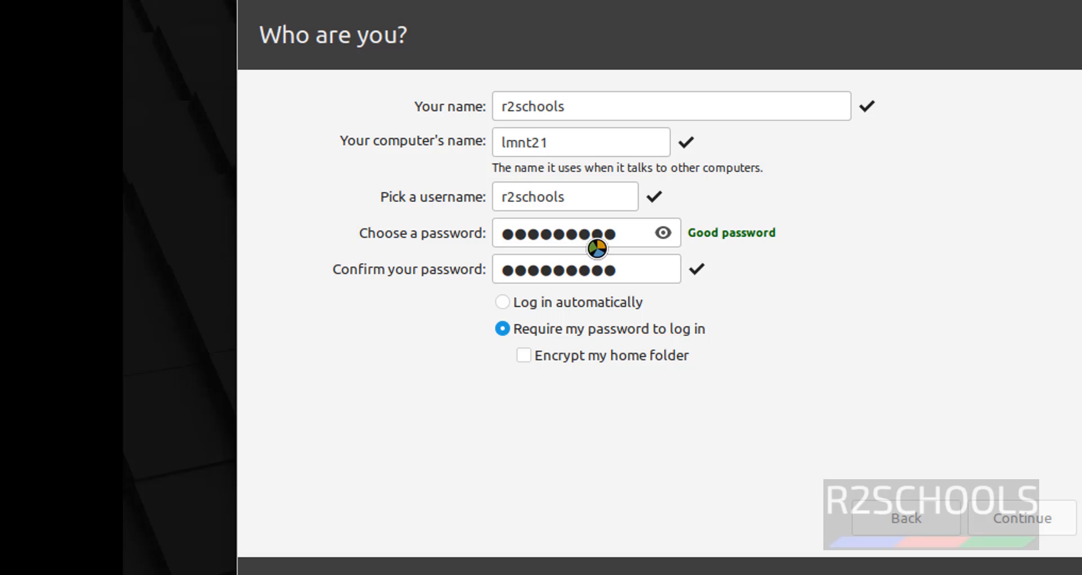
{"action": "mouse_move", "coordinate": [563, 282]}
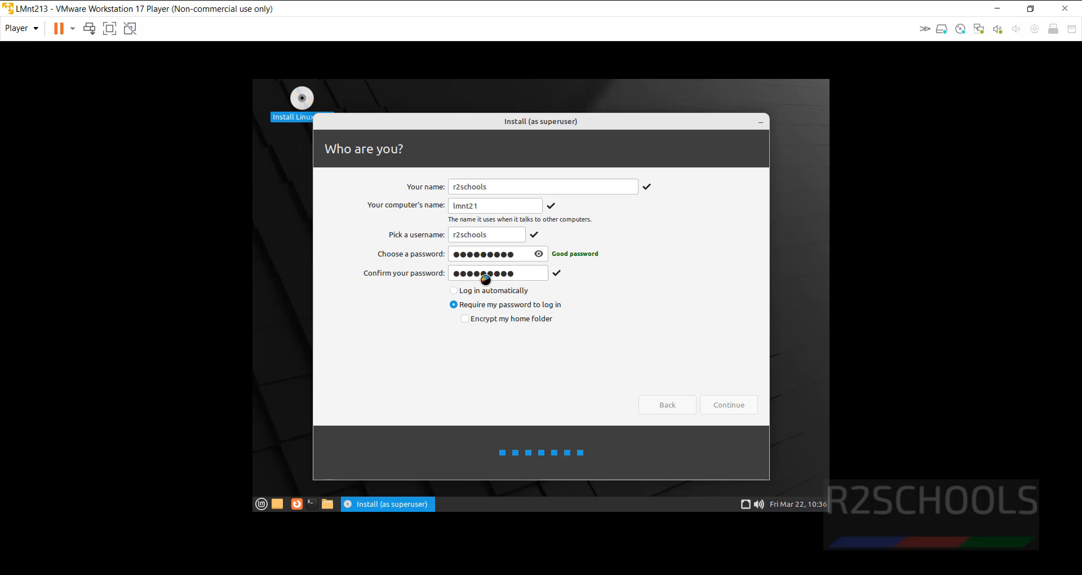
- Submit the account details and let installation run until Installation Complete appears
{"action": "left_click", "coordinate": [727, 404]}
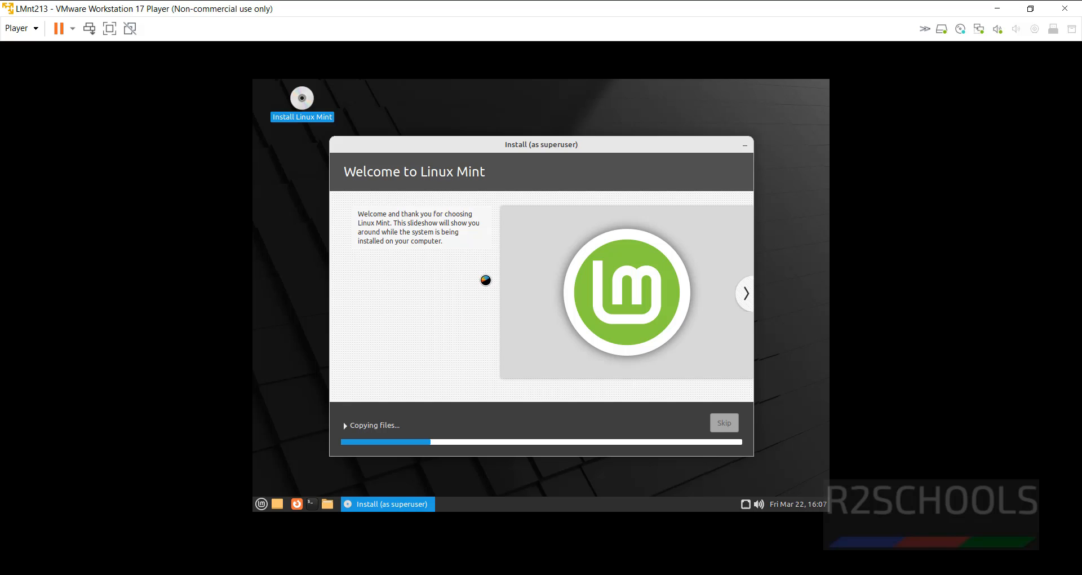
{"action": "left_click", "coordinate": [746, 293]}
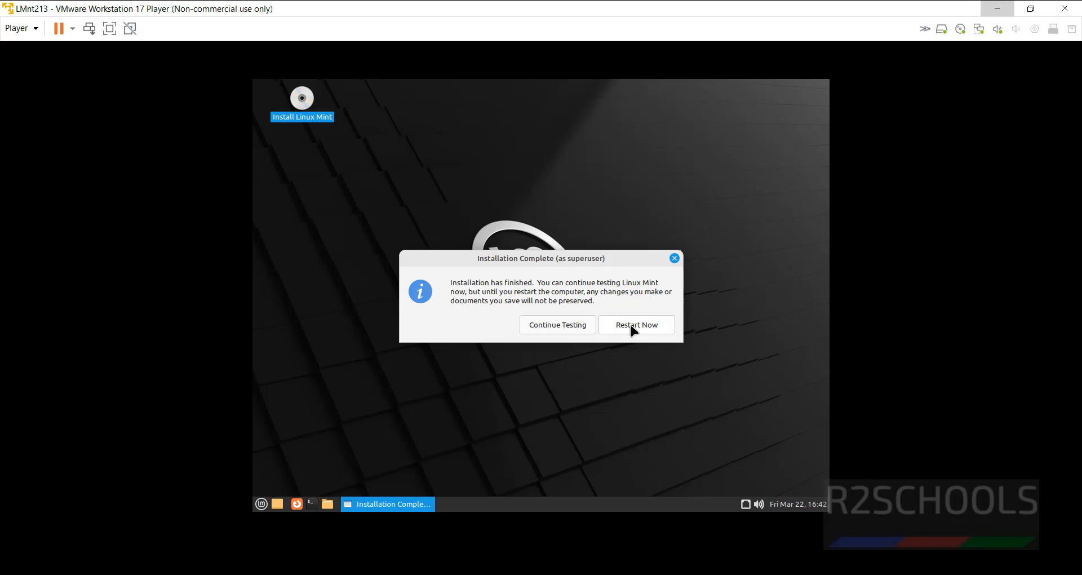
- Choose Restart Now, reaching the remove-installation-medium prompt
{"action": "left_click", "coordinate": [635, 324]}
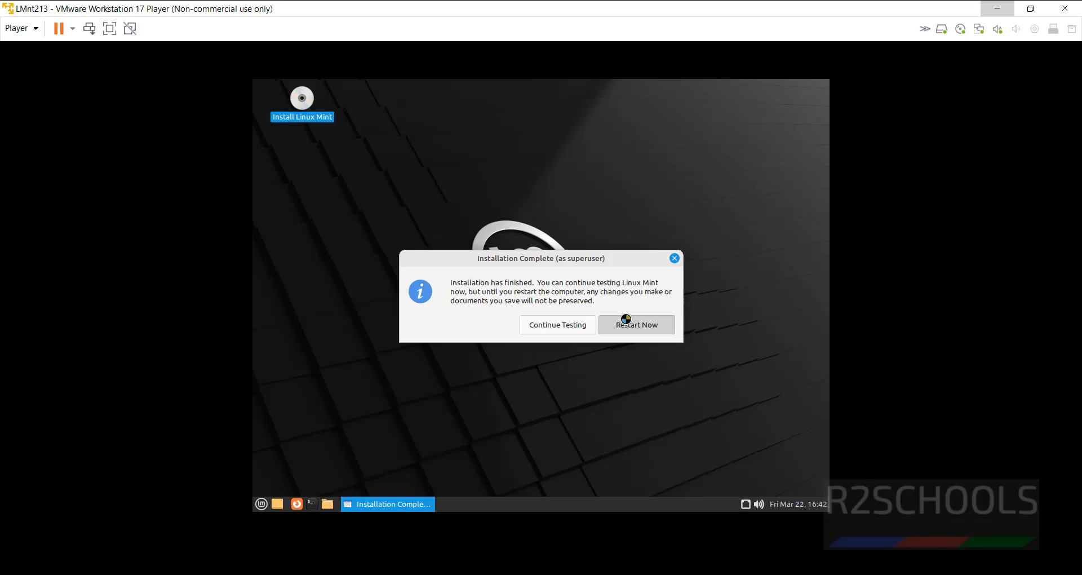
{"action": "left_click", "coordinate": [635, 324]}
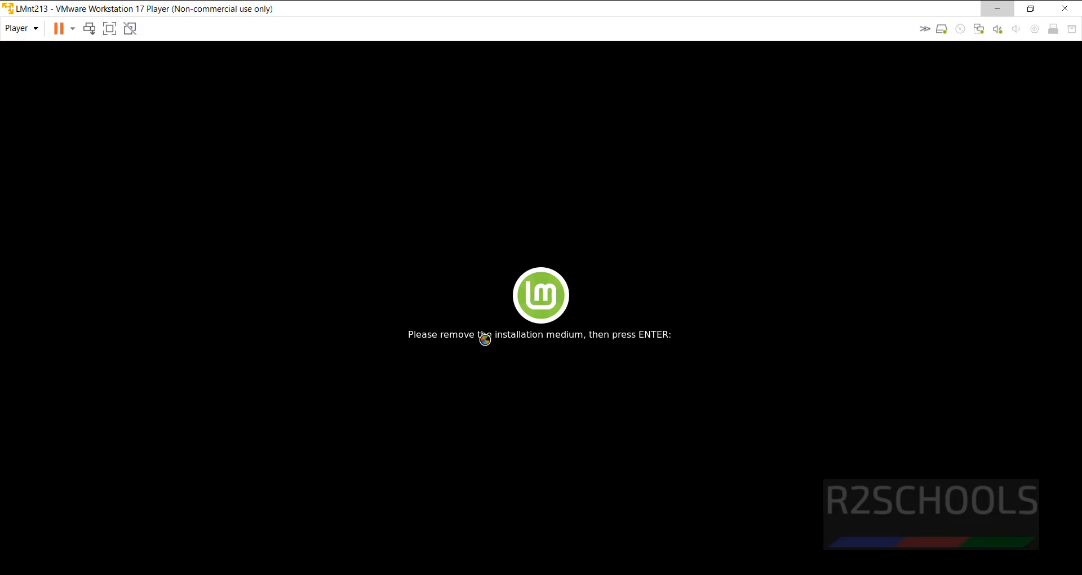
{"action": "mouse_move", "coordinate": [538, 344]}
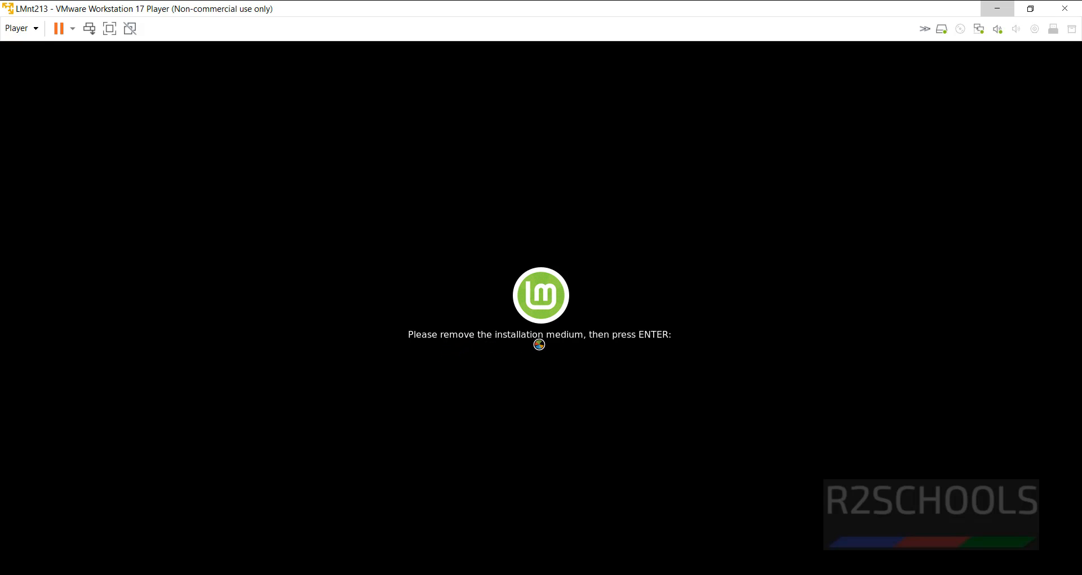
{"action": "mouse_move", "coordinate": [682, 418]}
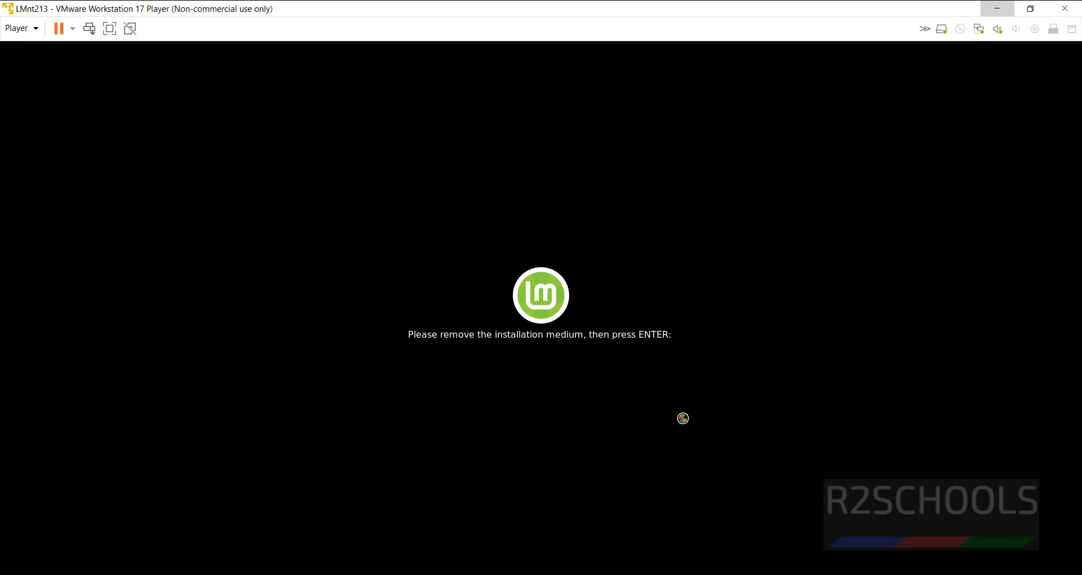
{"action": "mouse_move", "coordinate": [17, 28]}
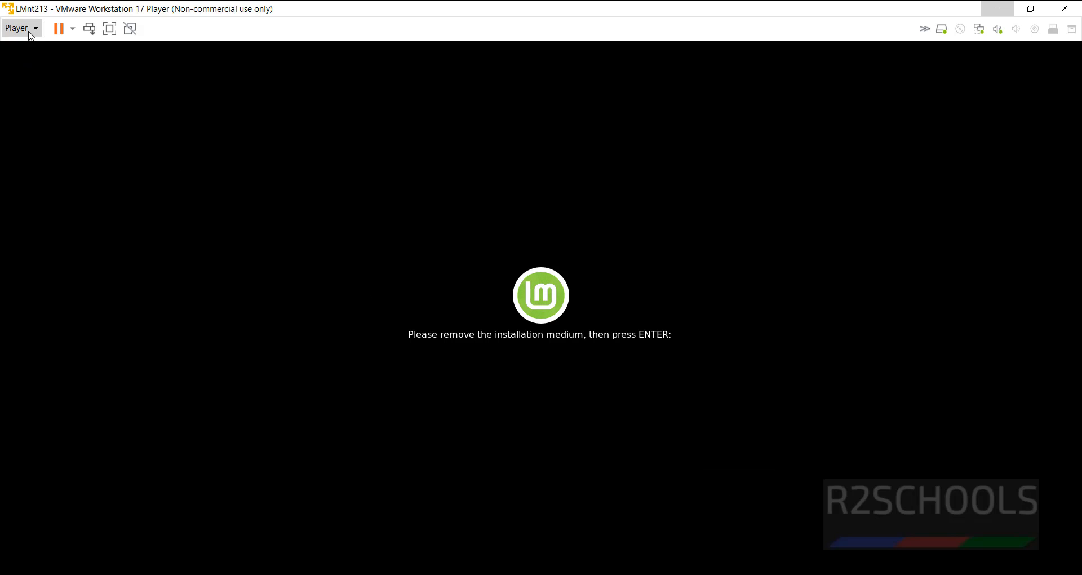
- Disconnect the Mint ISO from LMnt213's CD/DVD (SATA) drive in Virtual Machine Settings
{"action": "left_click", "coordinate": [18, 27]}
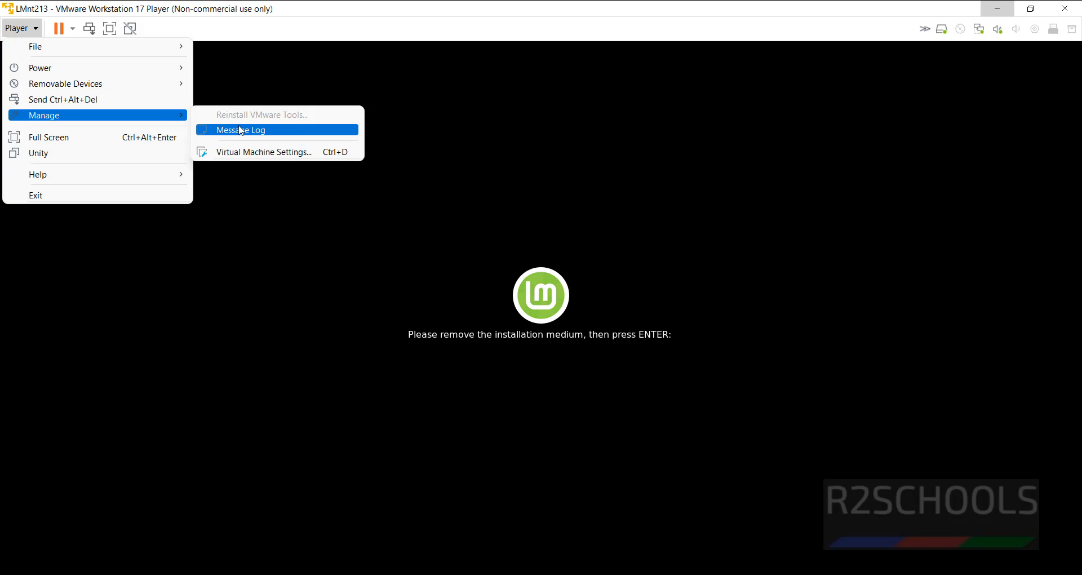
{"action": "left_click", "coordinate": [255, 180]}
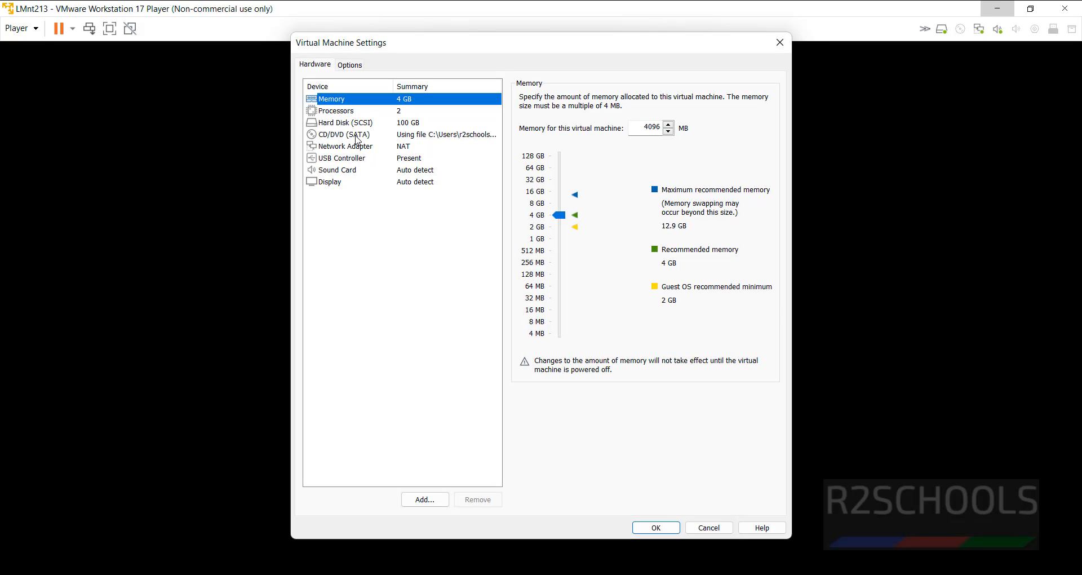
{"action": "left_click", "coordinate": [343, 134]}
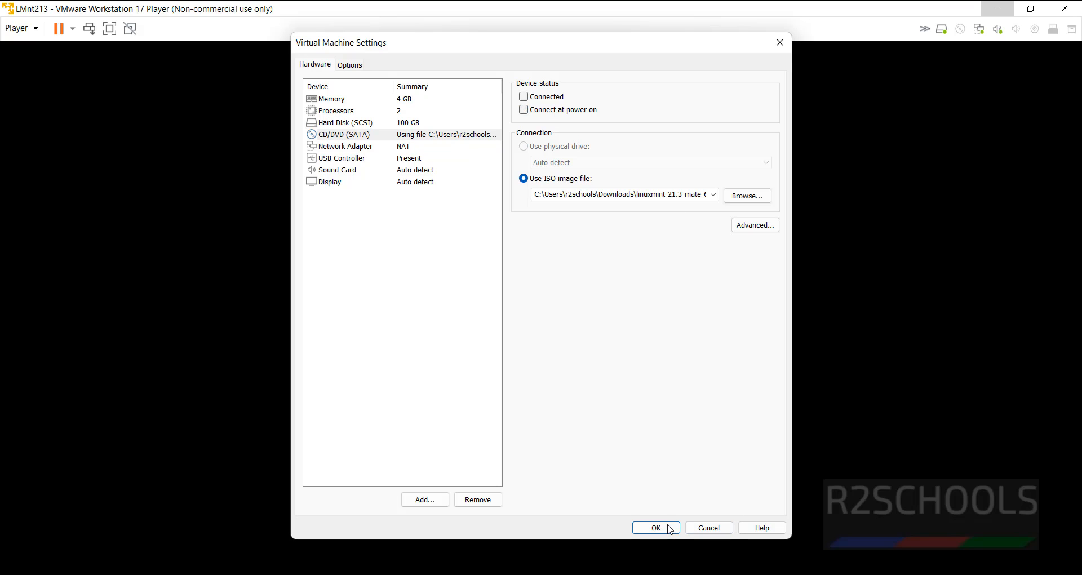
{"action": "left_click", "coordinate": [654, 527]}
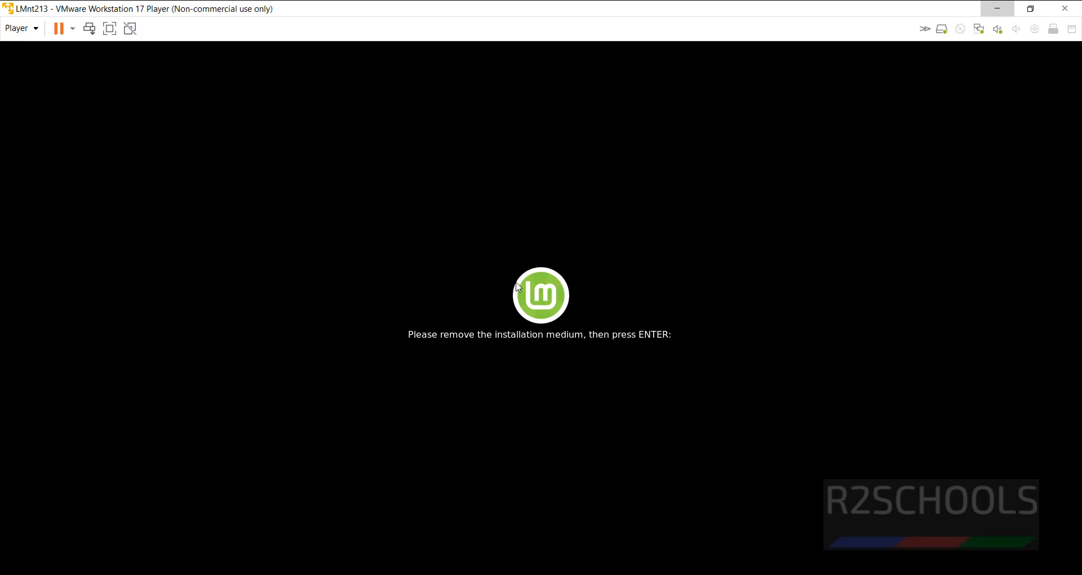
- Continue booting and log in as r2schools with the account password
{"action": "key", "text": "Return"}
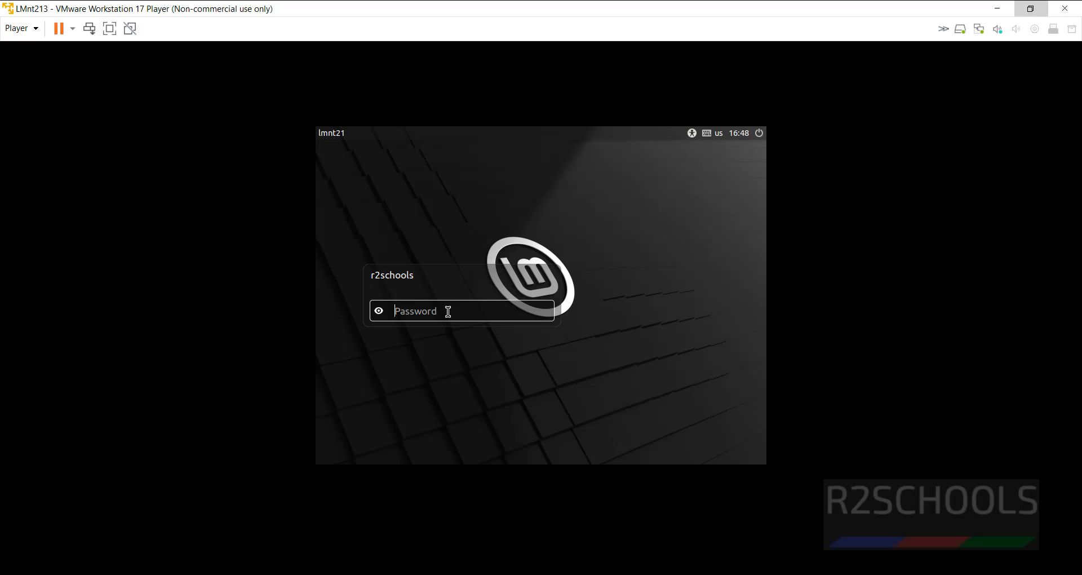
{"action": "type", "text": "password"}
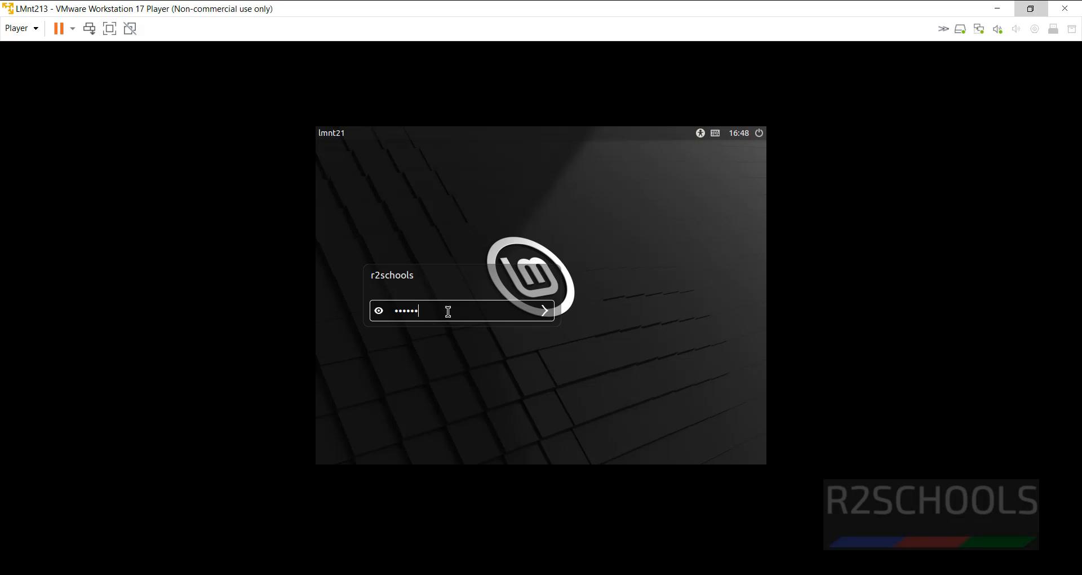
{"action": "left_click", "coordinate": [544, 310]}
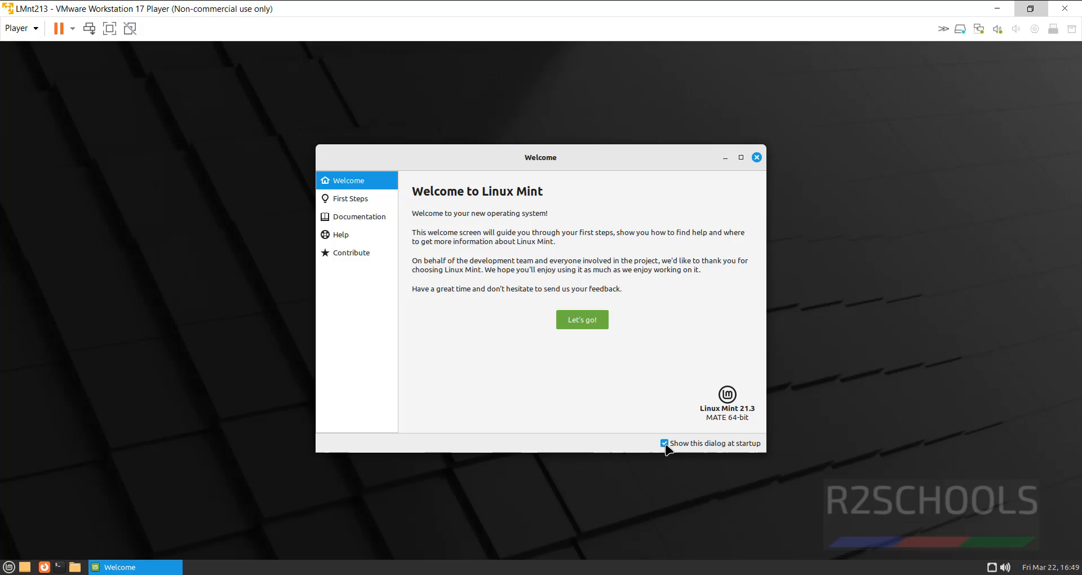
{"action": "mouse_move", "coordinate": [742, 453]}
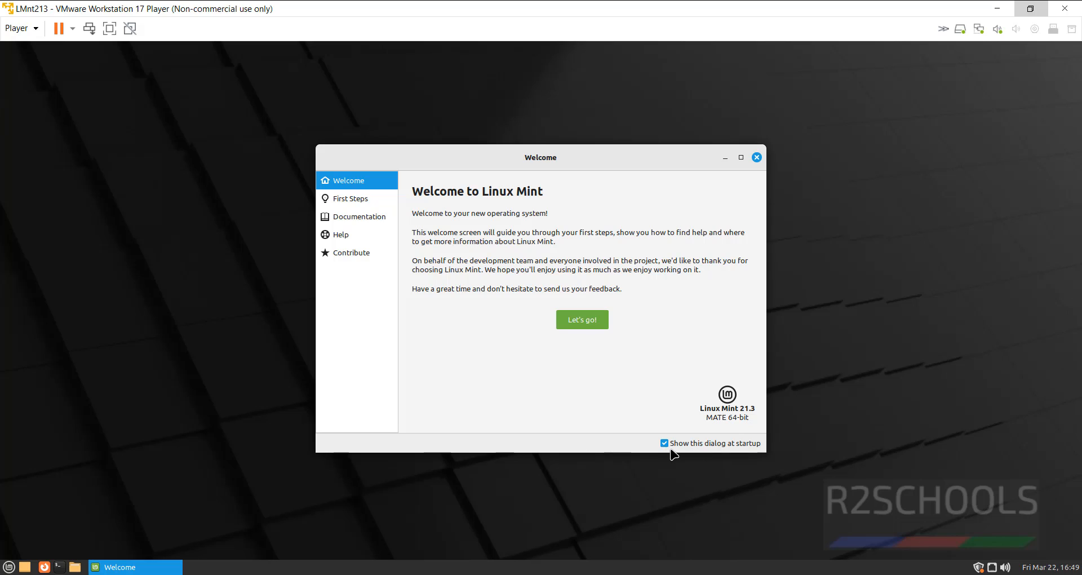
- Turn off 'Show this dialog at startup', scroll through First Steps, and close the Welcome window
{"action": "left_click", "coordinate": [663, 443]}
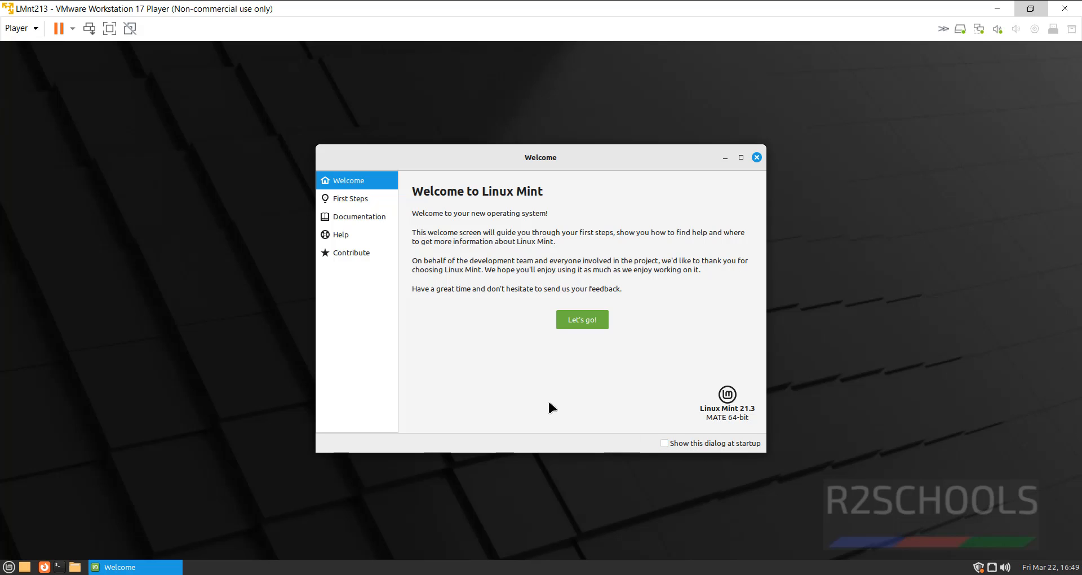
{"action": "mouse_move", "coordinate": [424, 212]}
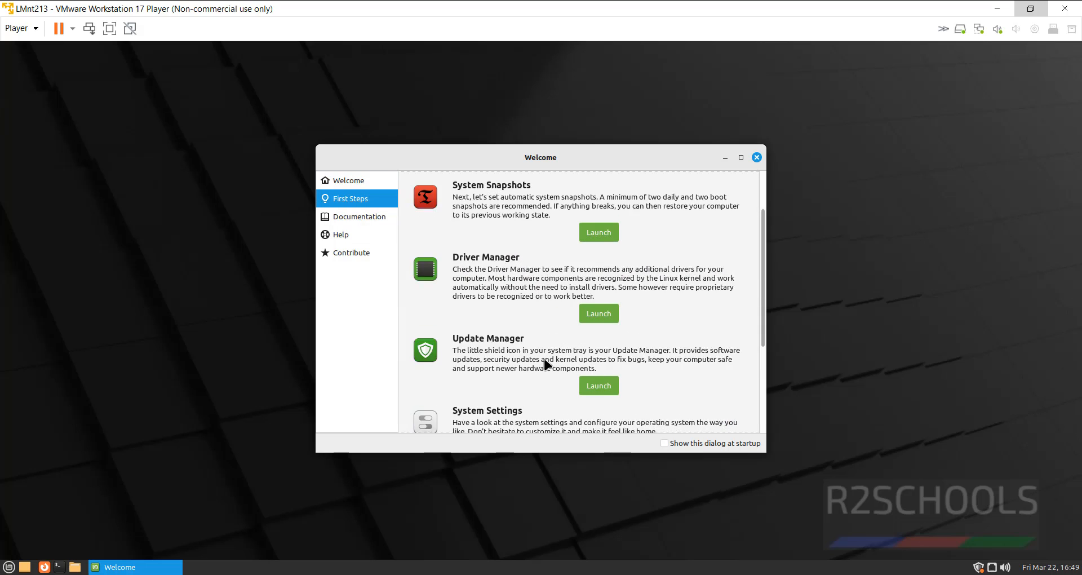
{"action": "scroll", "scroll_direction": "down", "scroll_amount": 3}
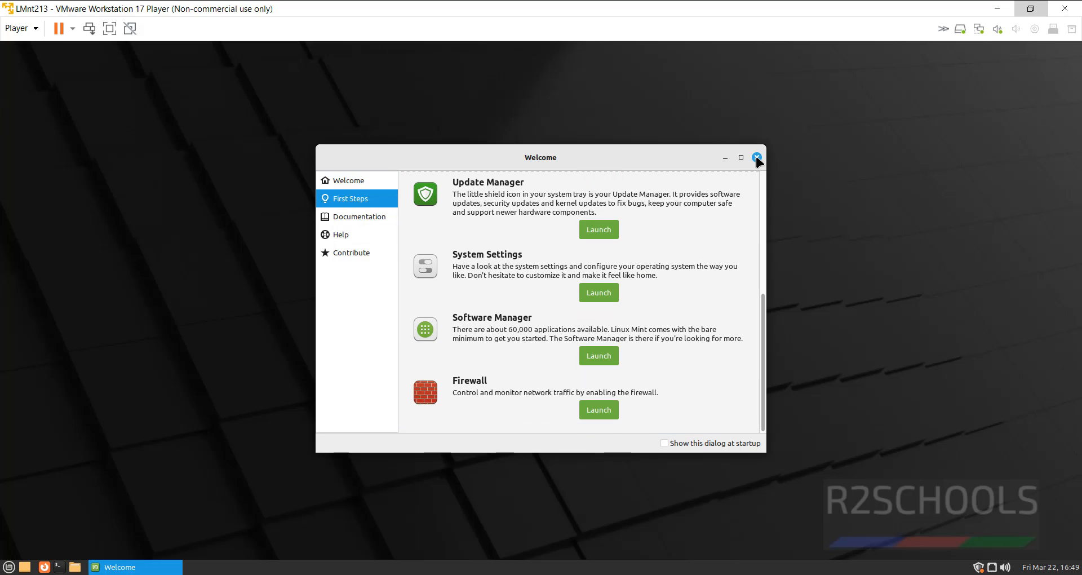
{"action": "left_click", "coordinate": [758, 157]}
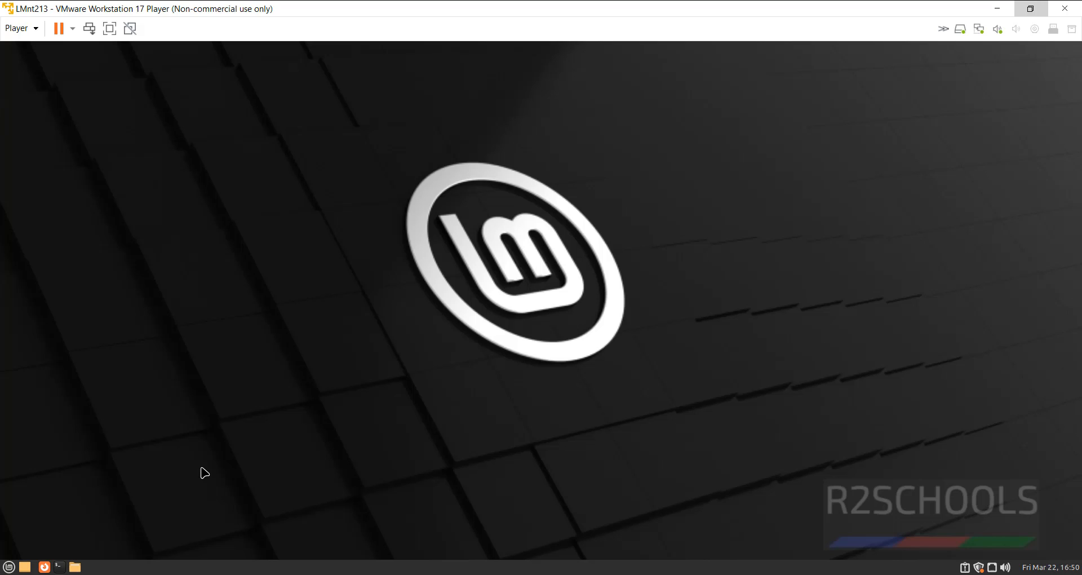
{"action": "mouse_move", "coordinate": [10, 564]}
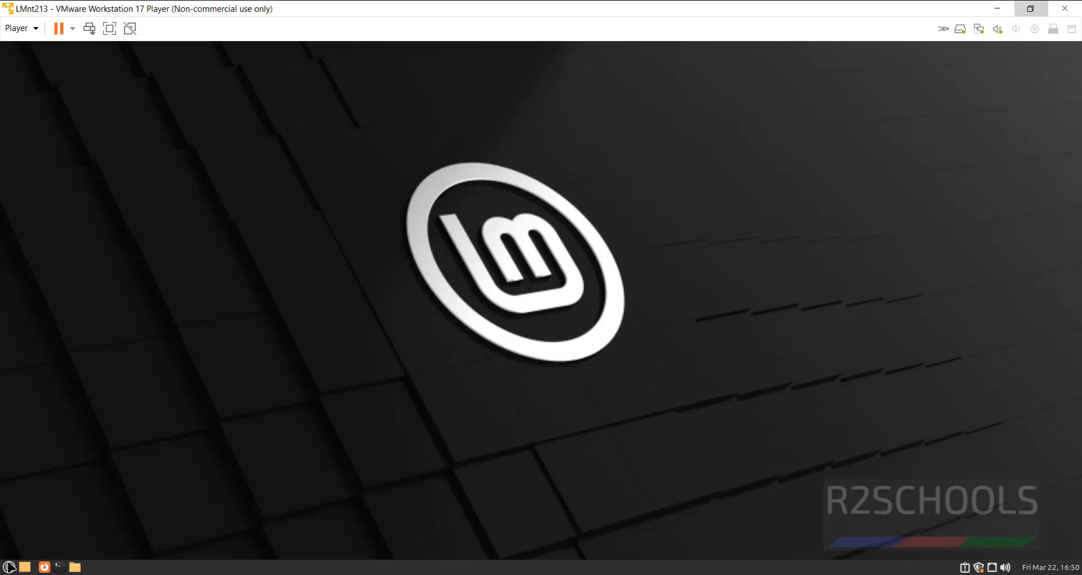
- Search 'terminal' in the Mint menu and launch the Terminal app
{"action": "left_click", "coordinate": [9, 566]}
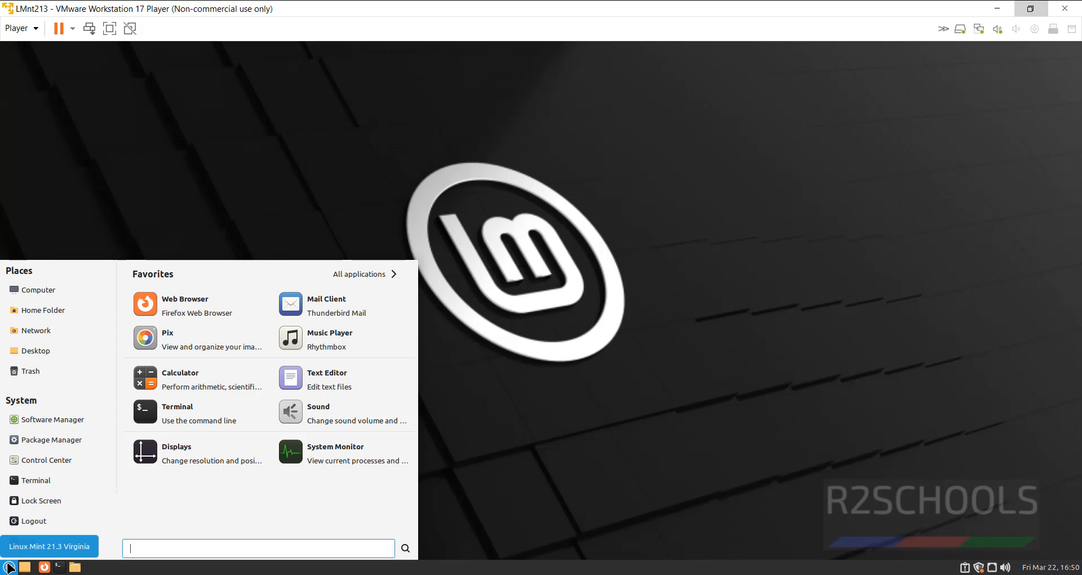
{"action": "mouse_move", "coordinate": [143, 513]}
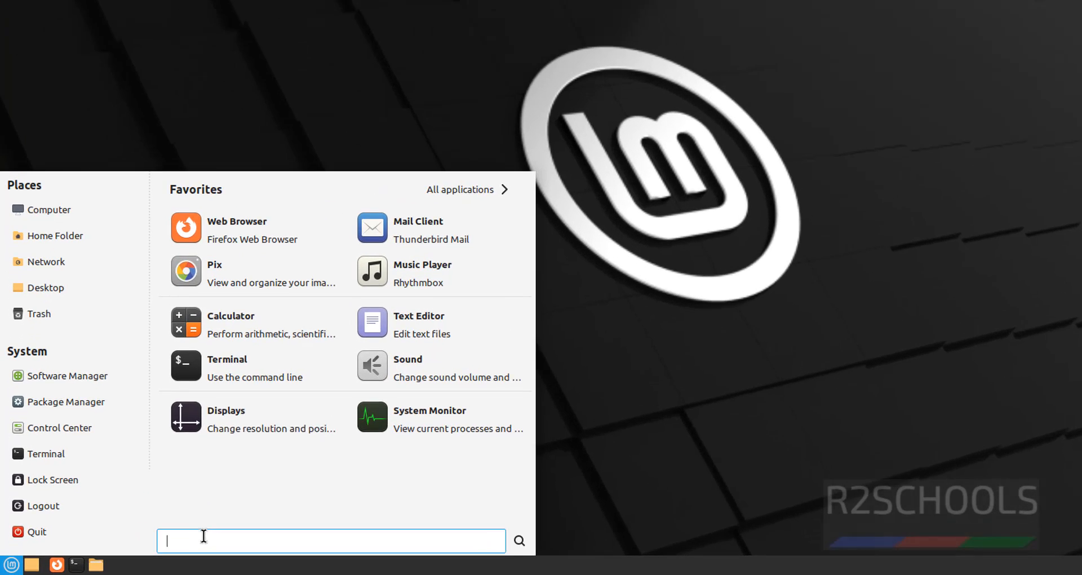
{"action": "type", "text": "terminal"}
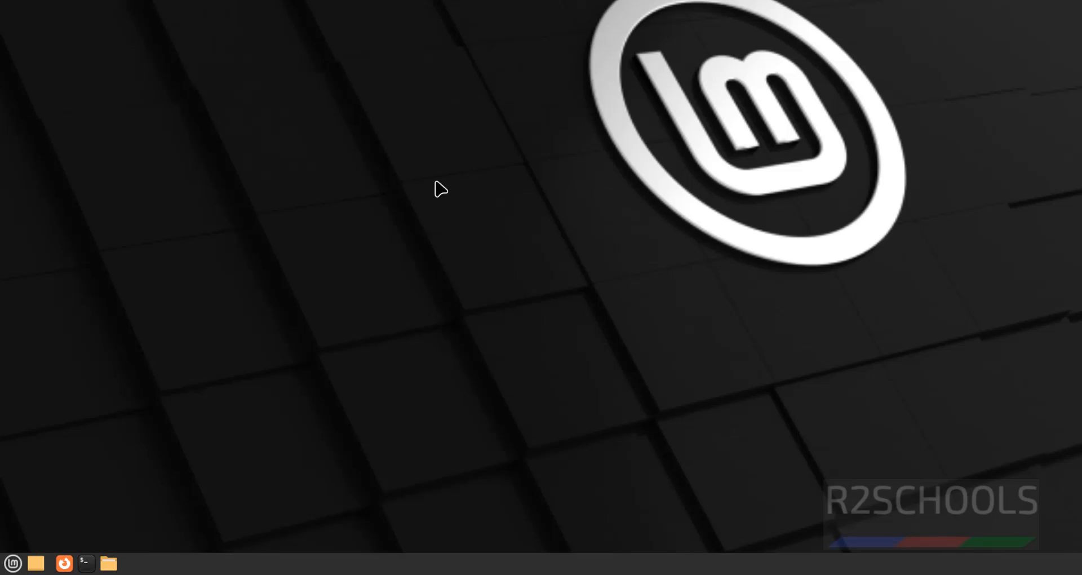
{"action": "left_click", "coordinate": [85, 564]}
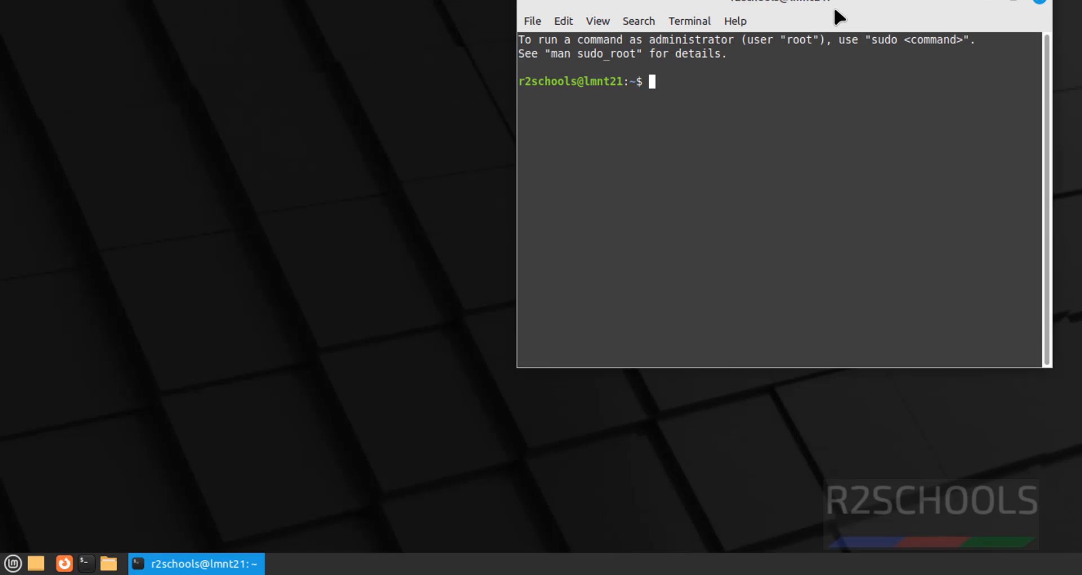
- Open the Default terminal profile for editing from Edit > Profiles
{"action": "left_click", "coordinate": [169, 193]}
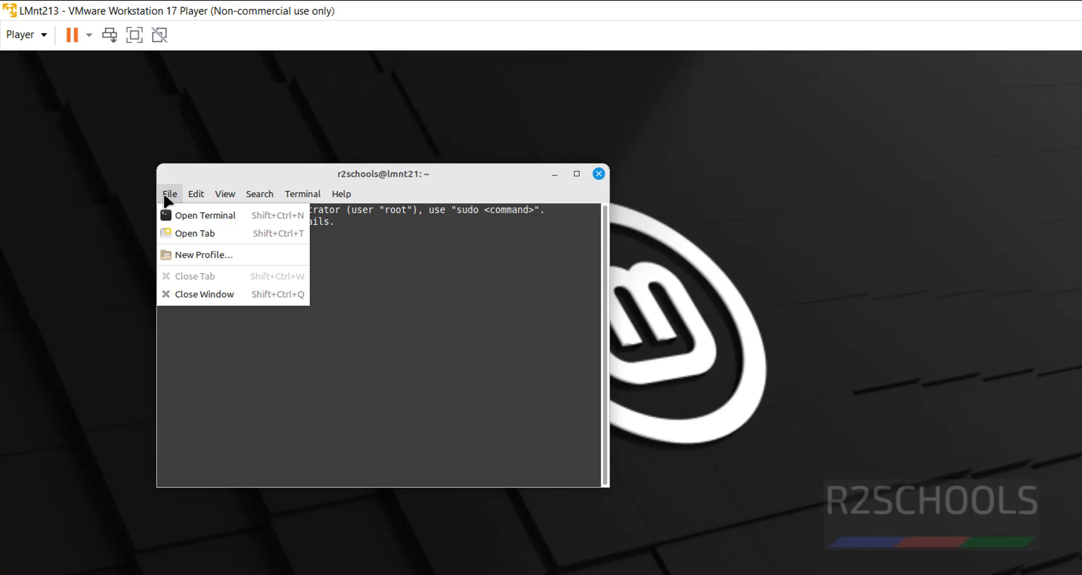
{"action": "left_click", "coordinate": [197, 194]}
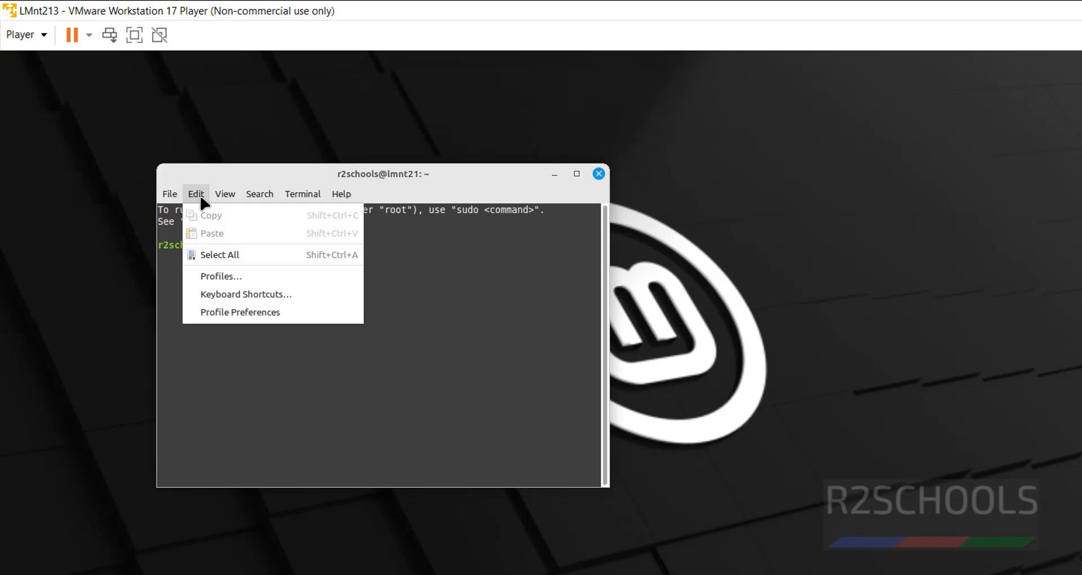
{"action": "left_click", "coordinate": [221, 276]}
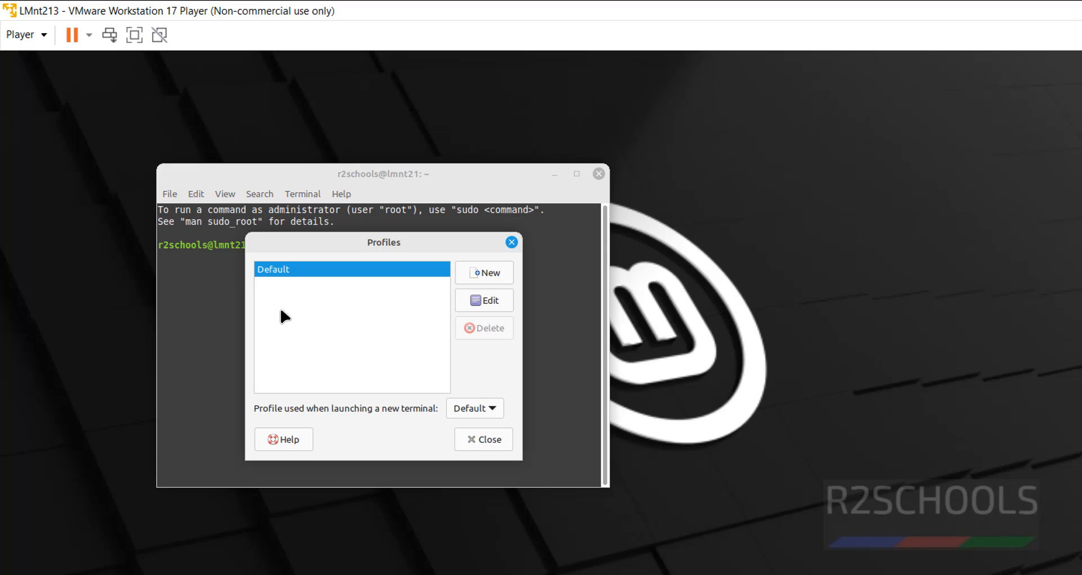
{"action": "left_click", "coordinate": [483, 299]}
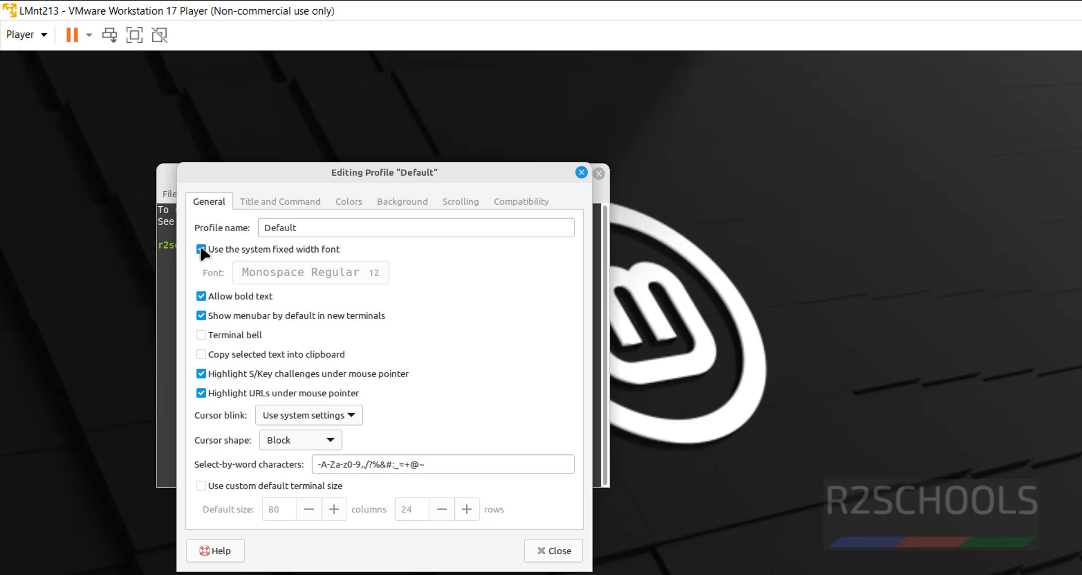
- Replace the system fixed-width font with Monospace Bold and close the profiles window
{"action": "left_click", "coordinate": [202, 249]}
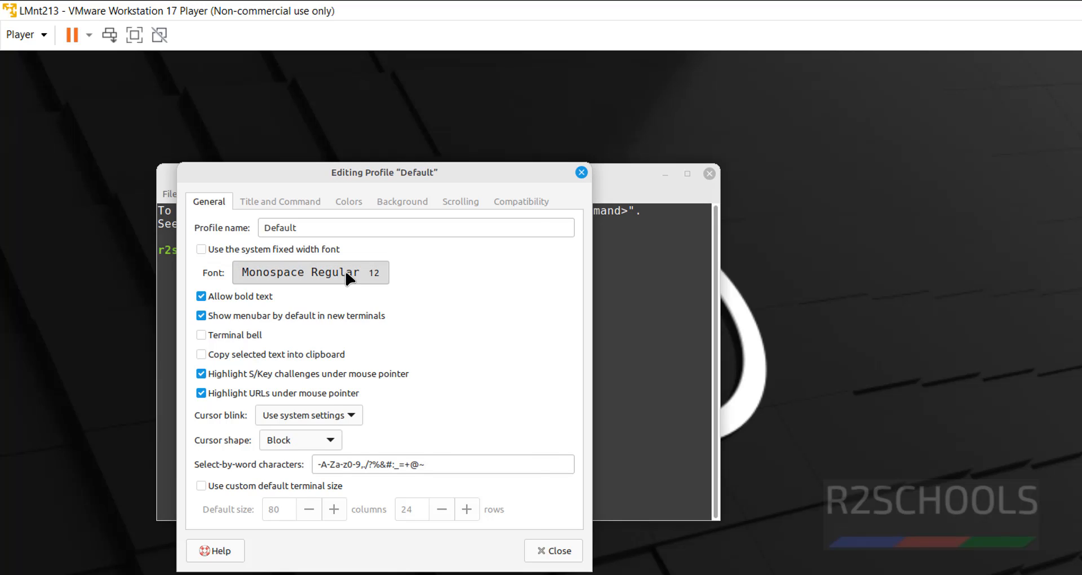
{"action": "left_click", "coordinate": [310, 272]}
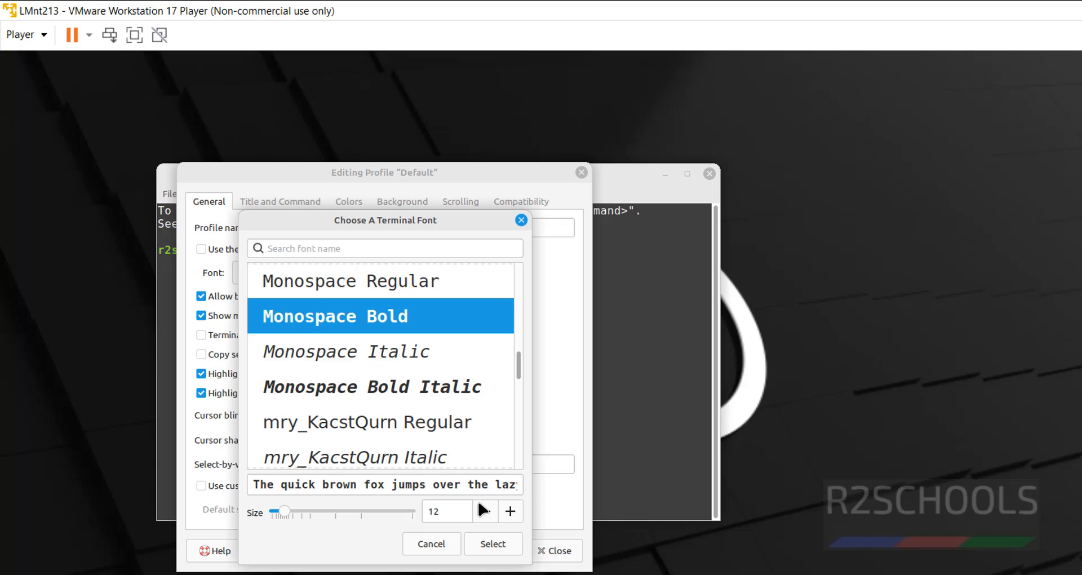
{"action": "left_click", "coordinate": [484, 510]}
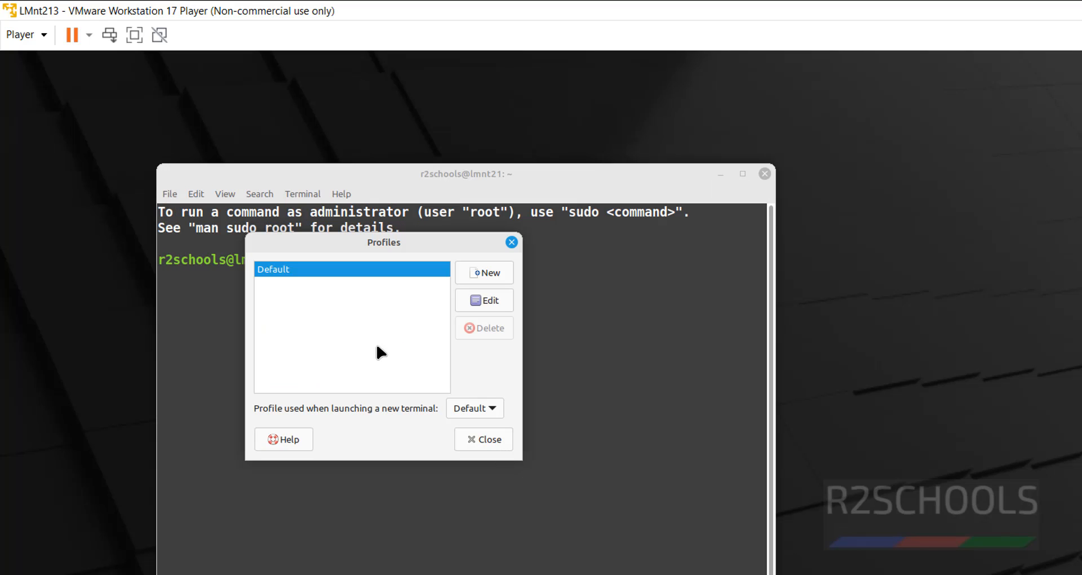
{"action": "left_click", "coordinate": [482, 439]}
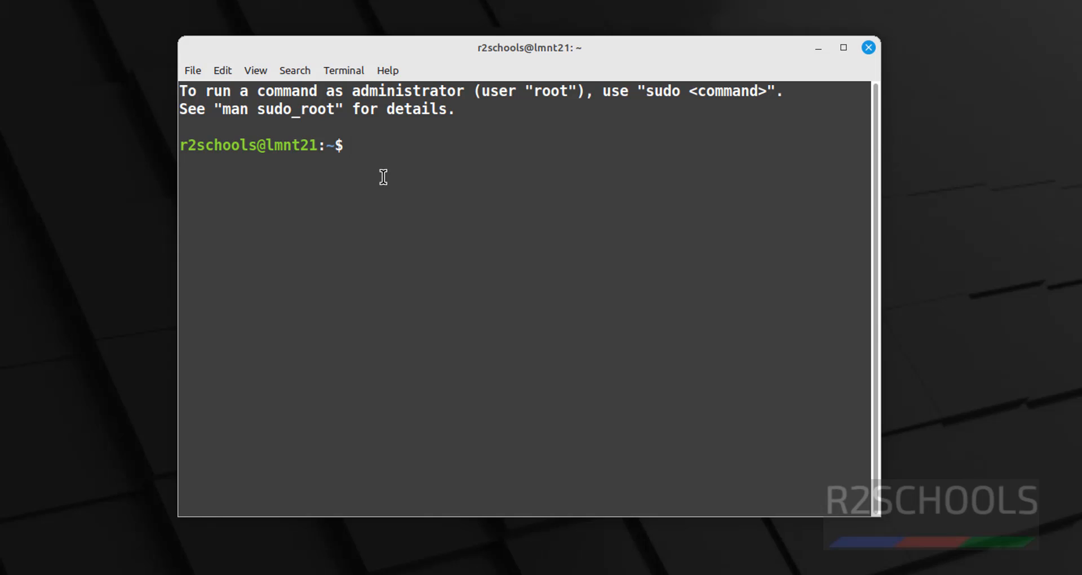
- Run 'more /etc/os-release' to display Linux Mint 21.3 (Virginia) release details
{"action": "type", "text": "more /etc/"}
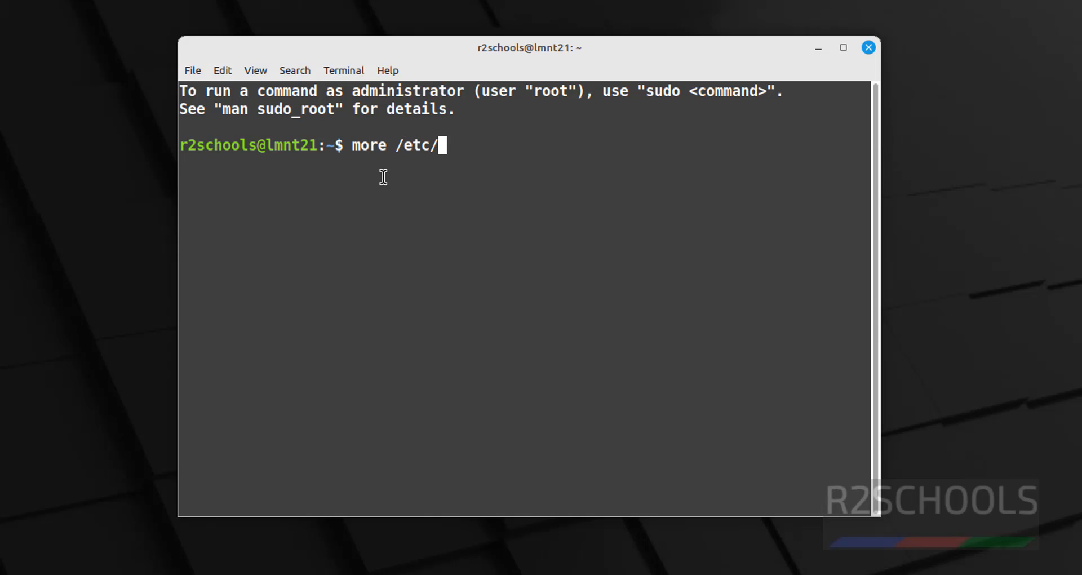
{"action": "type", "text": "os-release"}
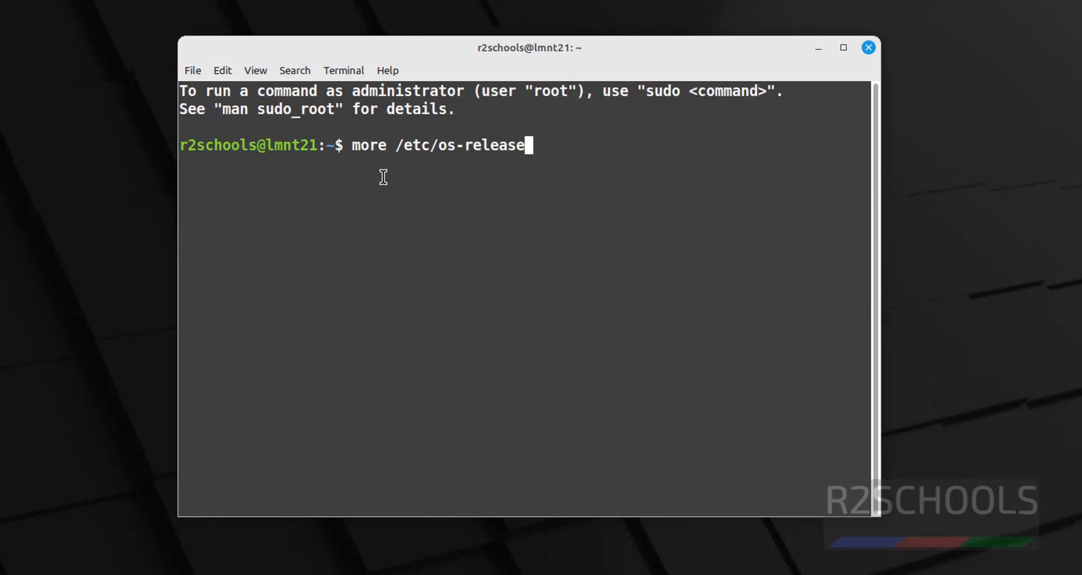
{"action": "key", "text": "Return"}
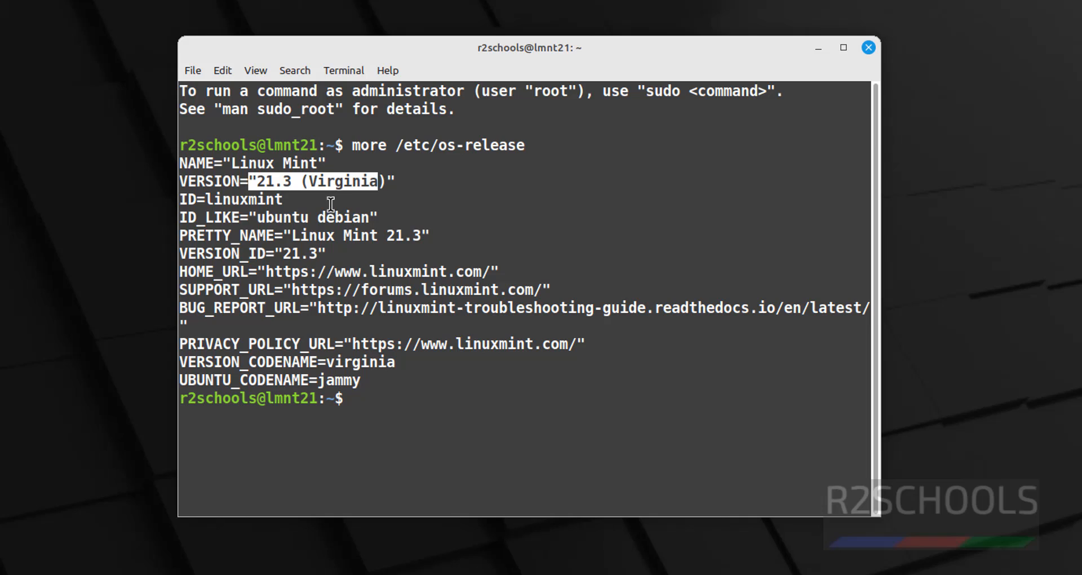
{"action": "mouse_move", "coordinate": [471, 418]}
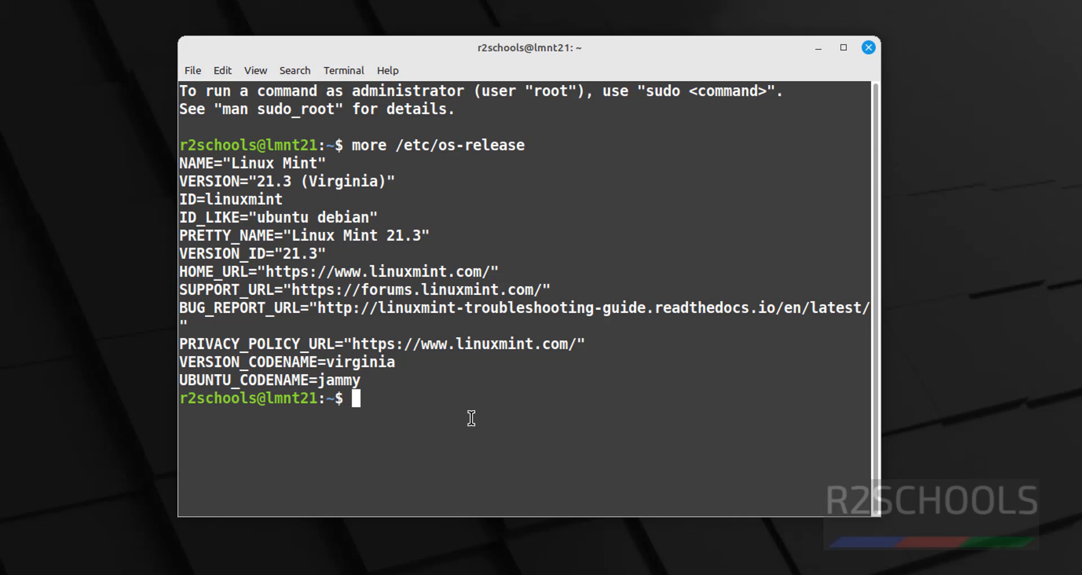
- Run 'ifconfig' to show interface ens33 at 192.168.129.147
{"action": "type", "text": "ifconfig"}
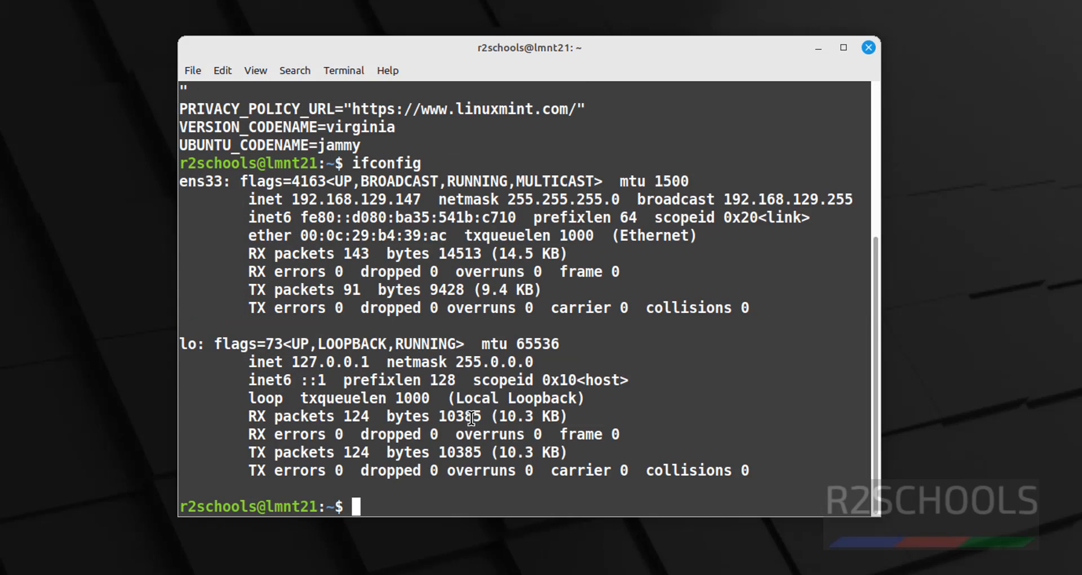
{"action": "mouse_move", "coordinate": [685, 403]}
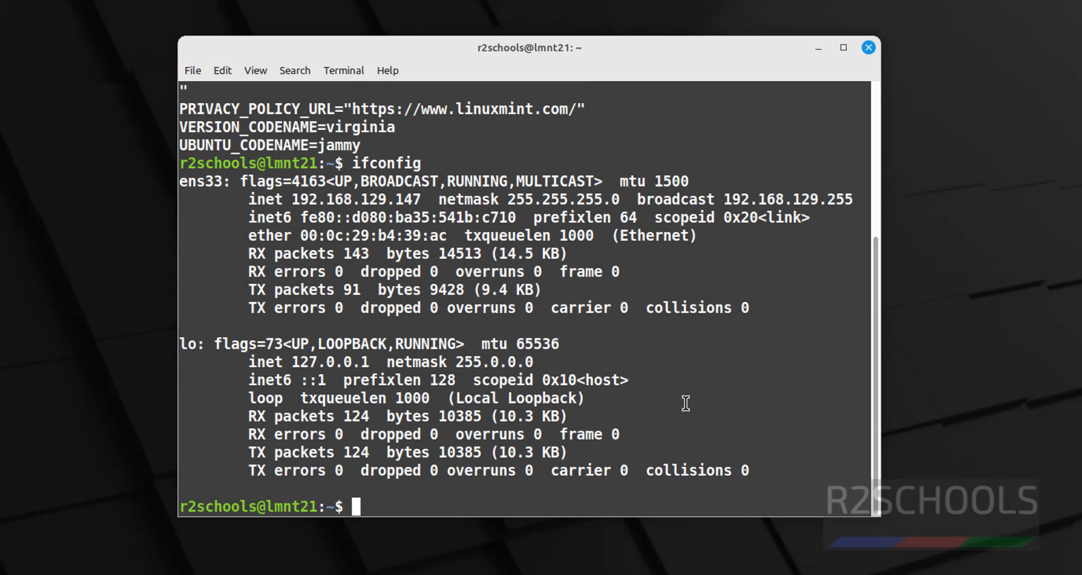
{"action": "mouse_move", "coordinate": [661, 337]}
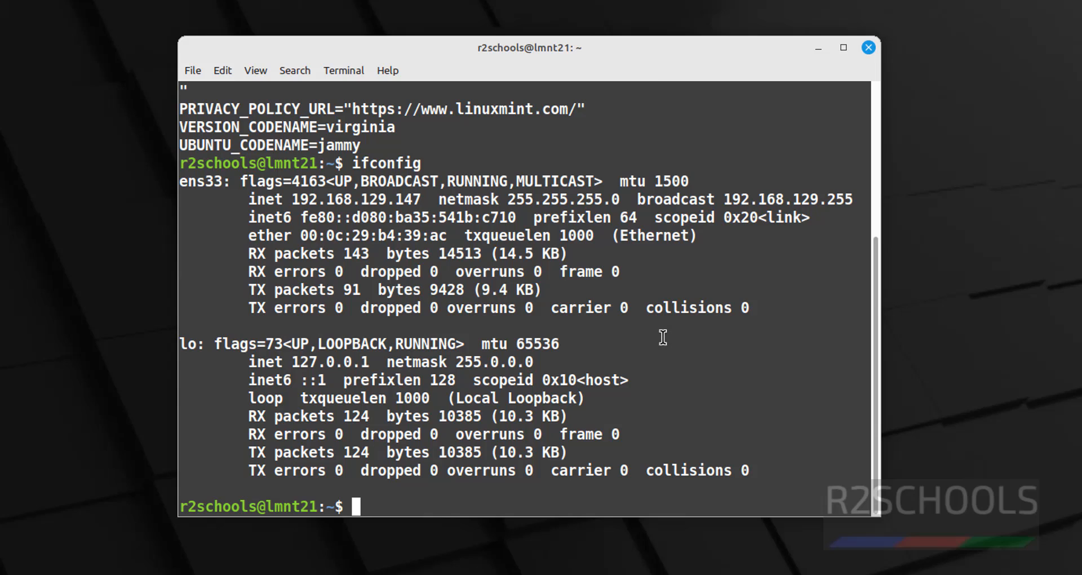
{"action": "mouse_move", "coordinate": [597, 360]}
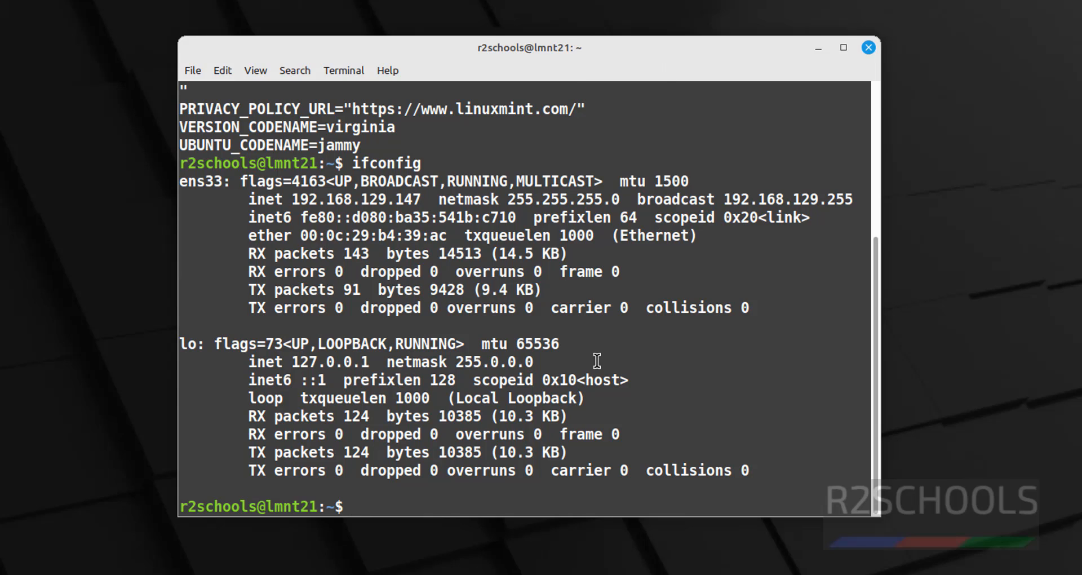